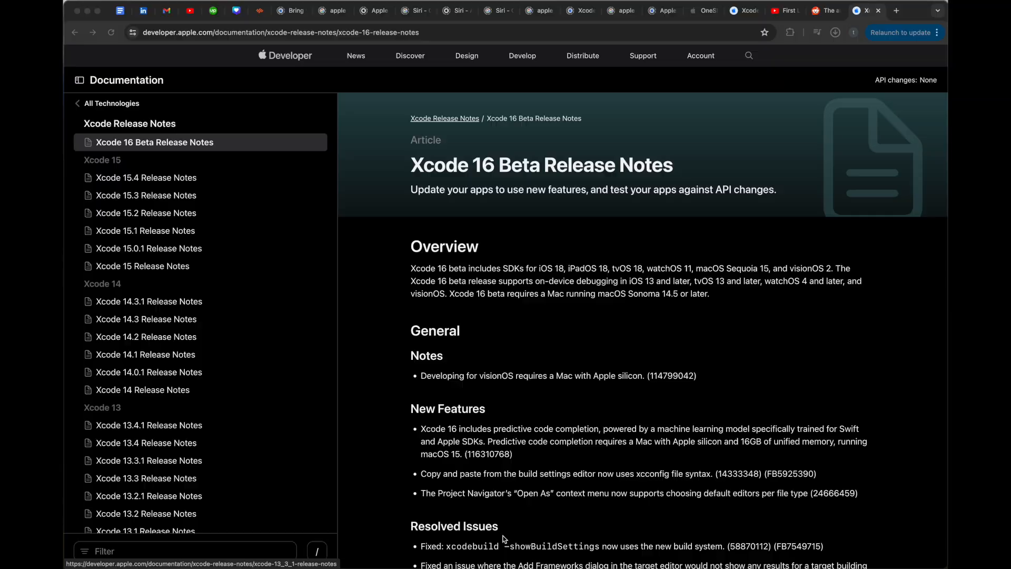
pyautogui.moveTo(587, 230)
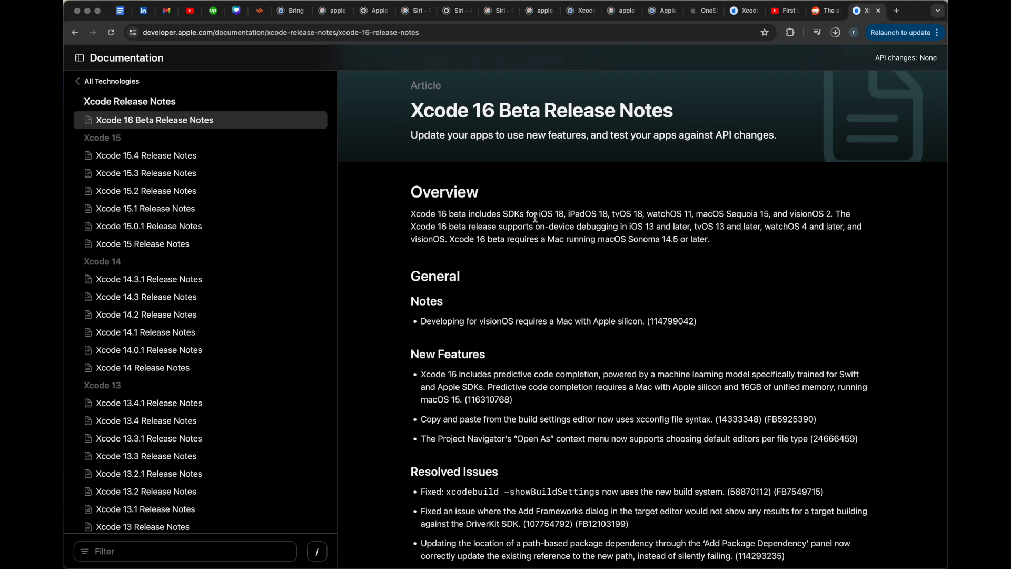
pyautogui.moveTo(681, 226)
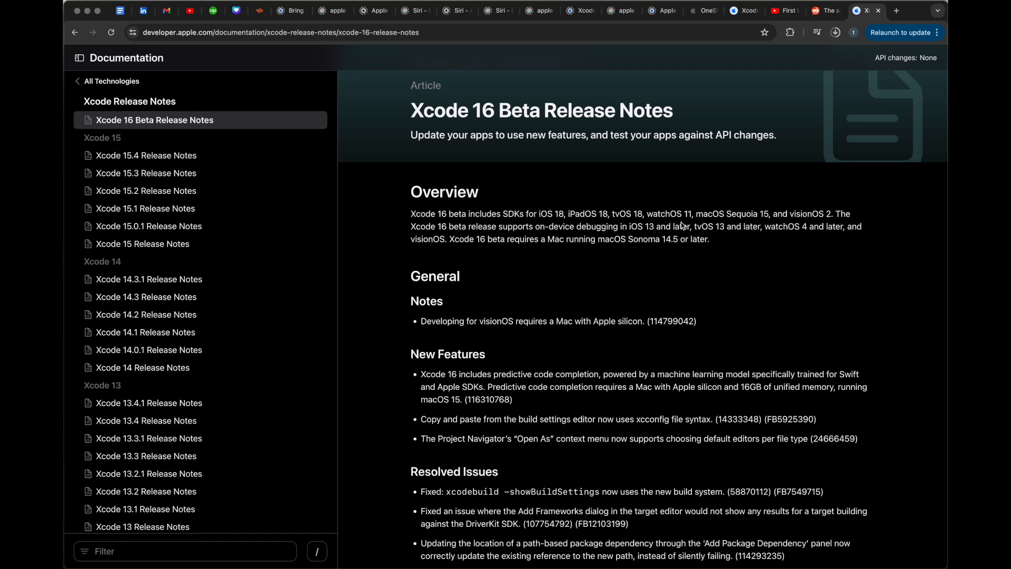
pyautogui.moveTo(611, 240)
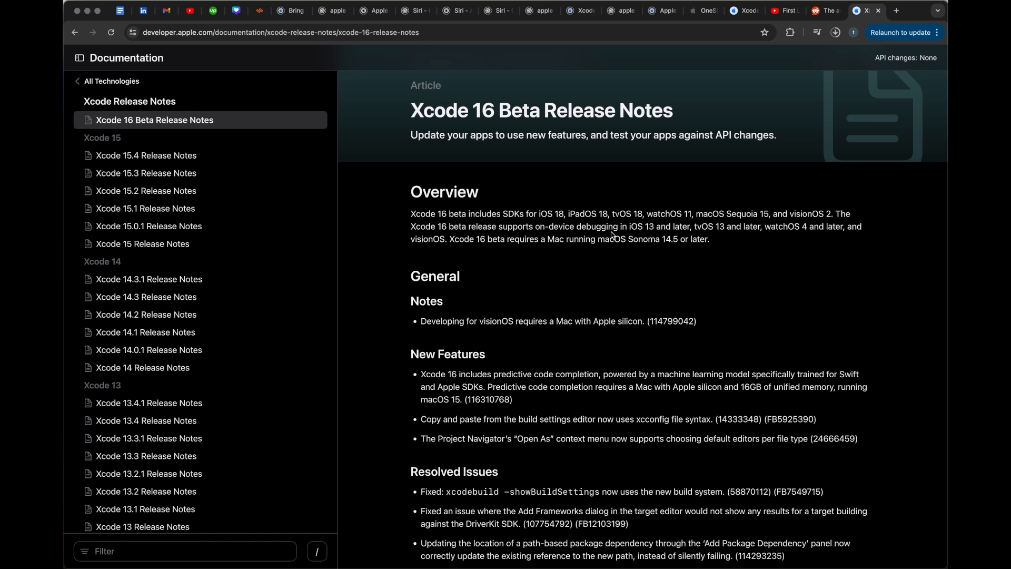
pyautogui.moveTo(880, 227)
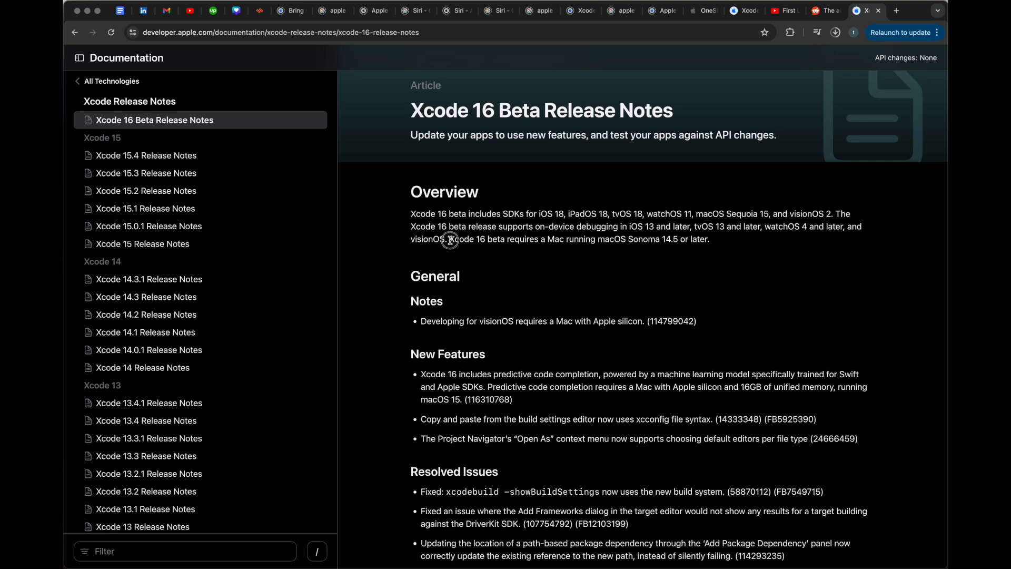
# - Review the macOS Sonoma 14.5 requirement note and scroll down to the Applications downloads
pyautogui.moveTo(451, 240); pyautogui.dragTo(707, 239)
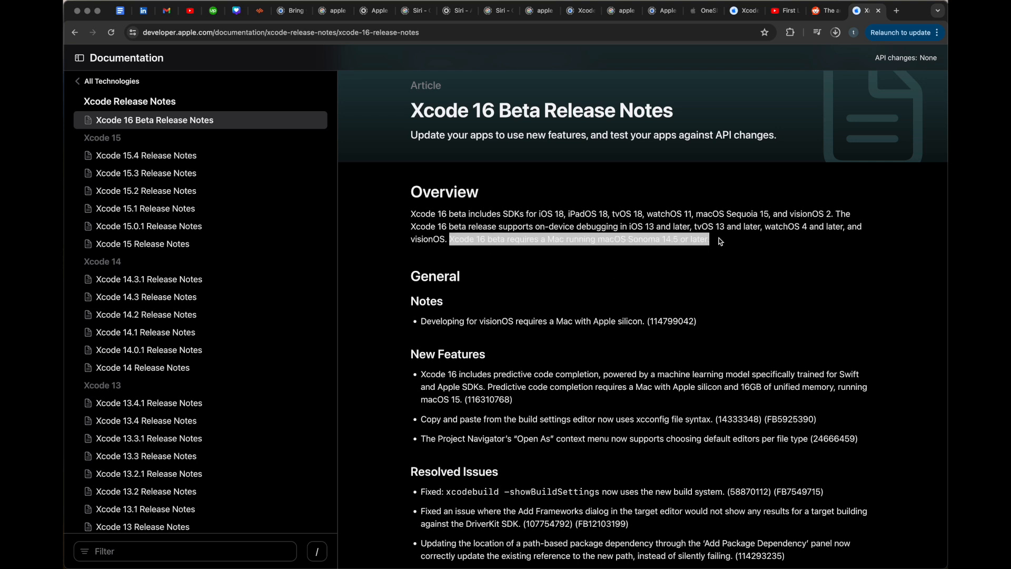
pyautogui.scroll(-3)
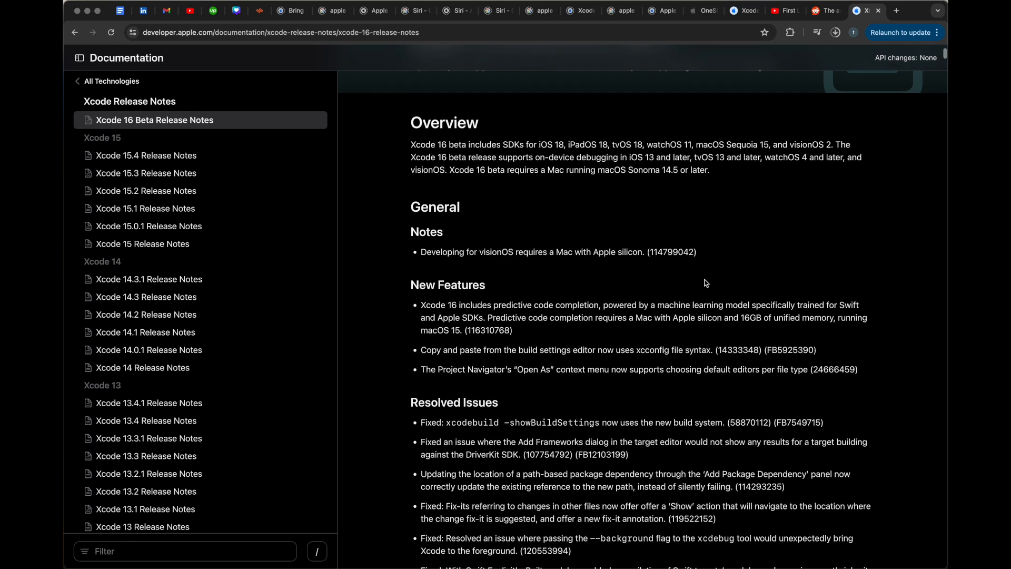
pyautogui.scroll(-3)
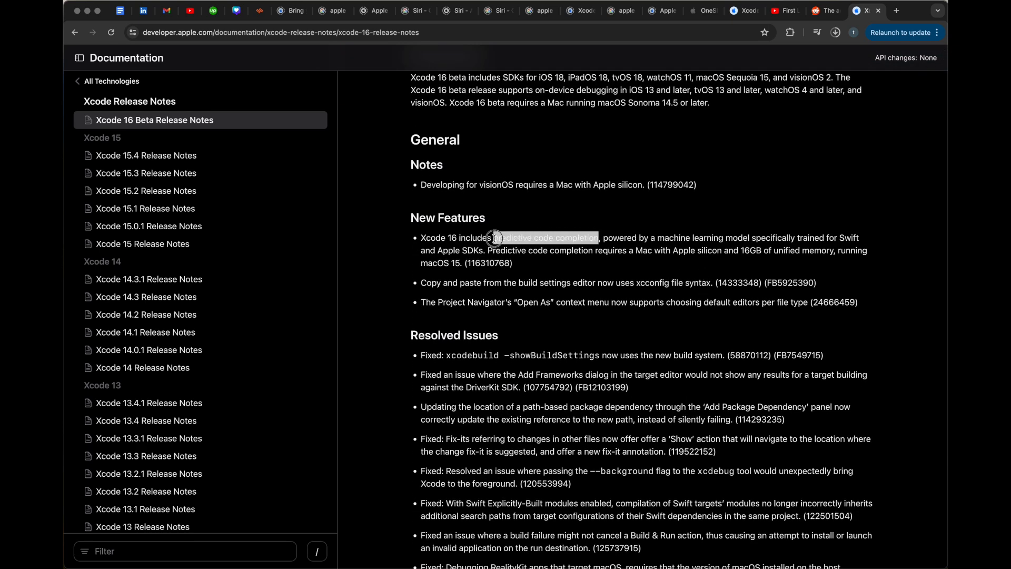
pyautogui.scroll(-3)
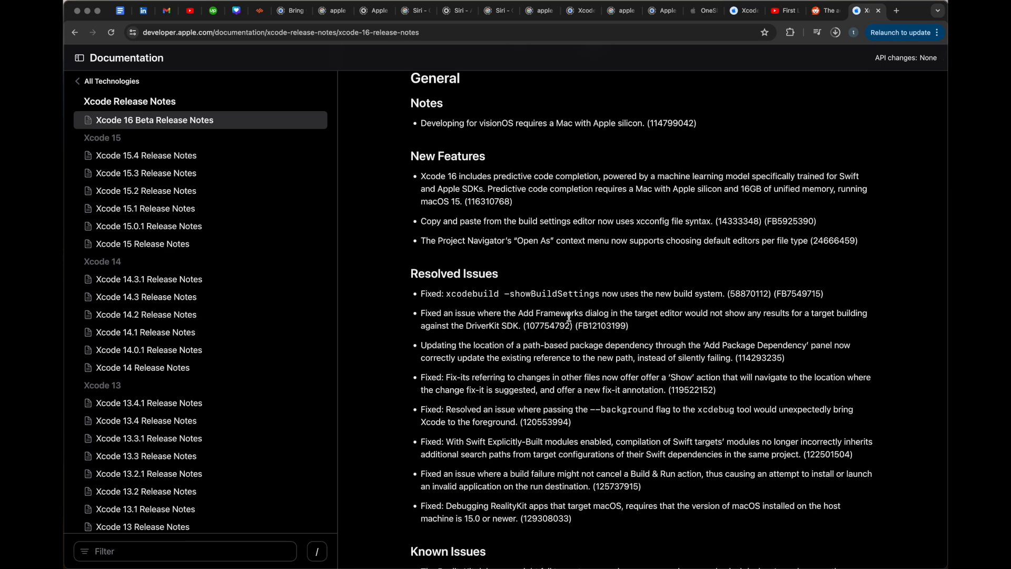
pyautogui.moveTo(808, 190)
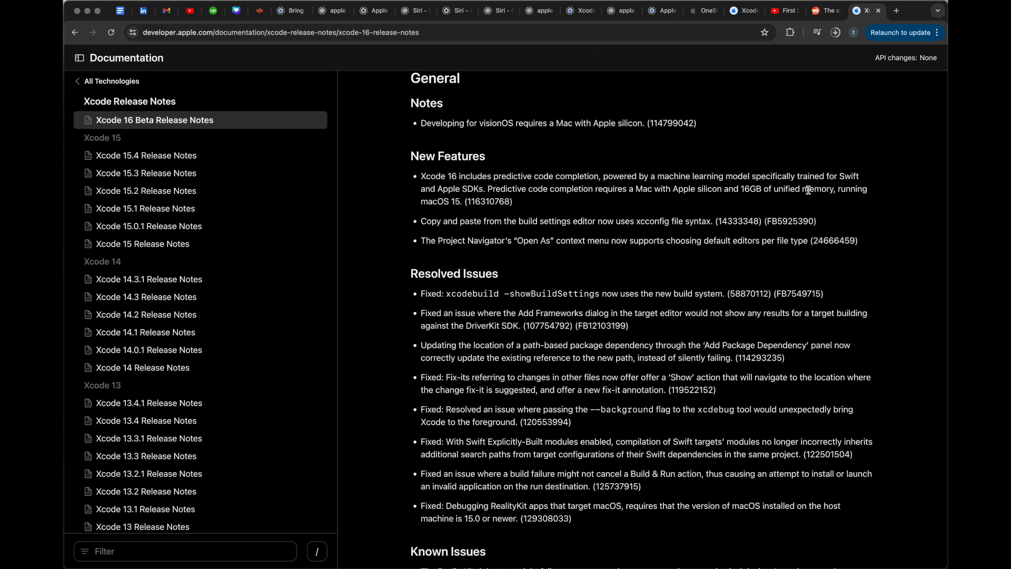
pyautogui.moveTo(495, 181)
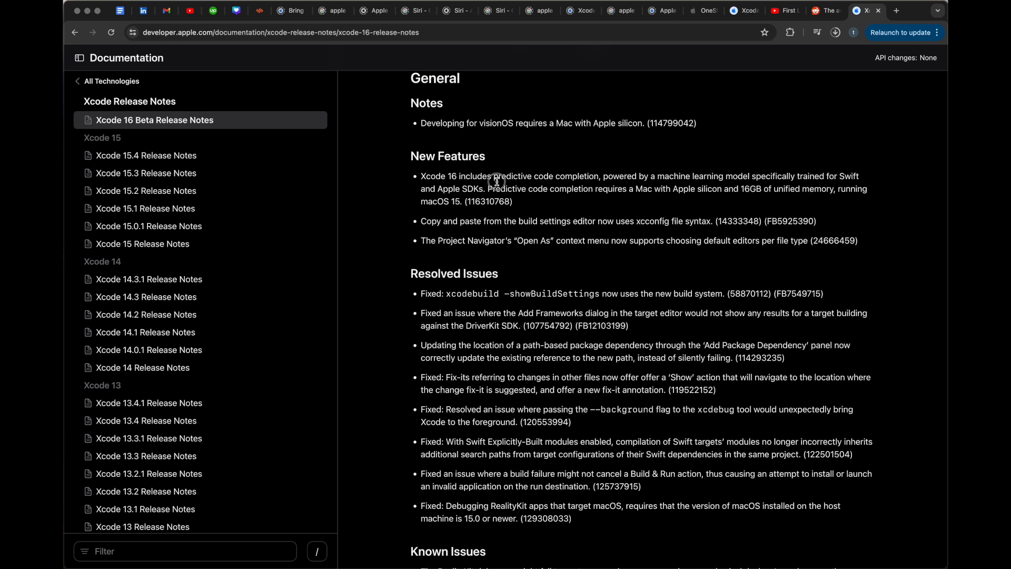
pyautogui.doubleClick(434, 201)
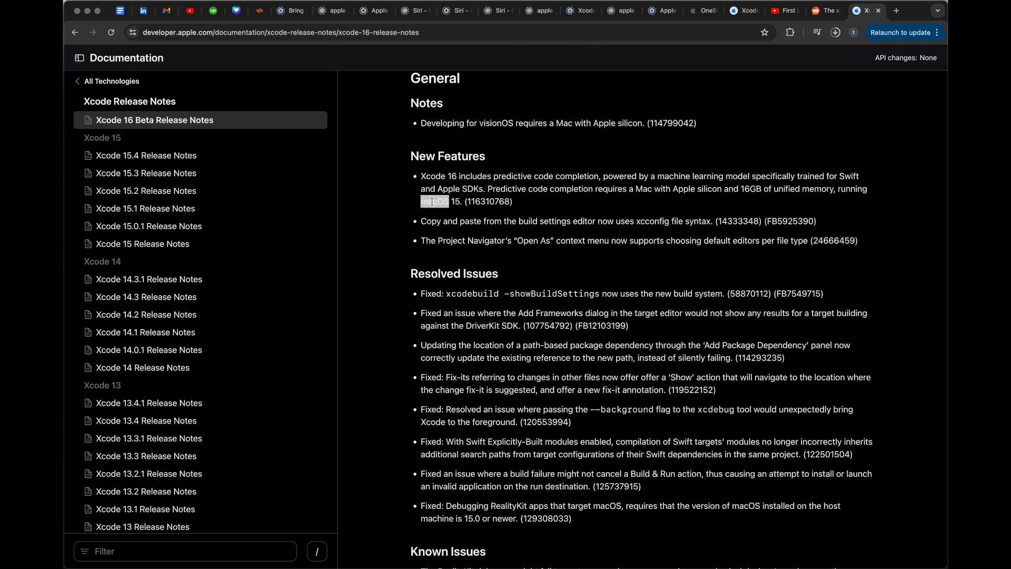
pyautogui.moveTo(505, 275)
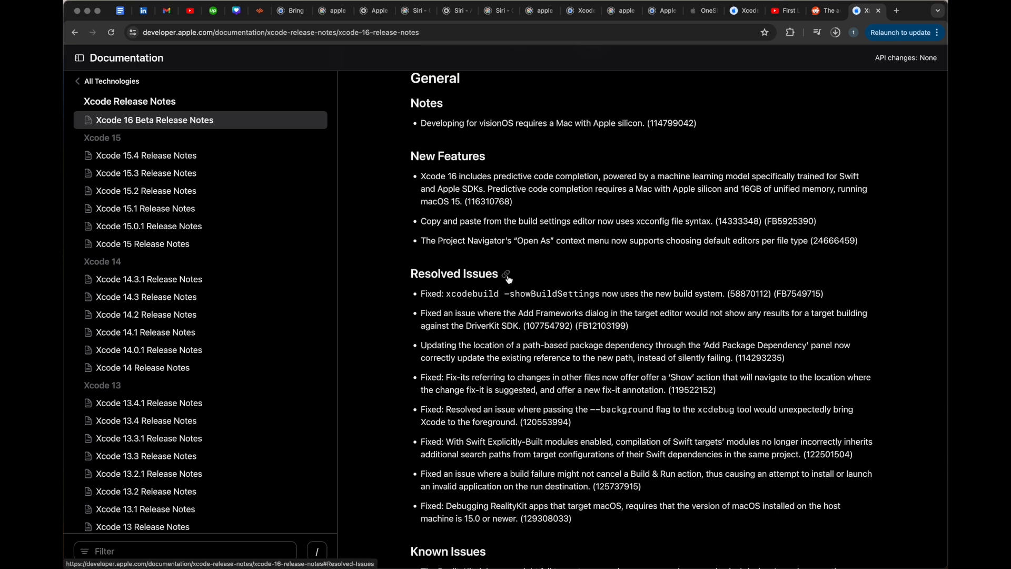
pyautogui.moveTo(573, 337)
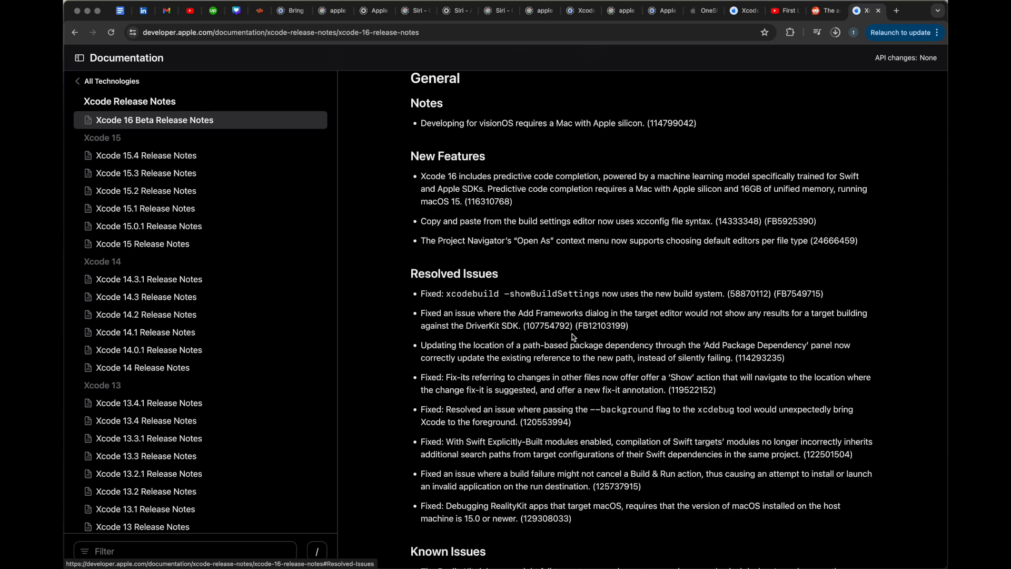
pyautogui.scroll(-3)
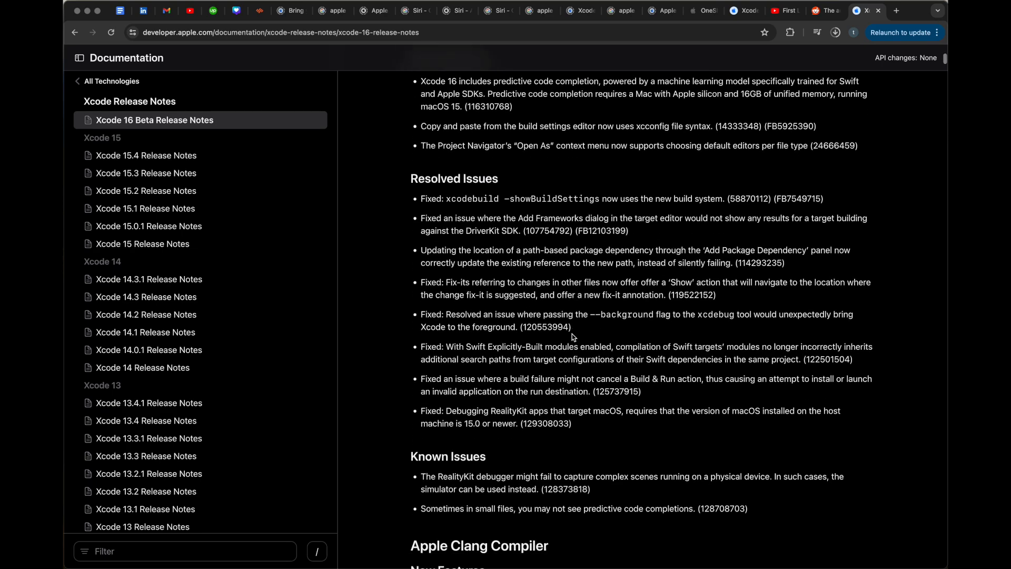
pyautogui.scroll(-3)
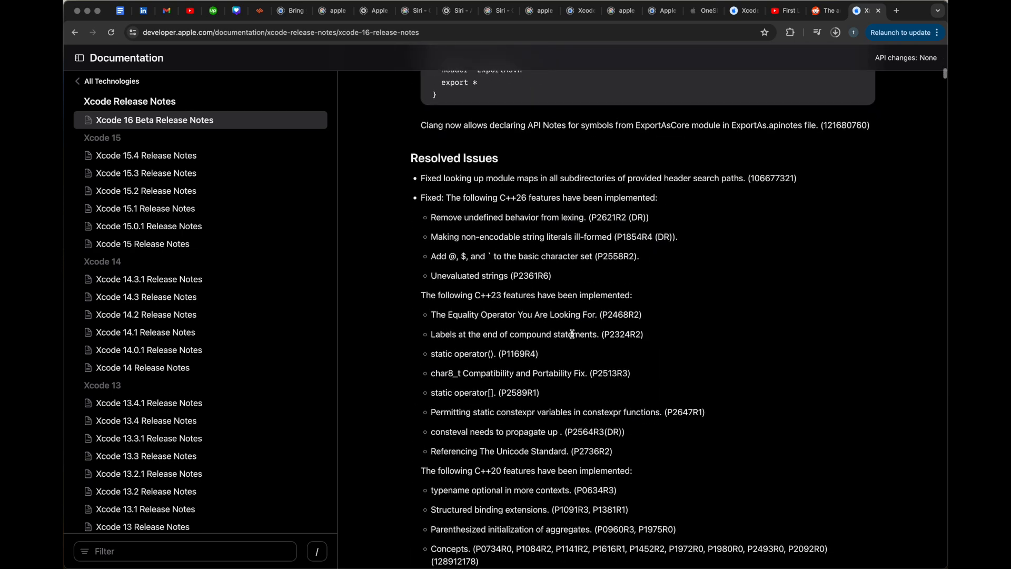
pyautogui.scroll(-3)
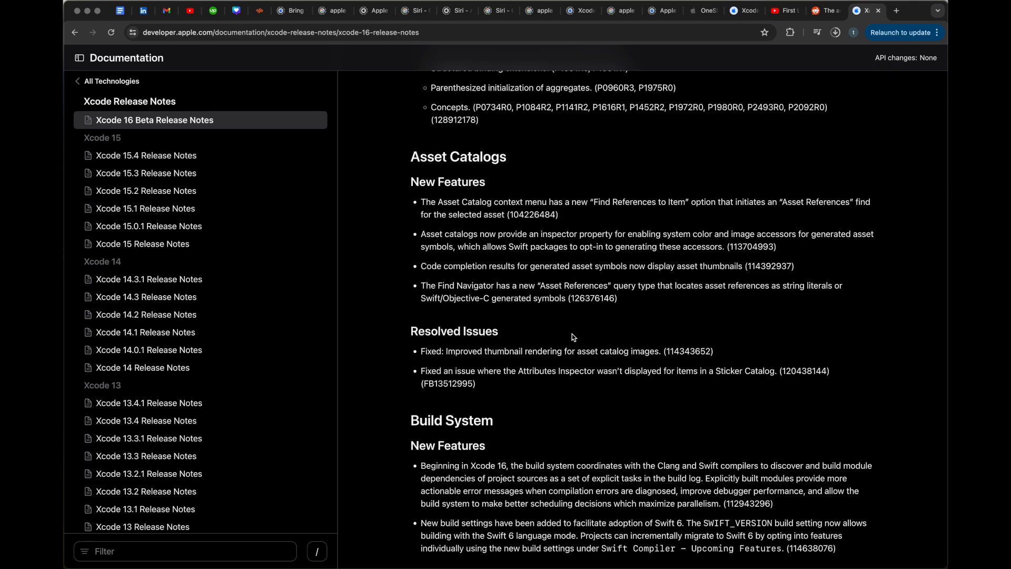
pyautogui.scroll(-3)
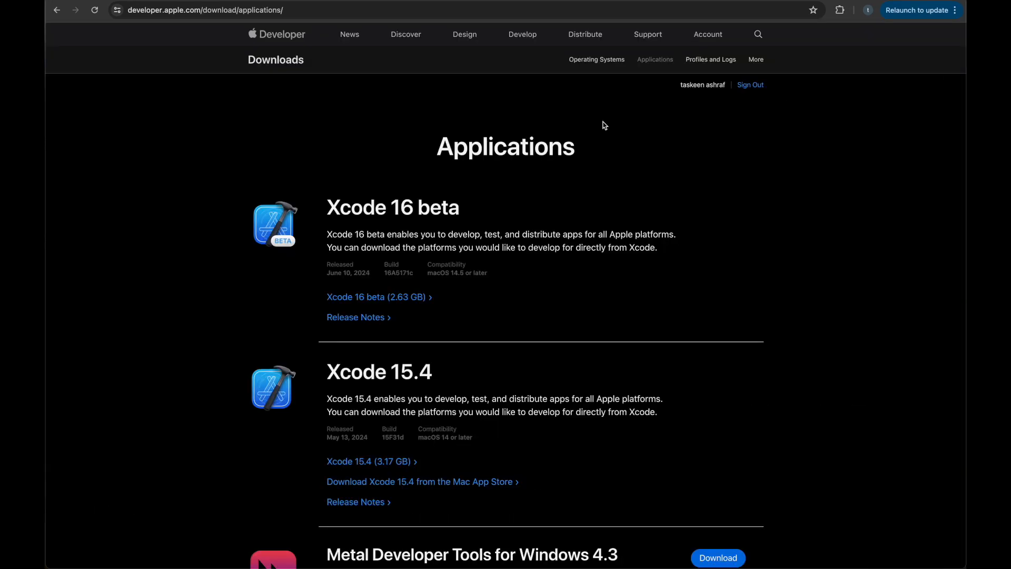
# - Start downloading the Xcode 16 beta (2.63 GB) application
pyautogui.click(226, 10)
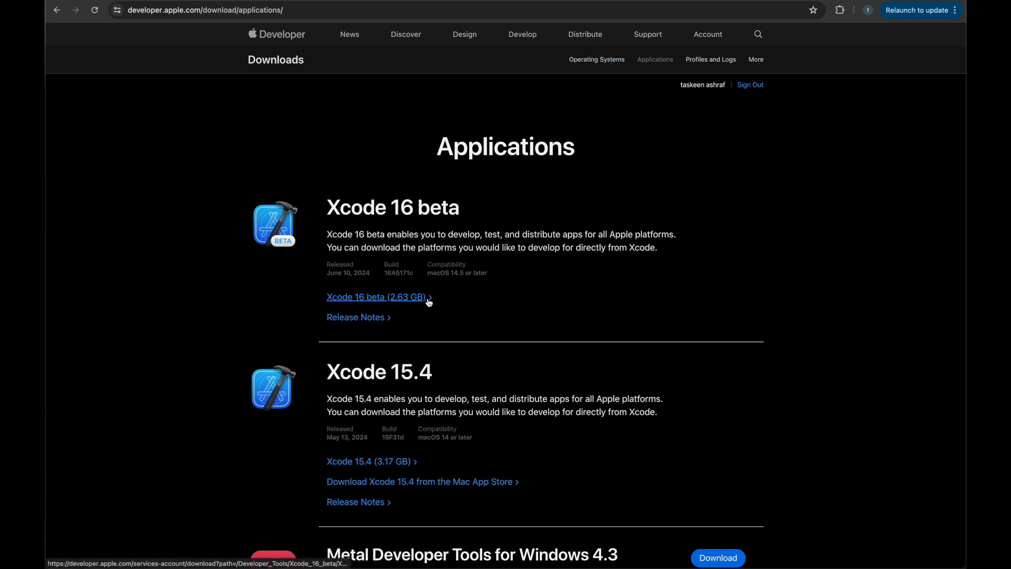
pyautogui.click(375, 297)
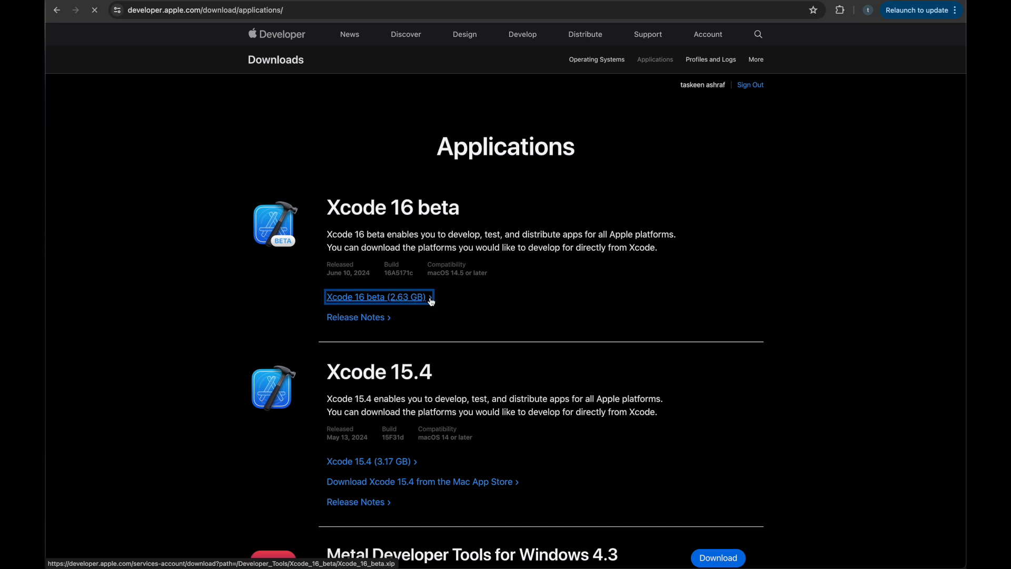
pyautogui.click(377, 297)
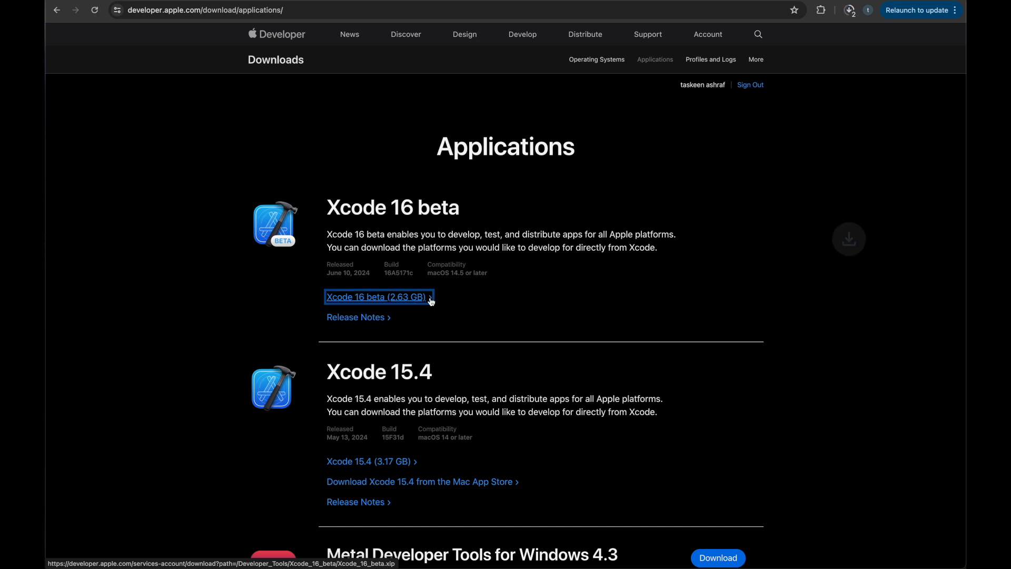
pyautogui.click(375, 297)
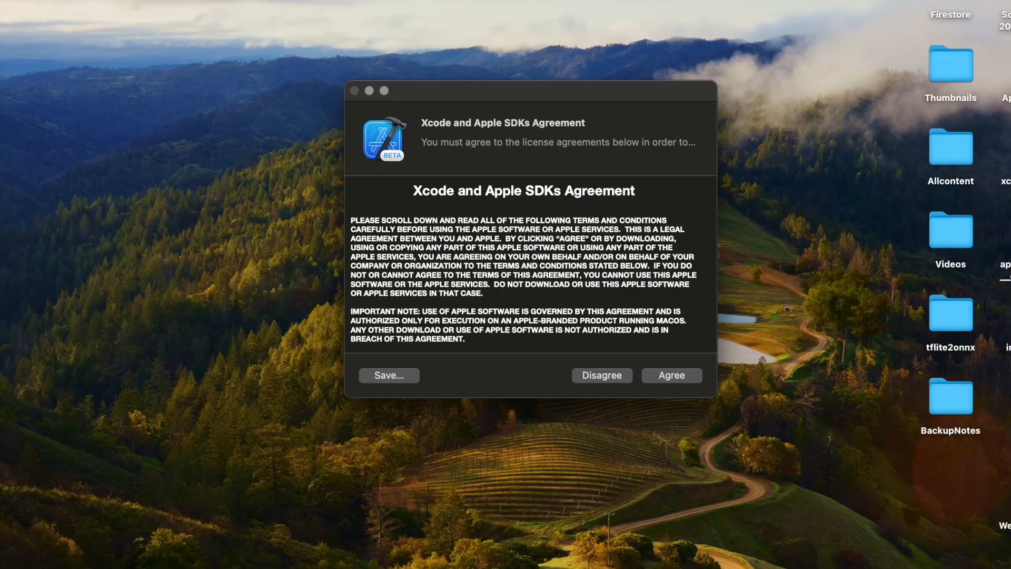
# - Agree to the SDK license as administrator and request iOS 18.0 platform support with Download & Install
pyautogui.click(672, 375)
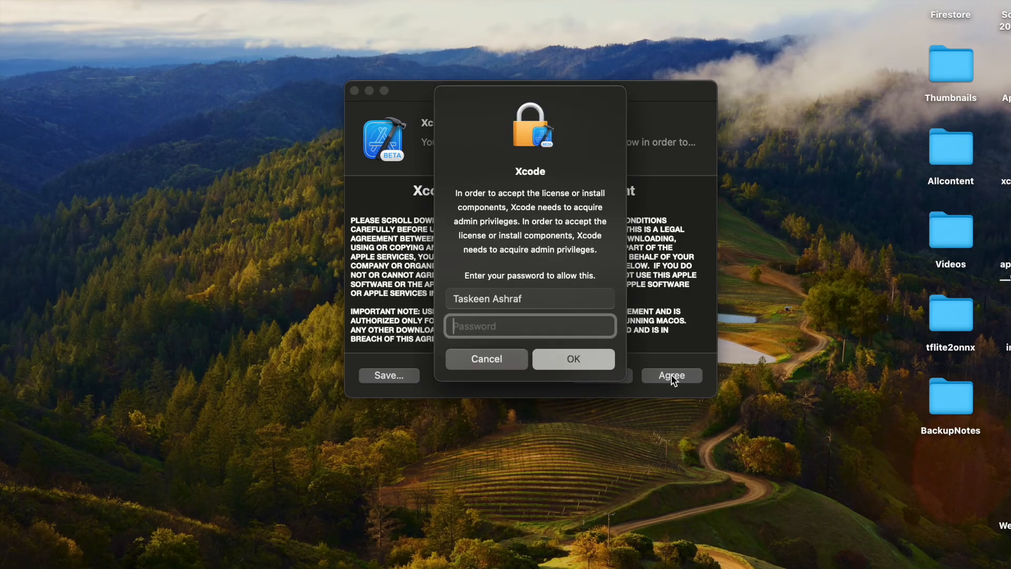
pyautogui.click(574, 358)
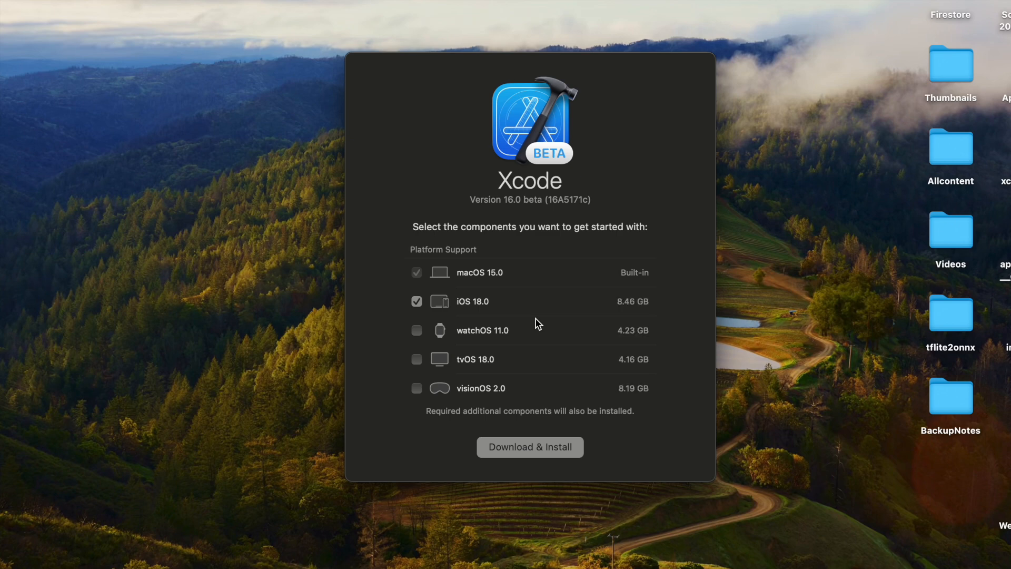
pyautogui.click(550, 451)
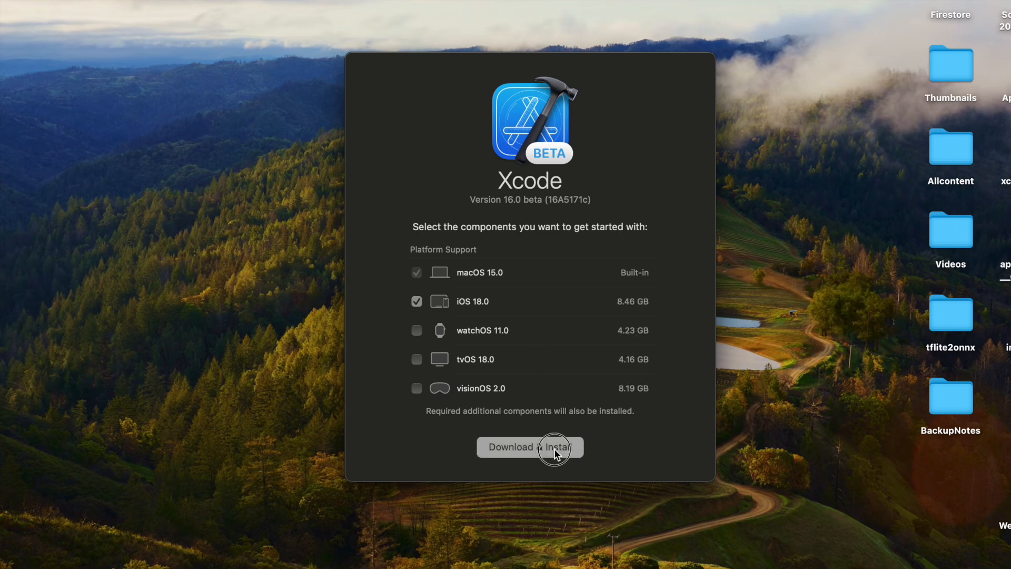
pyautogui.click(530, 446)
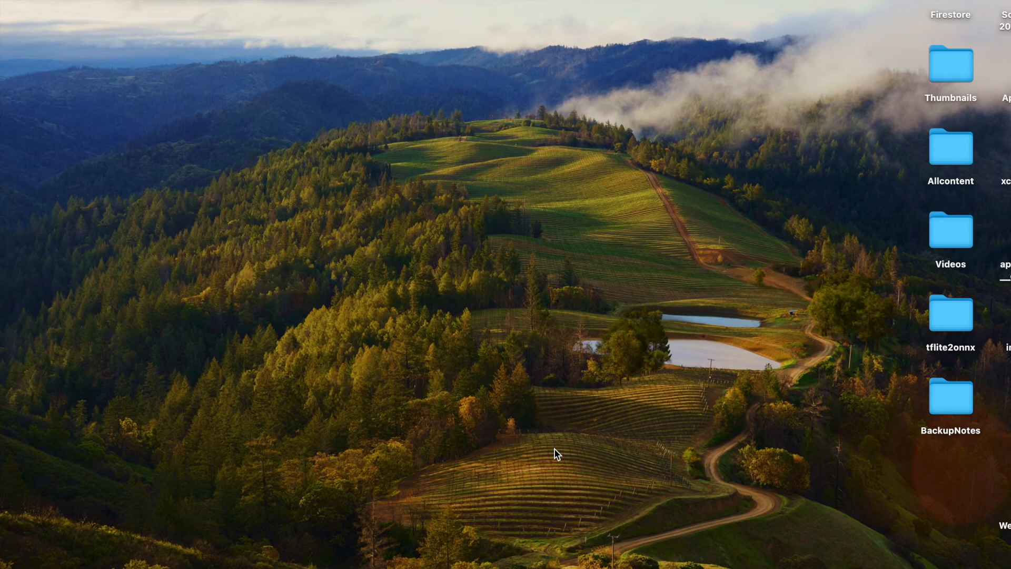
pyautogui.moveTo(481, 409)
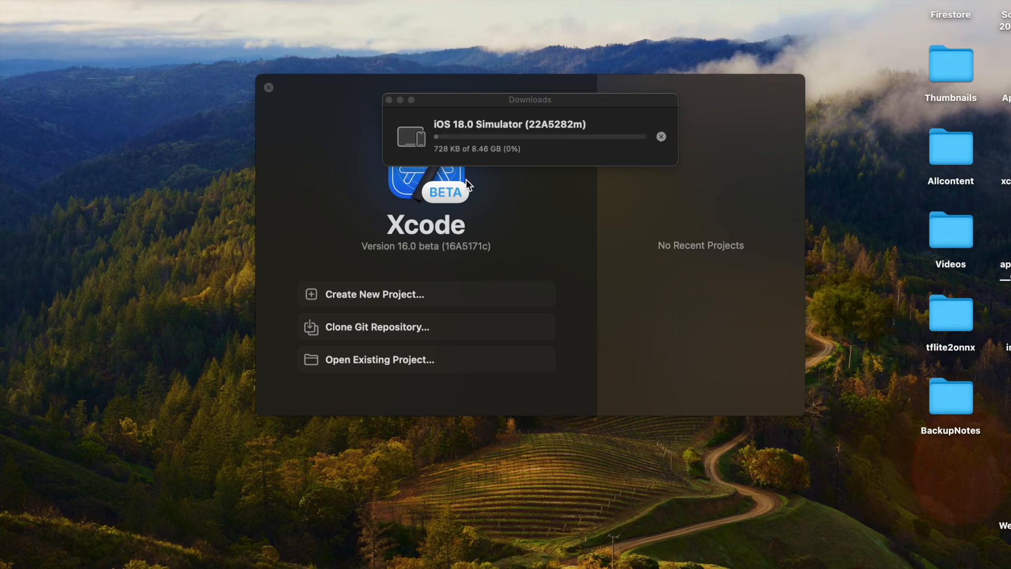
pyautogui.moveTo(556, 167)
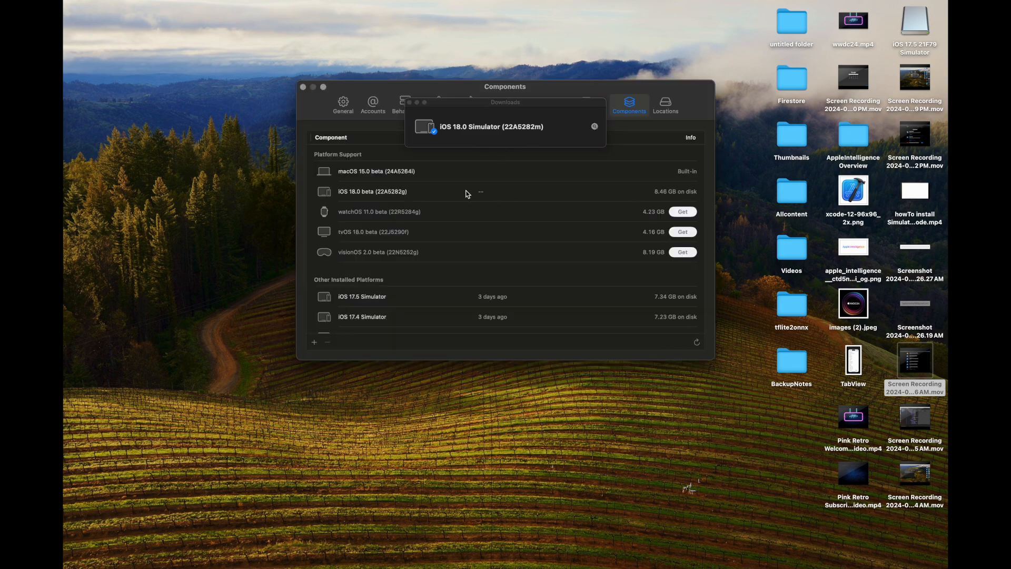
pyautogui.moveTo(430, 219)
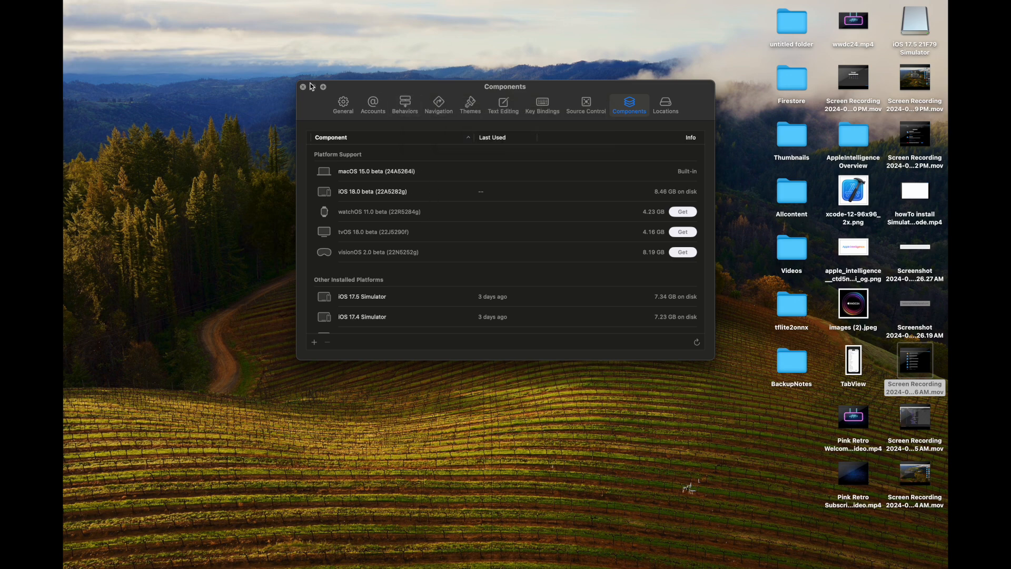
# - Close the installed platform components list and return to the Xcode beta welcome window
pyautogui.click(302, 86)
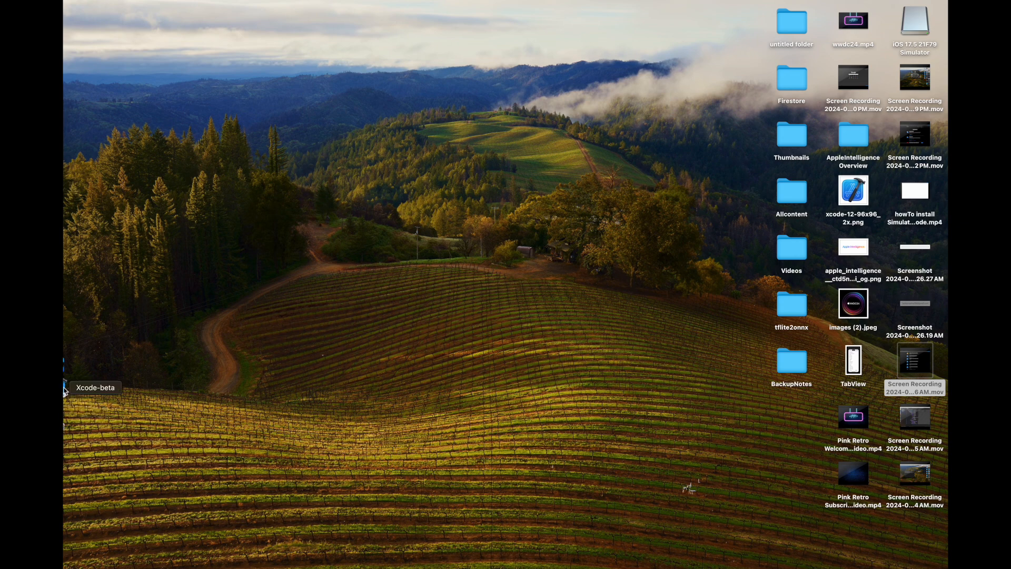
pyautogui.click(61, 391)
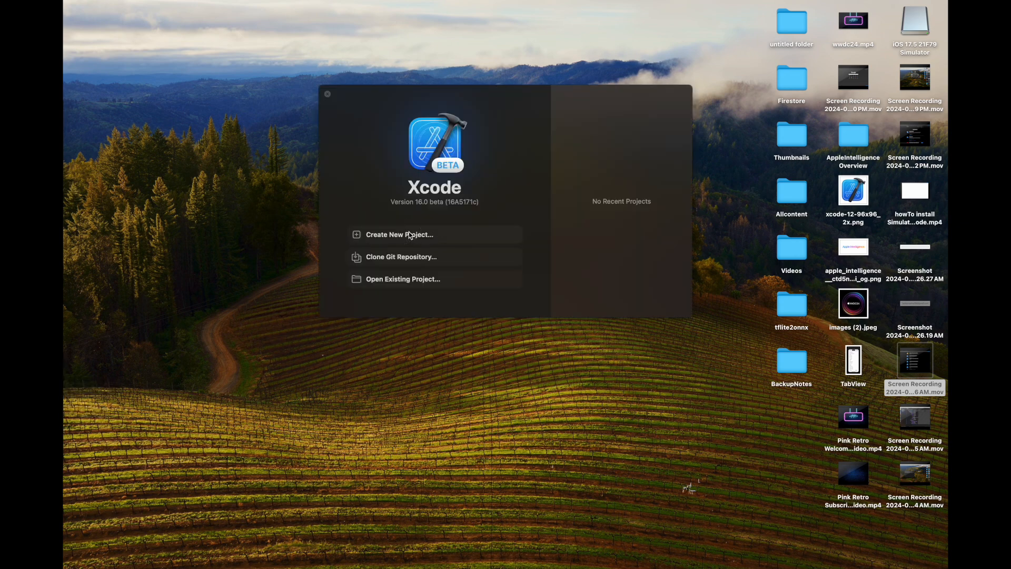
# - Choose the iOS App template for the new project
pyautogui.click(399, 234)
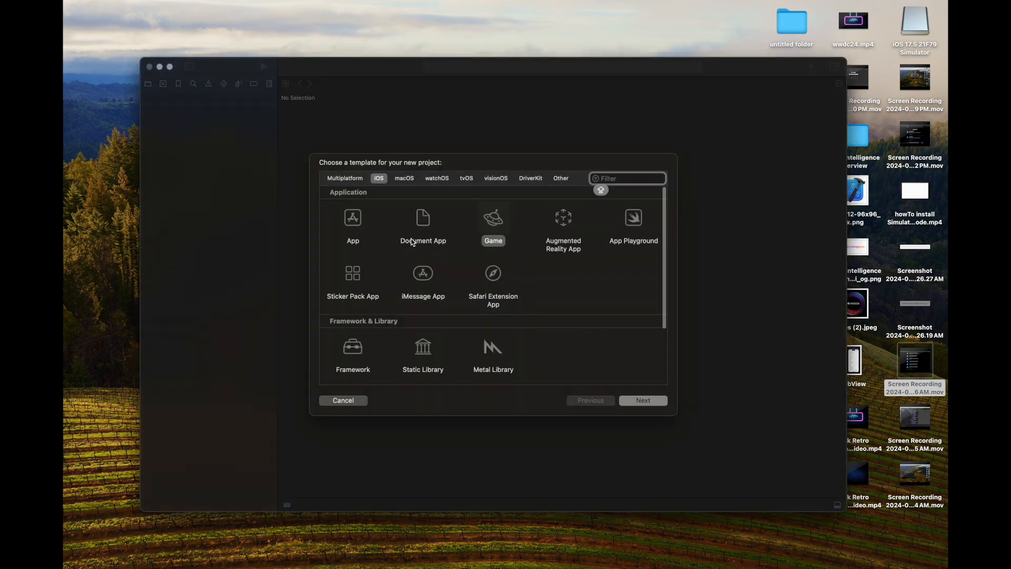
pyautogui.click(352, 218)
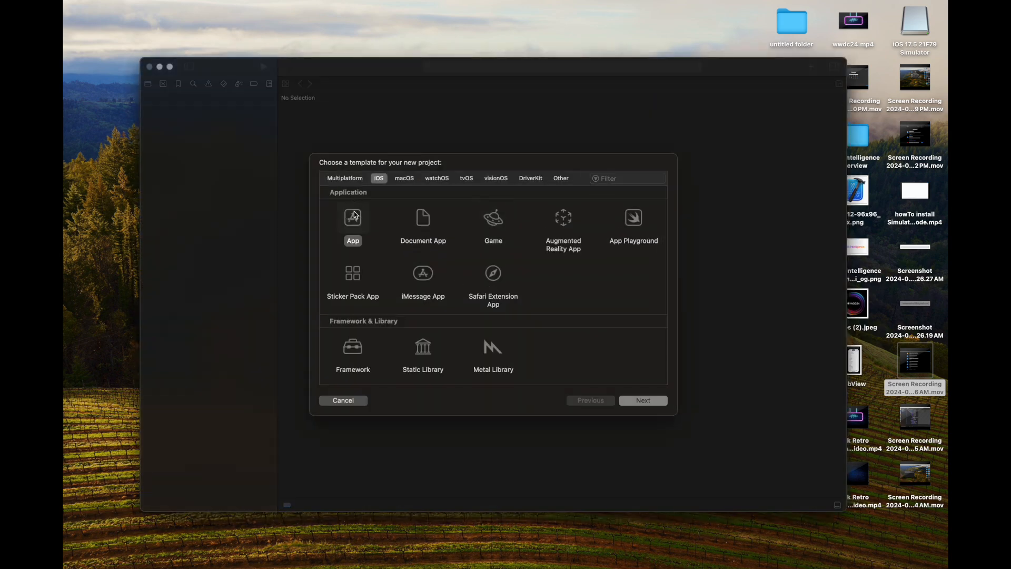
pyautogui.click(642, 400)
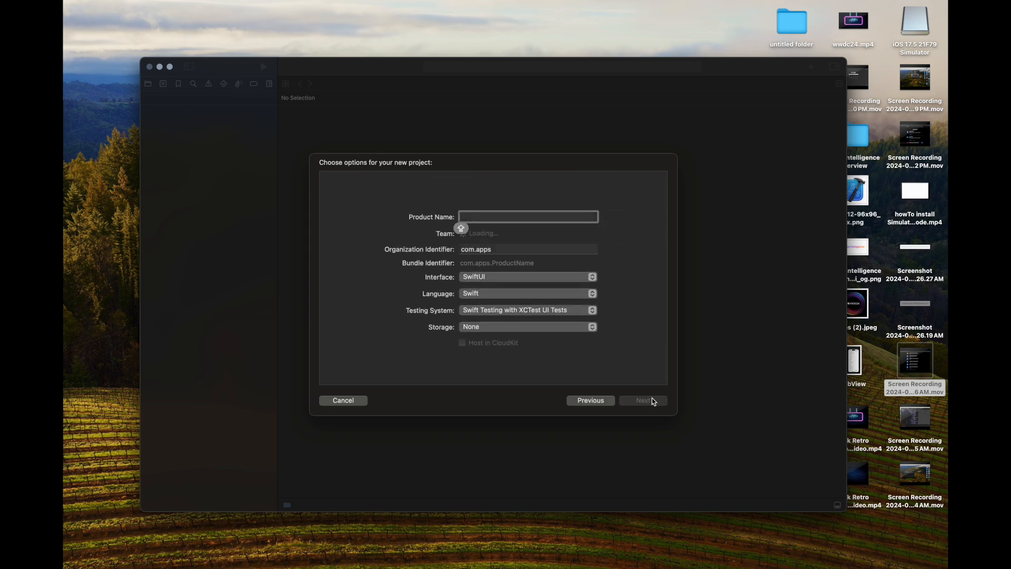
# - Name the product TESTAutoCorrectAI, keep Swift as the language and continue to the save location
pyautogui.write('TEST')
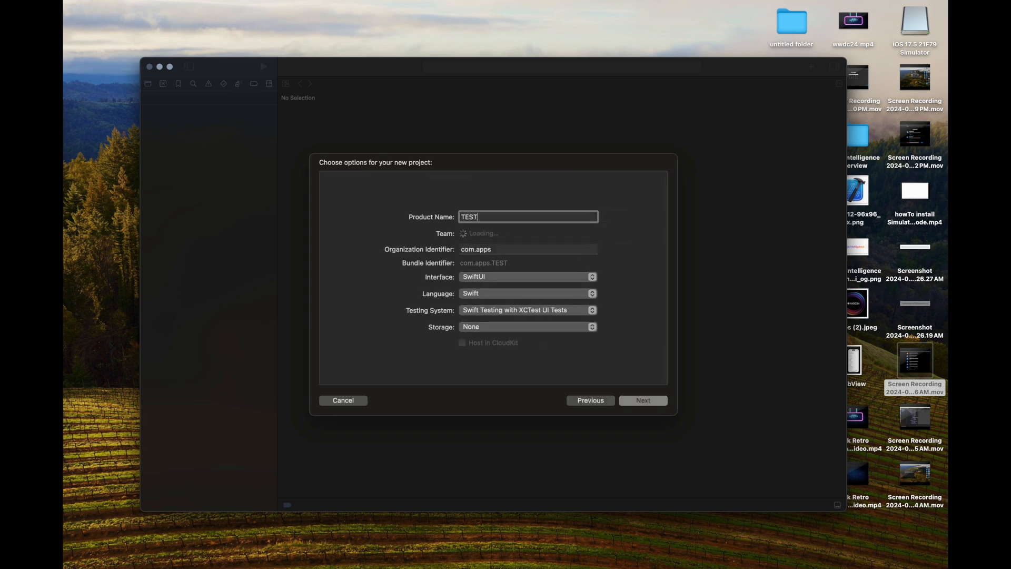
pyautogui.write('AutoCorrectAI')
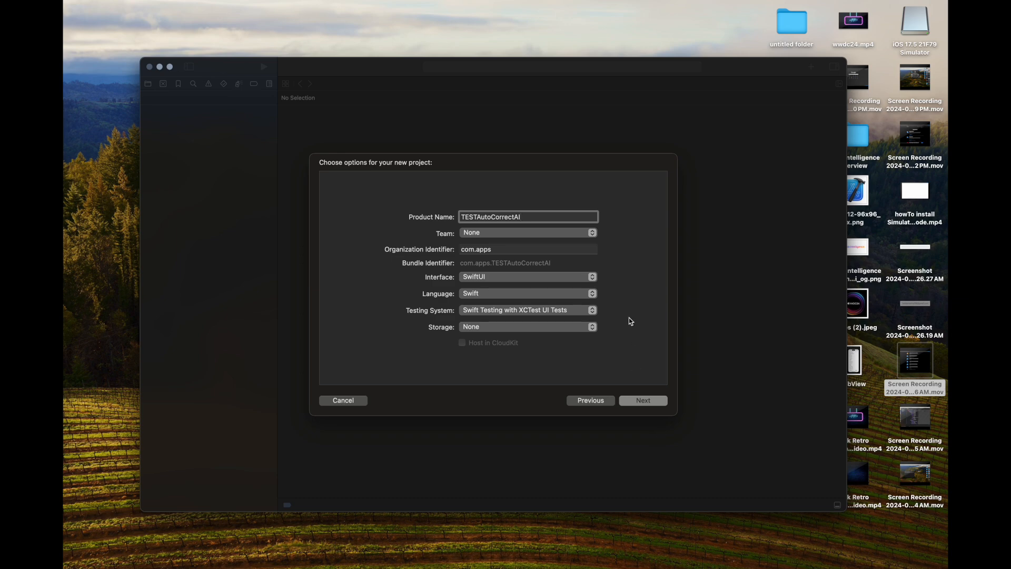
pyautogui.moveTo(487, 287)
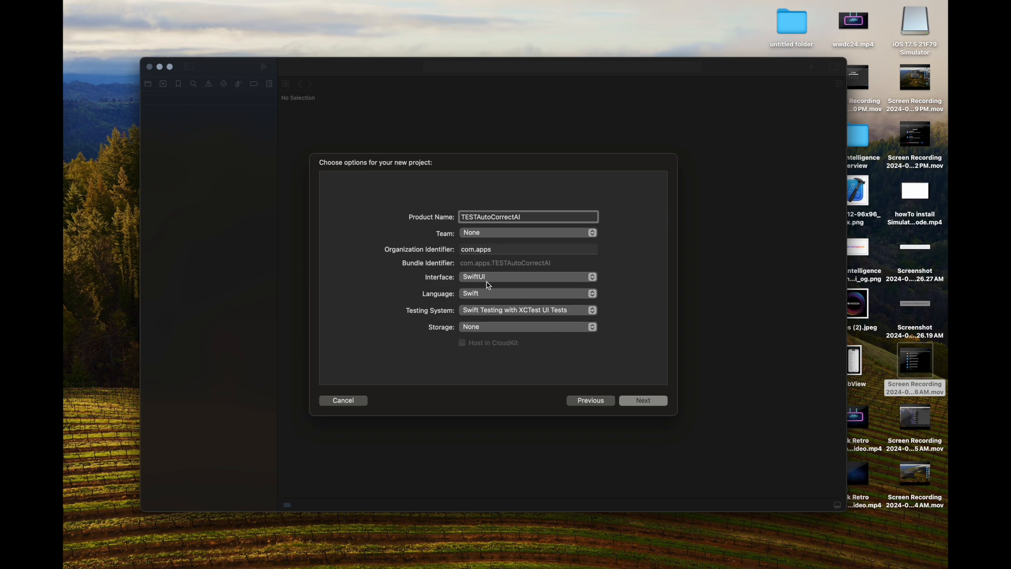
pyautogui.click(528, 293)
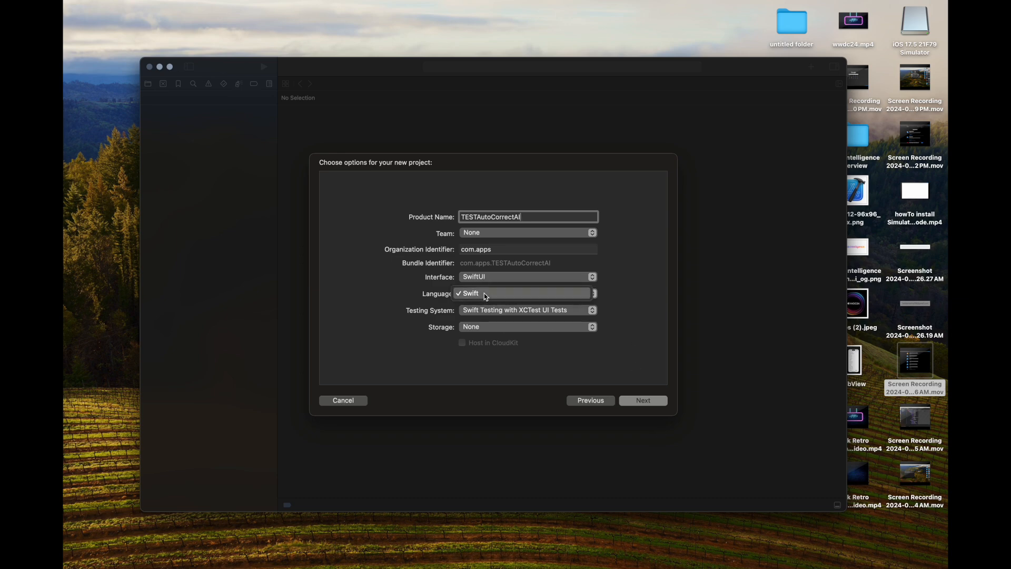
pyautogui.click(527, 309)
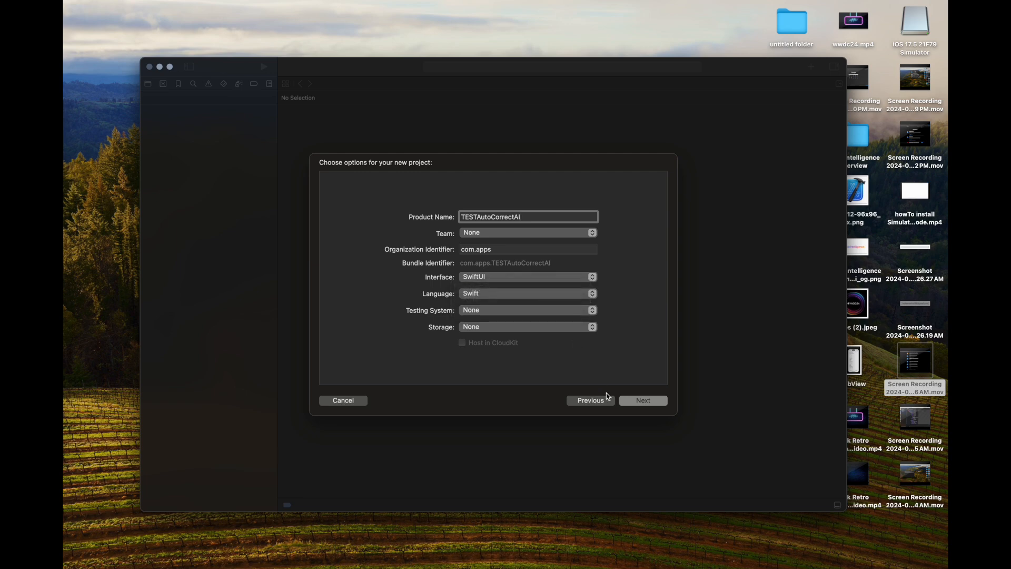
pyautogui.click(642, 401)
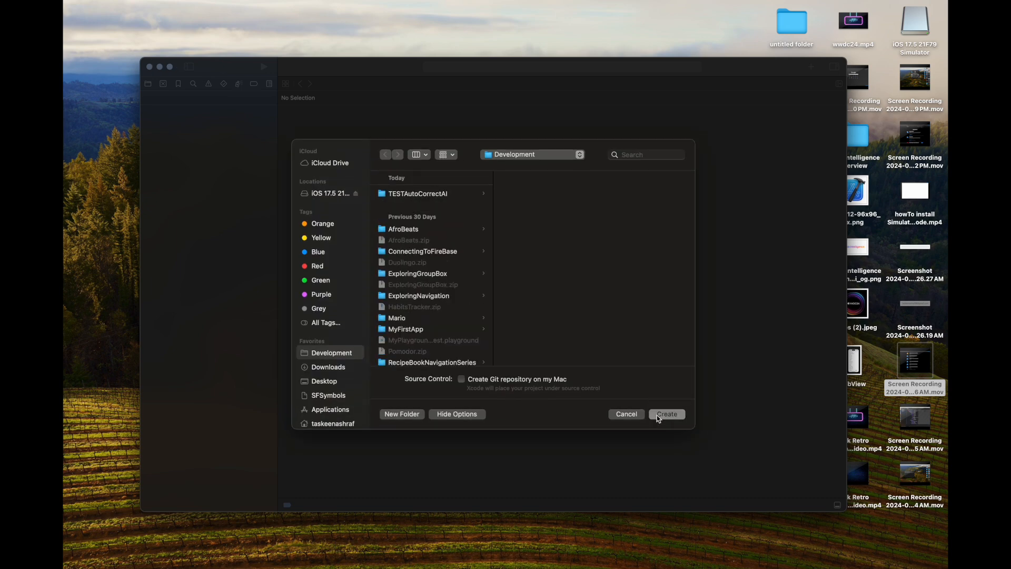
# - Create the TESTAutoCorrectAI project in the Development folder
pyautogui.click(667, 414)
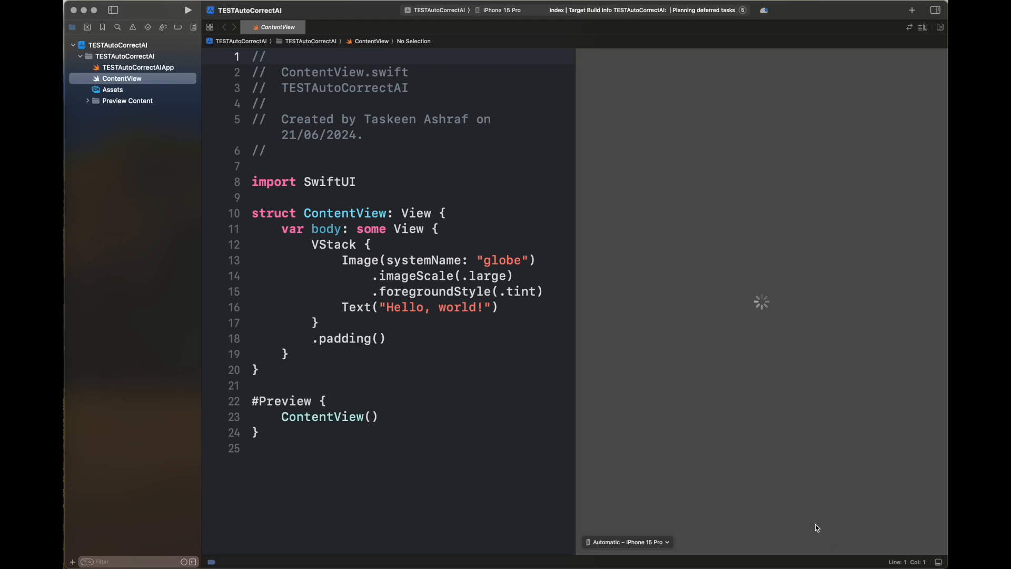
pyautogui.click(503, 10)
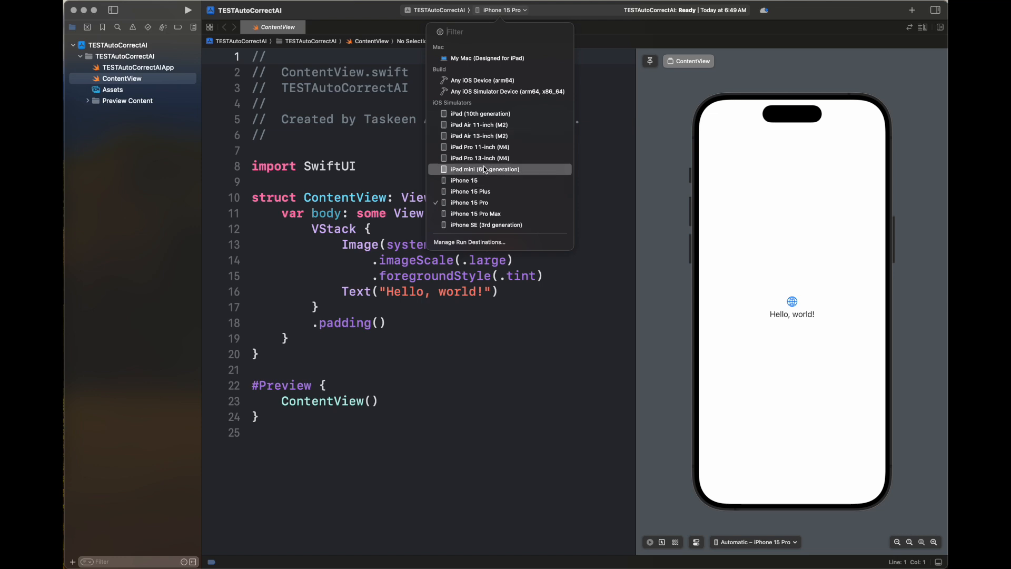
pyautogui.moveTo(489, 146)
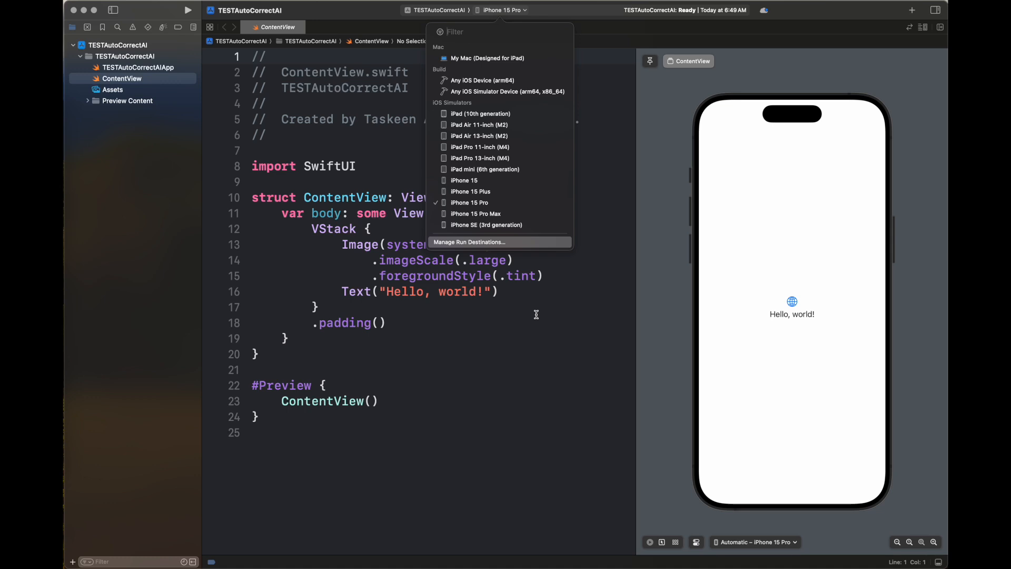
pyautogui.click(536, 314)
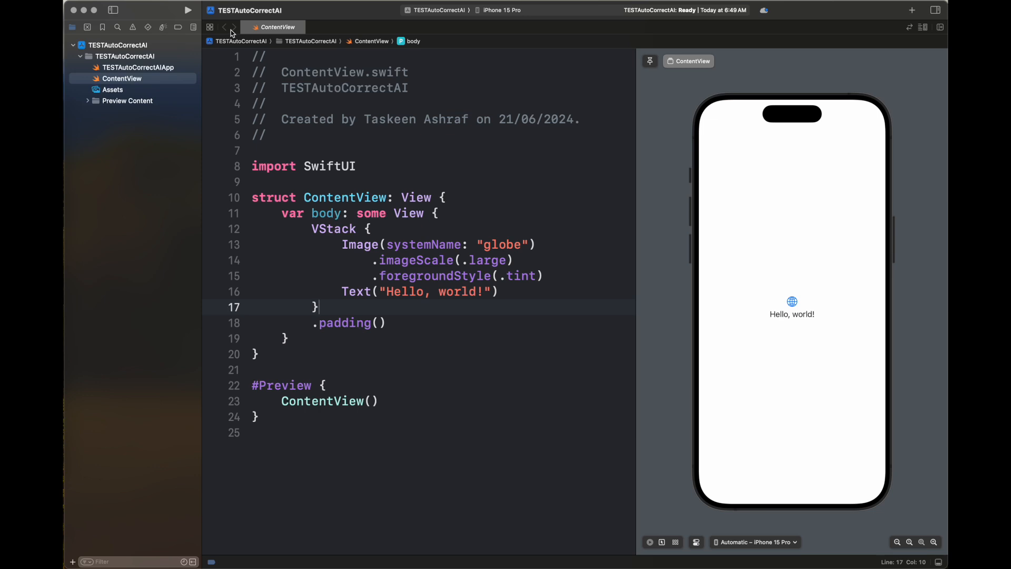
# - Add a new empty file to the TESTAutoCorrectAI group for Recipe.swift
pyautogui.click(124, 56)
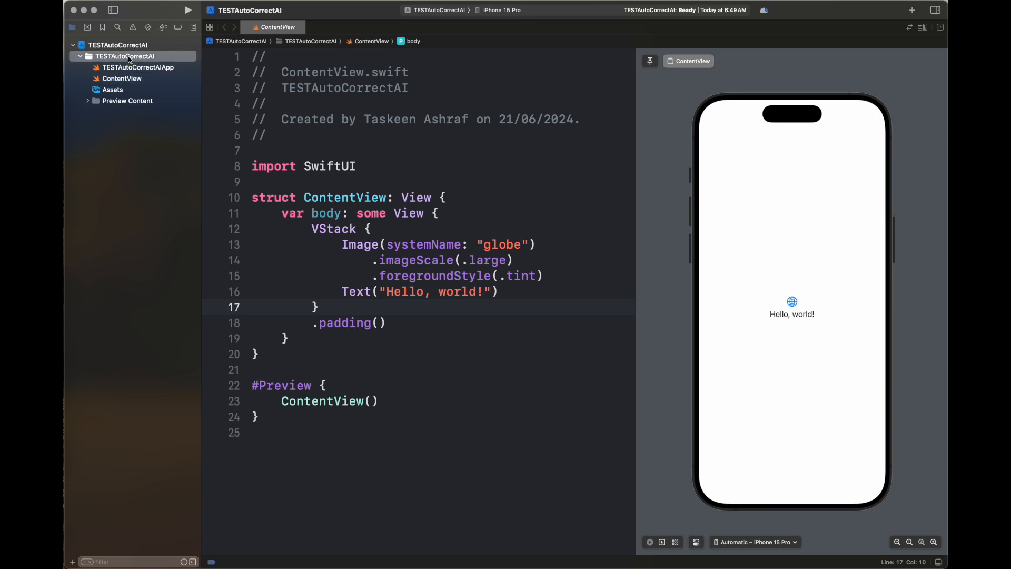
pyautogui.rightClick(124, 56)
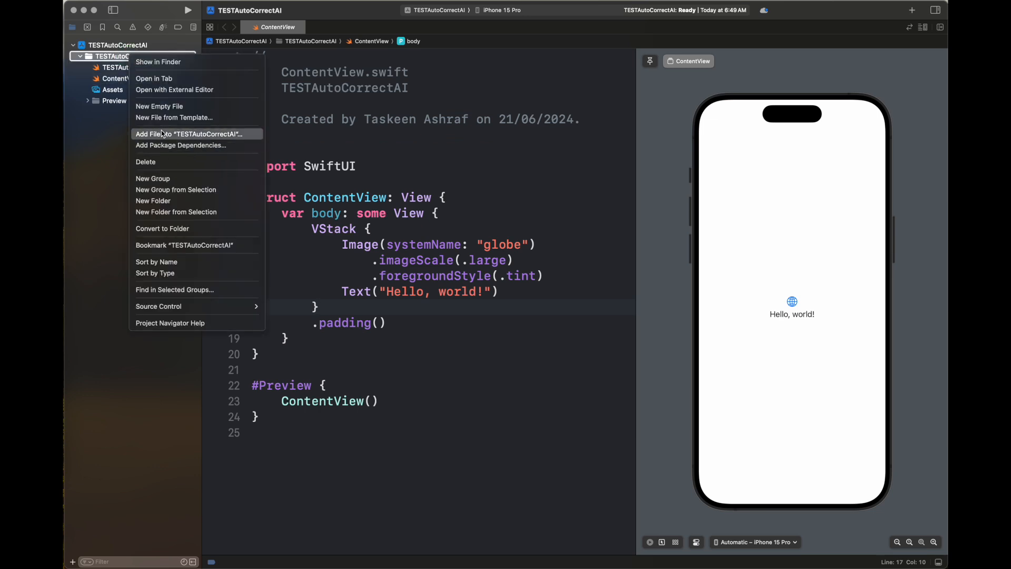
pyautogui.moveTo(160, 109)
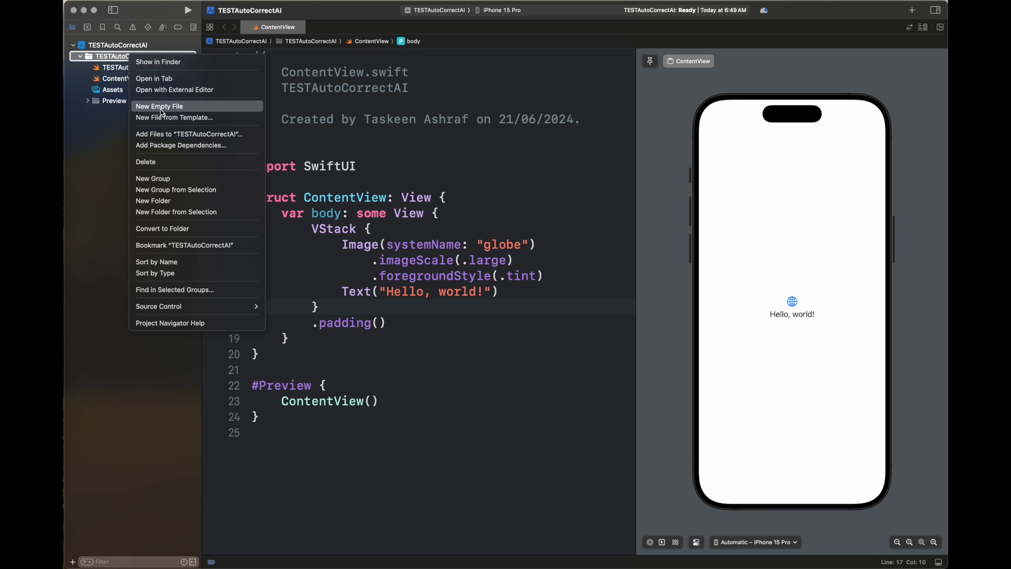
pyautogui.click(159, 105)
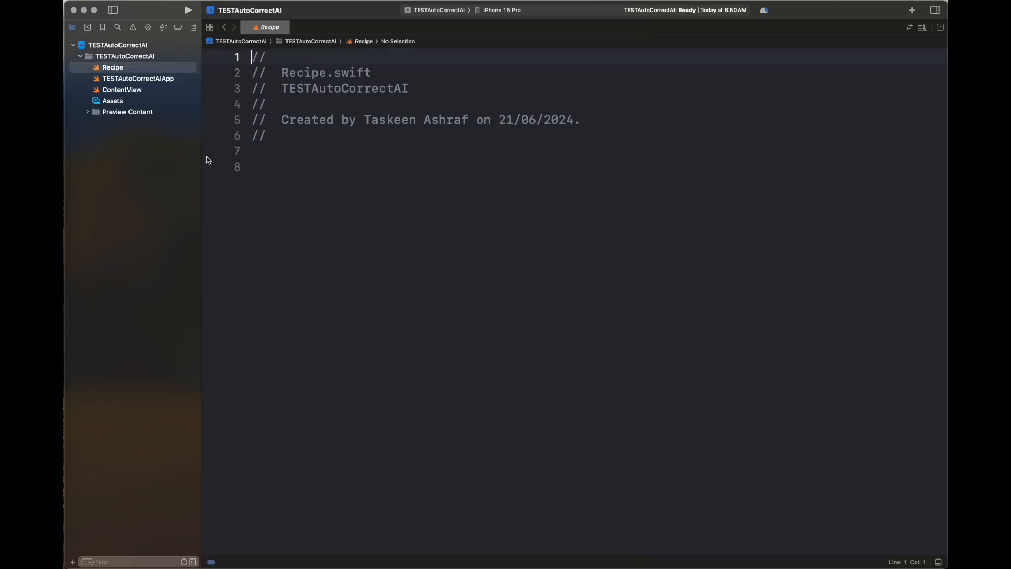
# - Declare struct Recipe with a var name : String property
pyautogui.write('struct Recipe{')
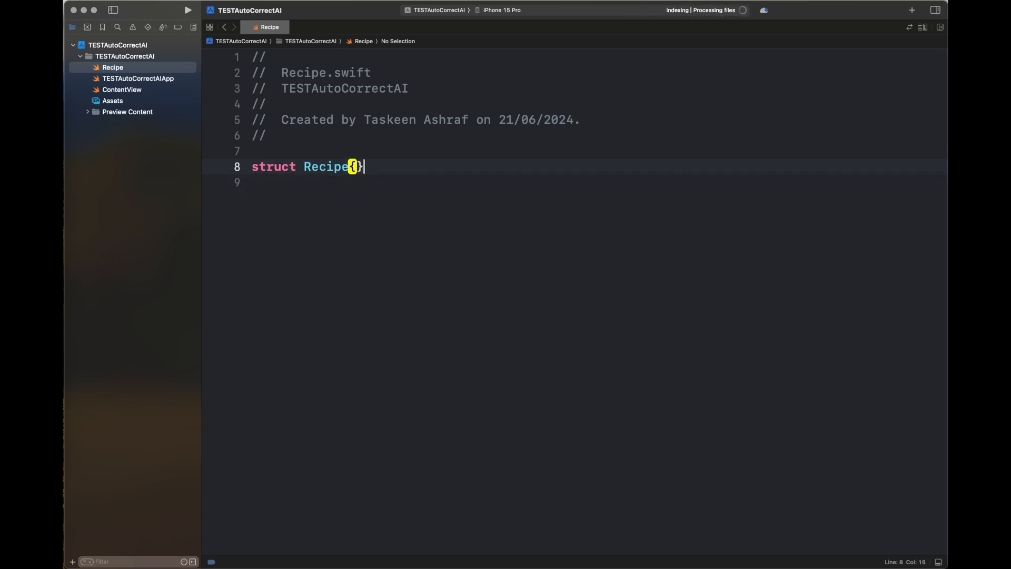
pyautogui.press('Return')
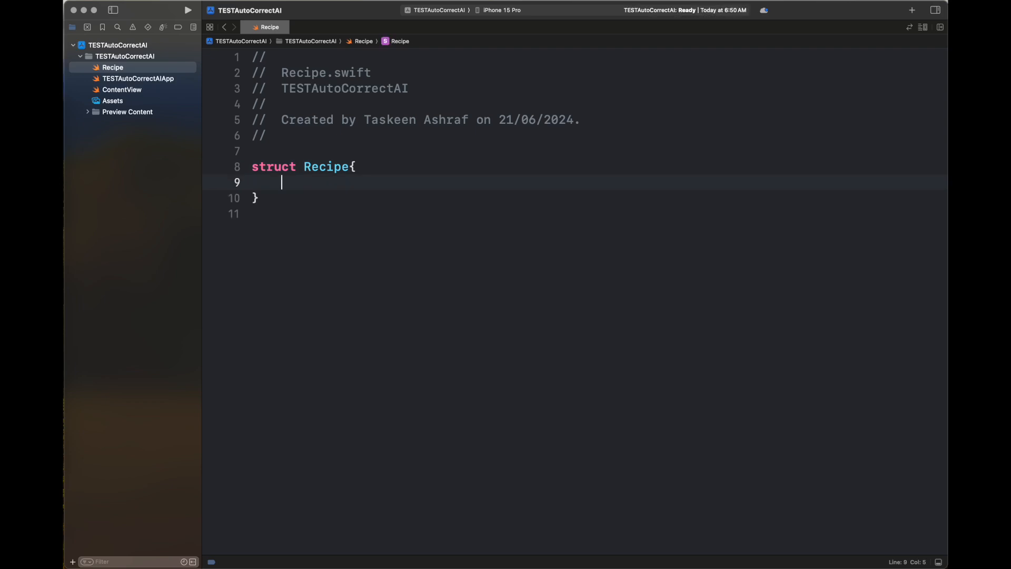
pyautogui.write('var')
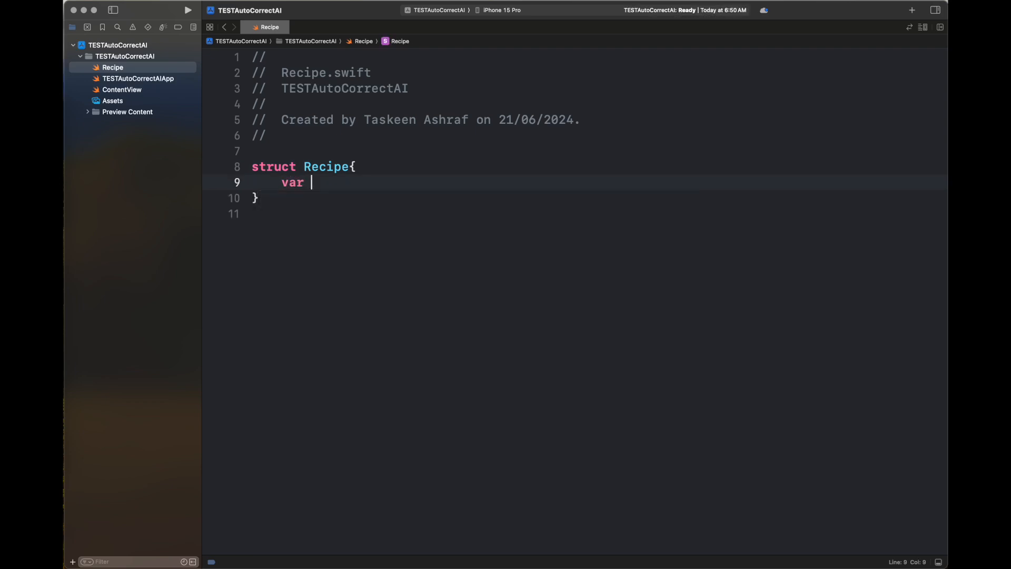
pyautogui.write('name :')
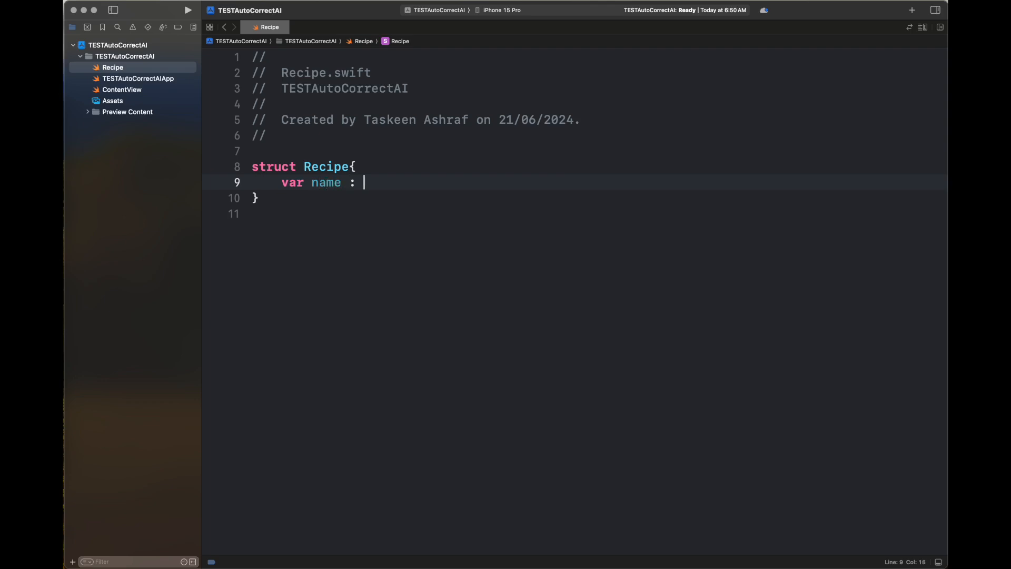
pyautogui.write('String')
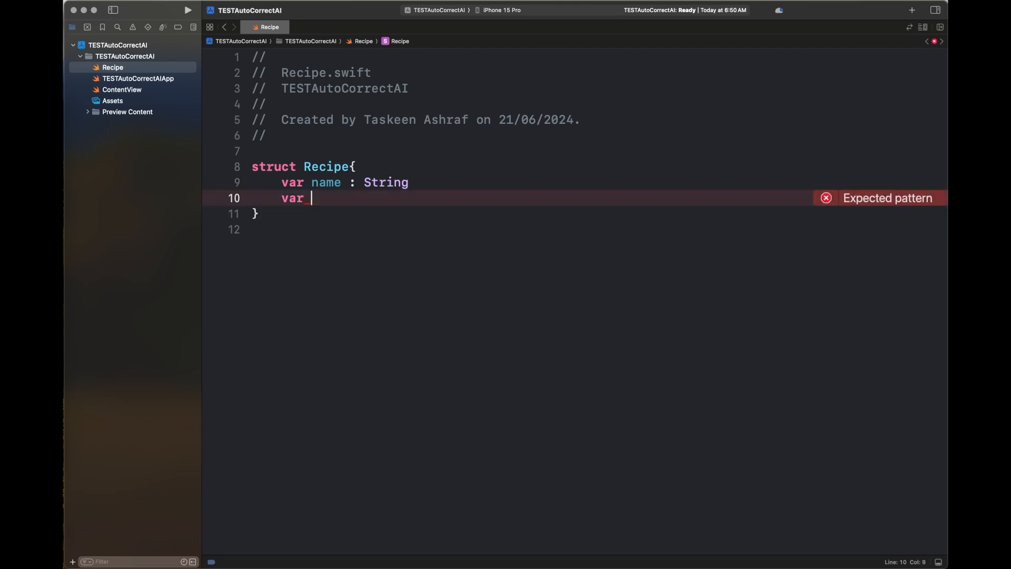
# - Add var cuisineType : Int and begin typing the initializer
pyautogui.write('cuisi')
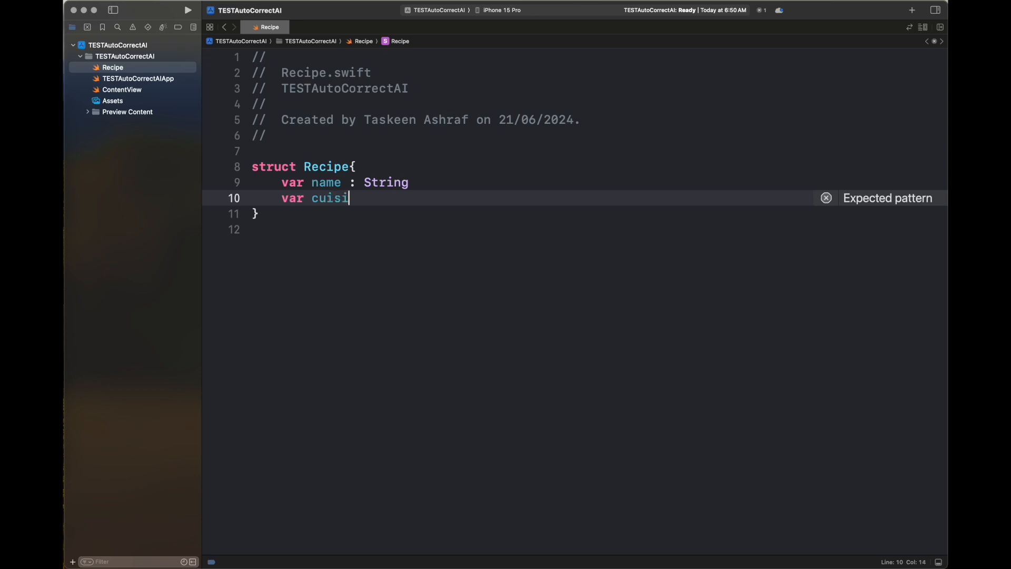
pyautogui.write('neT')
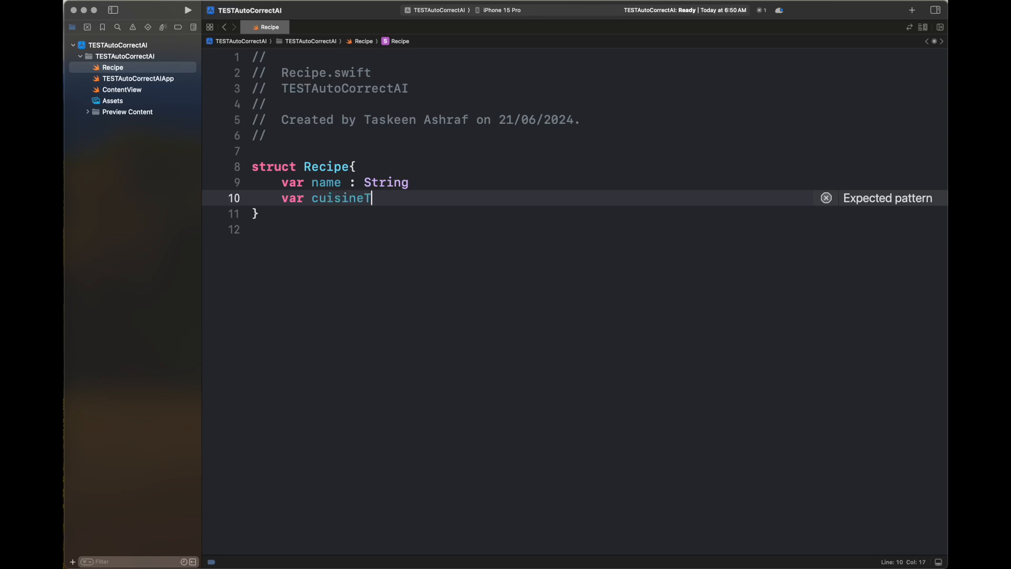
pyautogui.write('ype L')
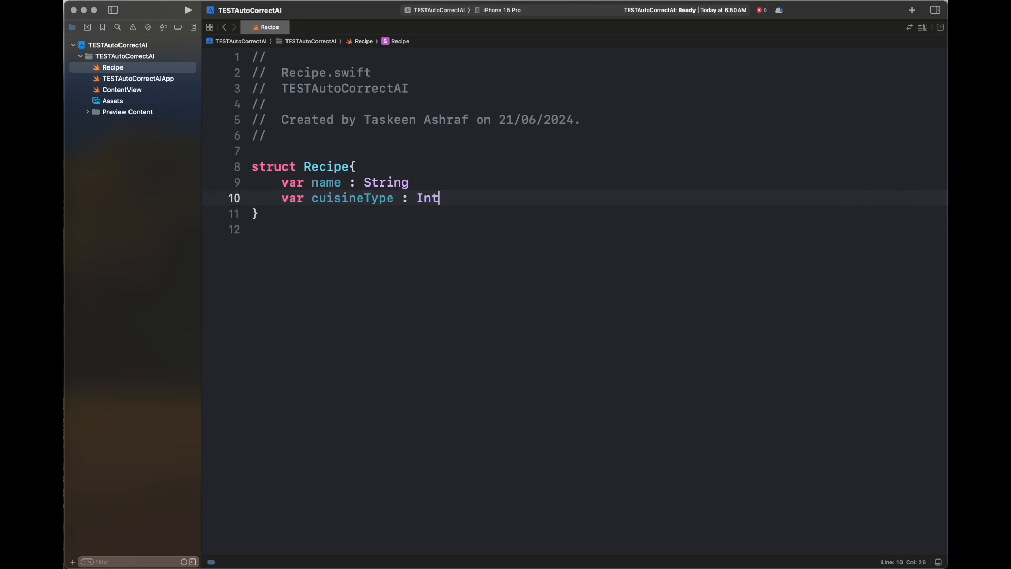
pyautogui.press('Return')
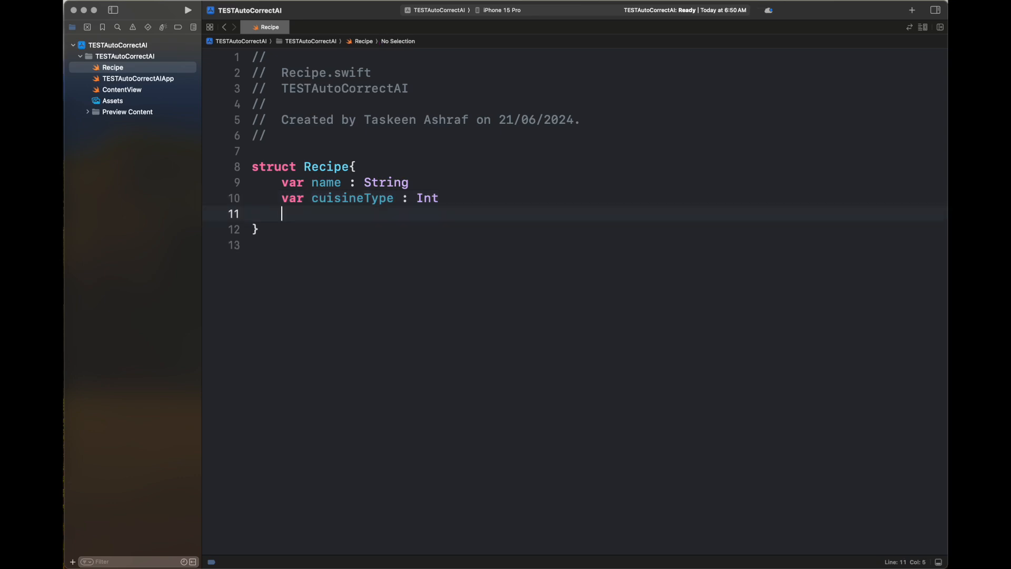
pyautogui.write('in')
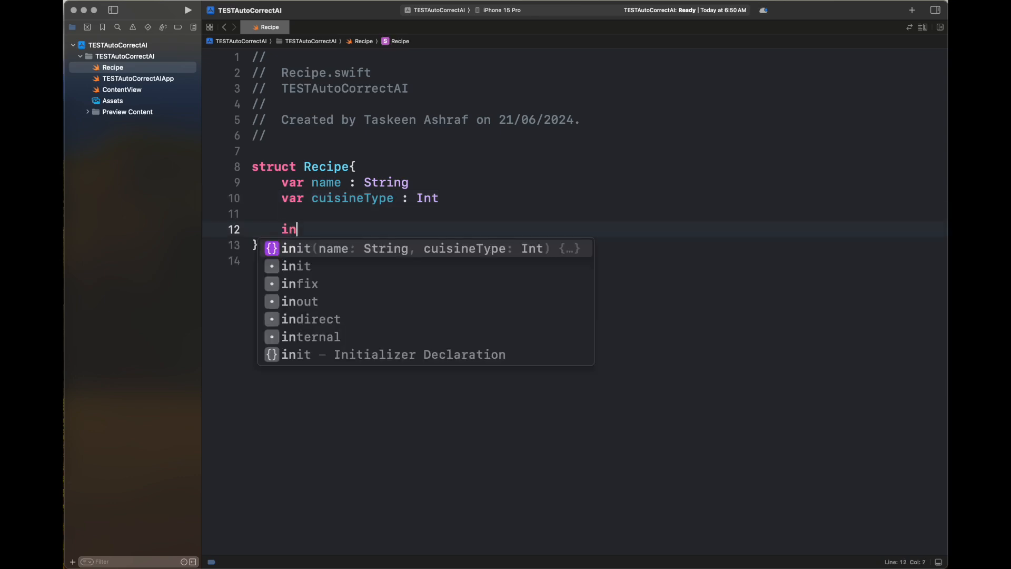
# - Insert the init(name:cuisineType:) completion assigning both properties to self
pyautogui.click(426, 249)
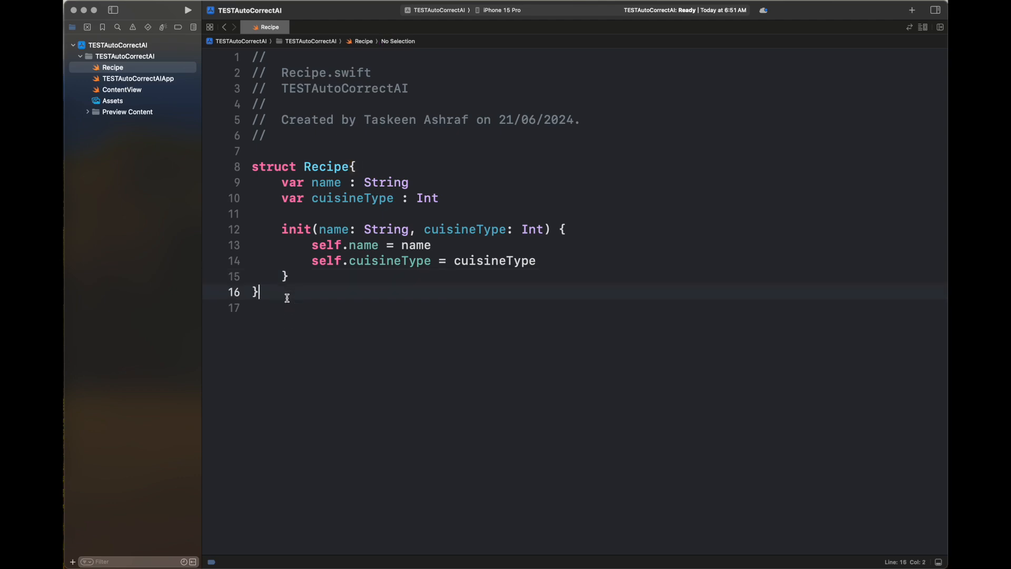
pyautogui.moveTo(291, 330)
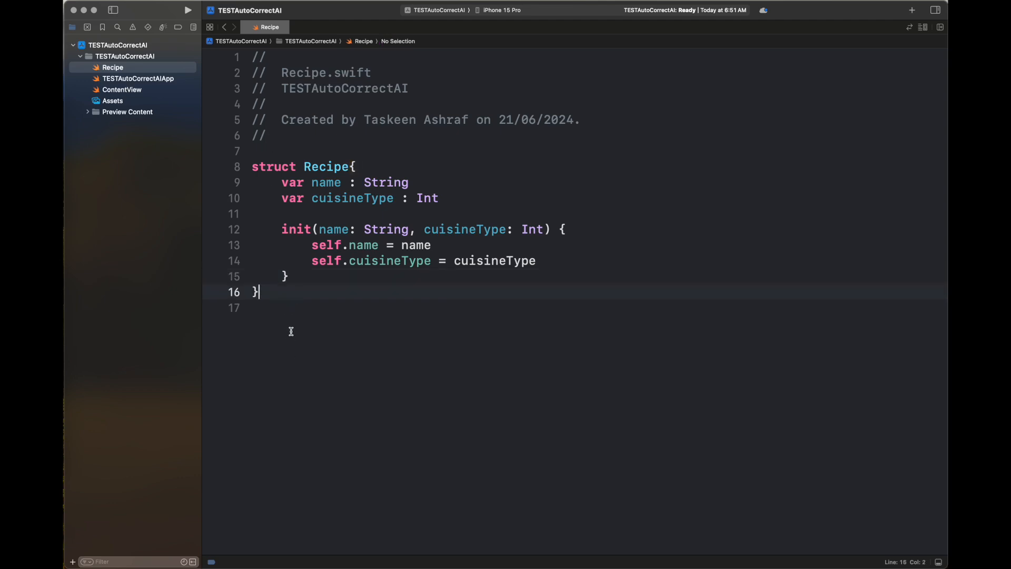
pyautogui.moveTo(279, 137)
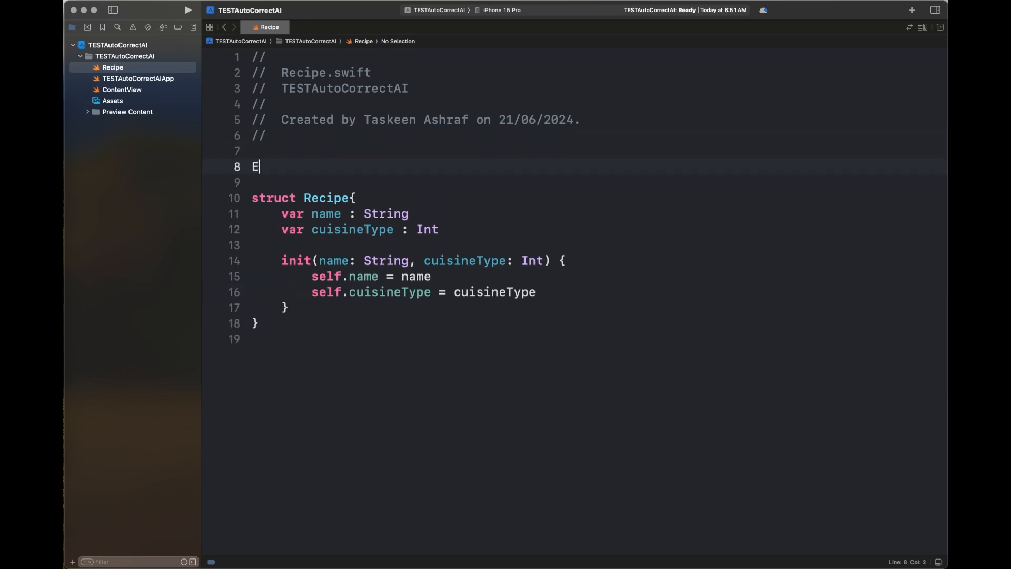
# - Declare enum CuisineType with a Mediterrnean case above struct Recipe
pyautogui.write('n')
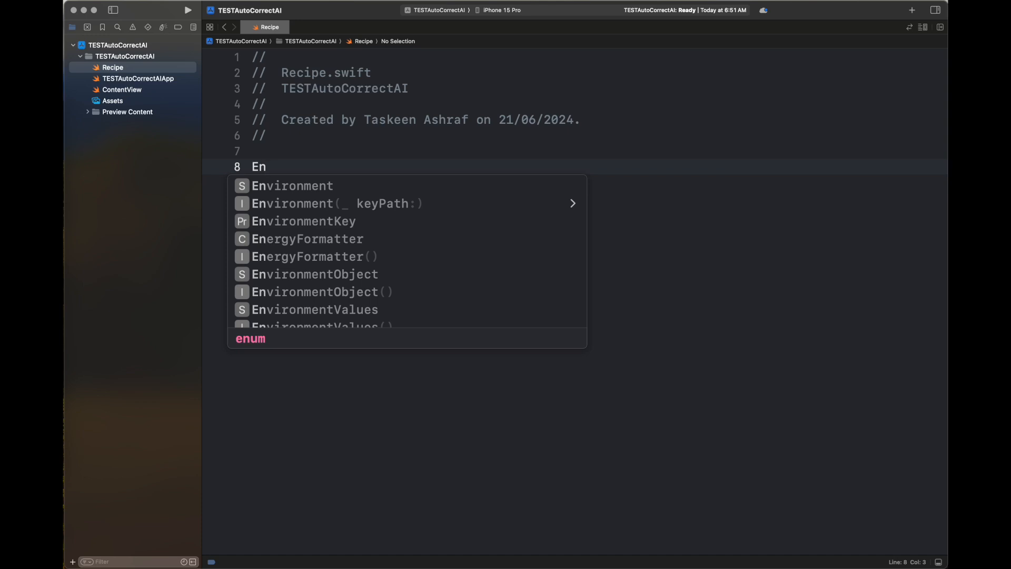
pyautogui.write('n')
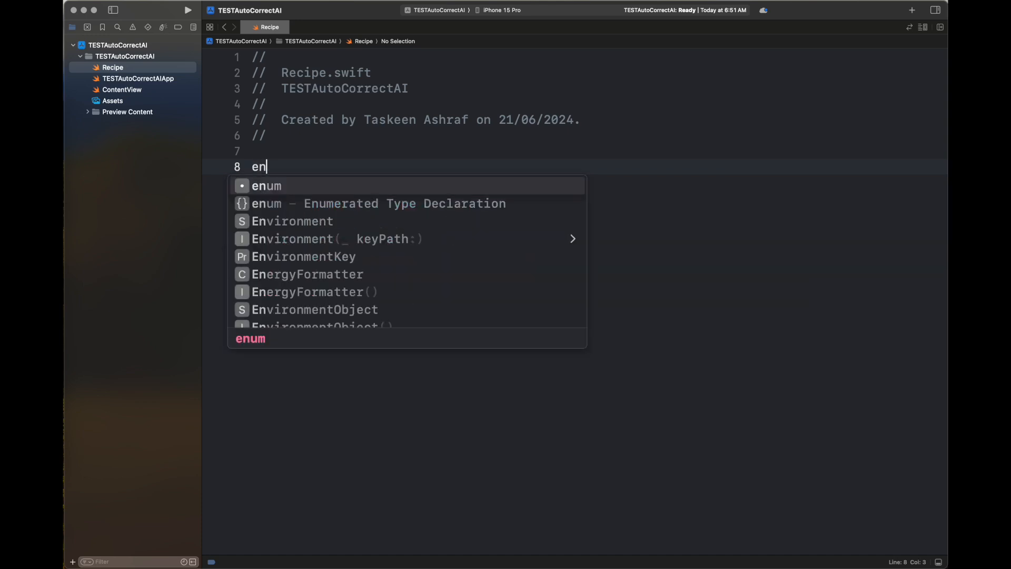
pyautogui.press('Tab')
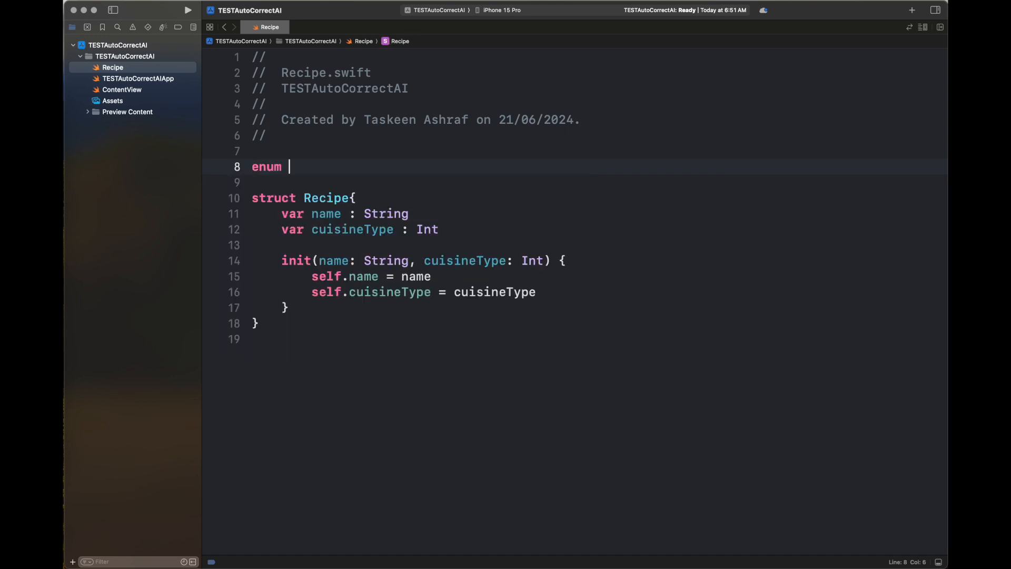
pyautogui.write('Type')
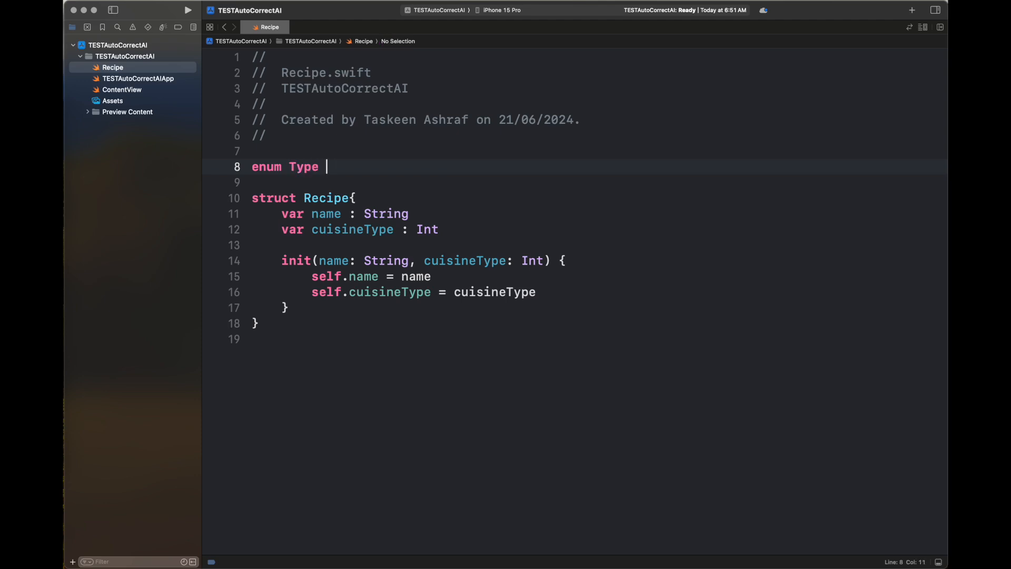
pyautogui.write('{')
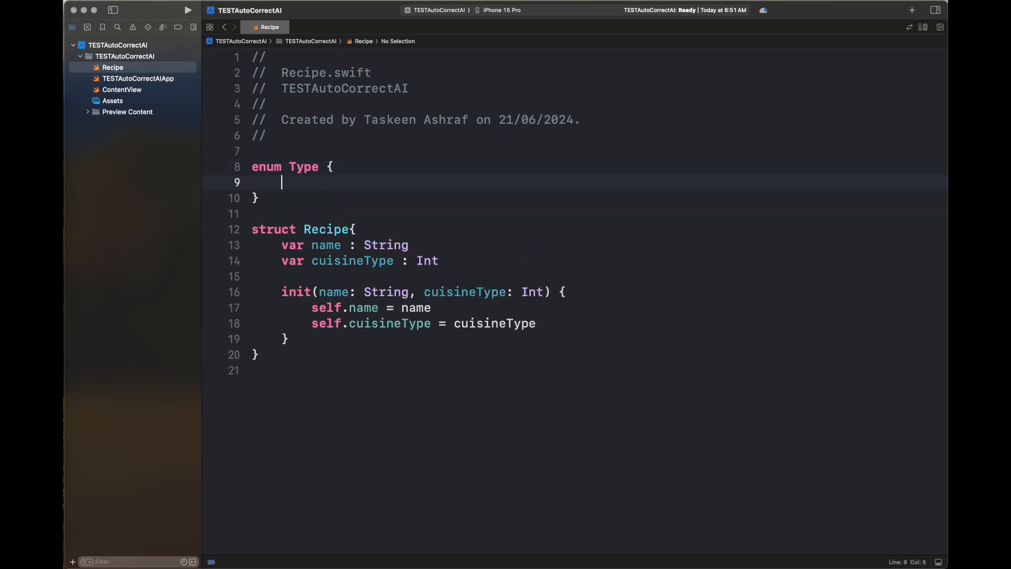
pyautogui.write('case')
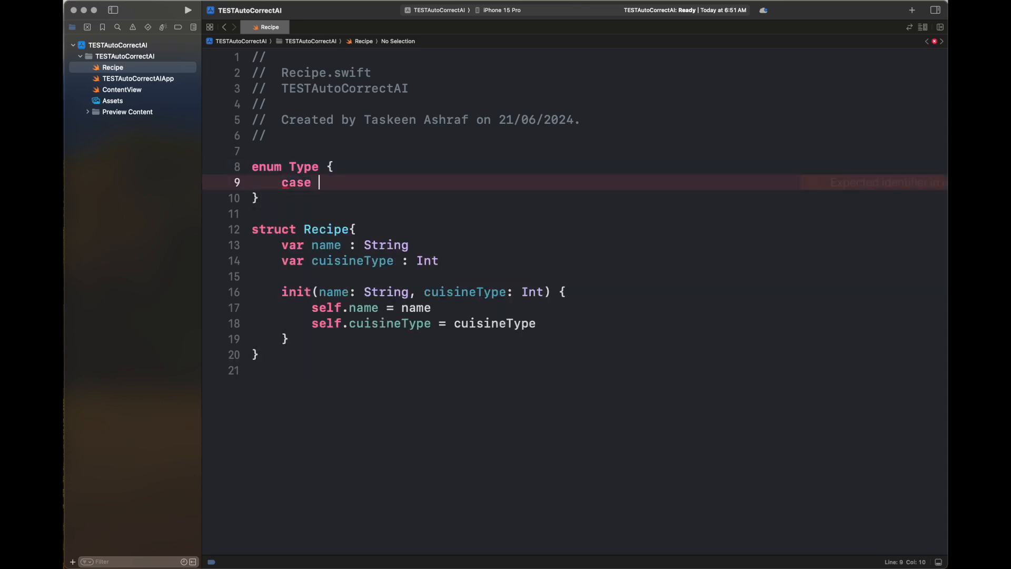
pyautogui.write('Medit')
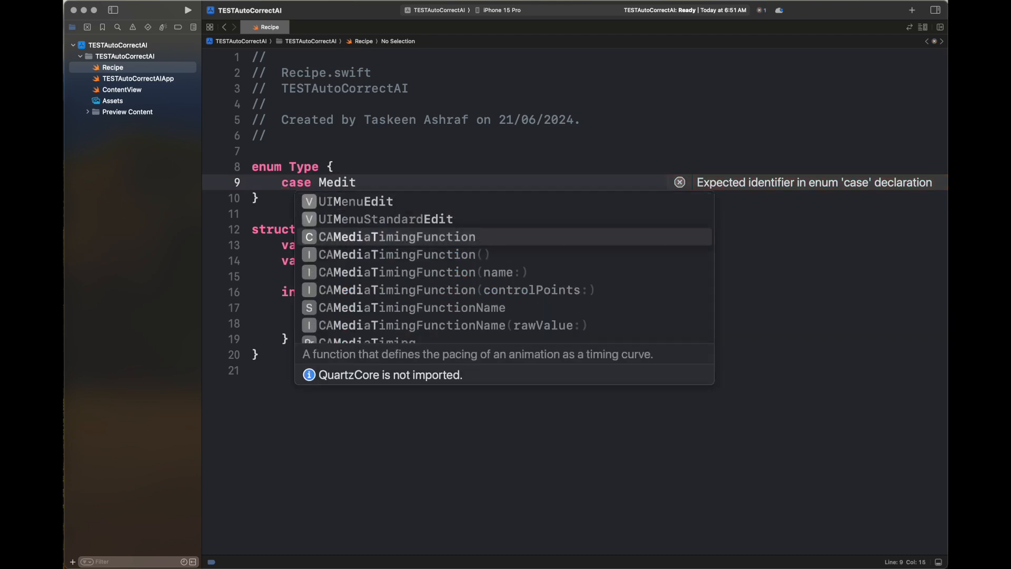
pyautogui.write('erra')
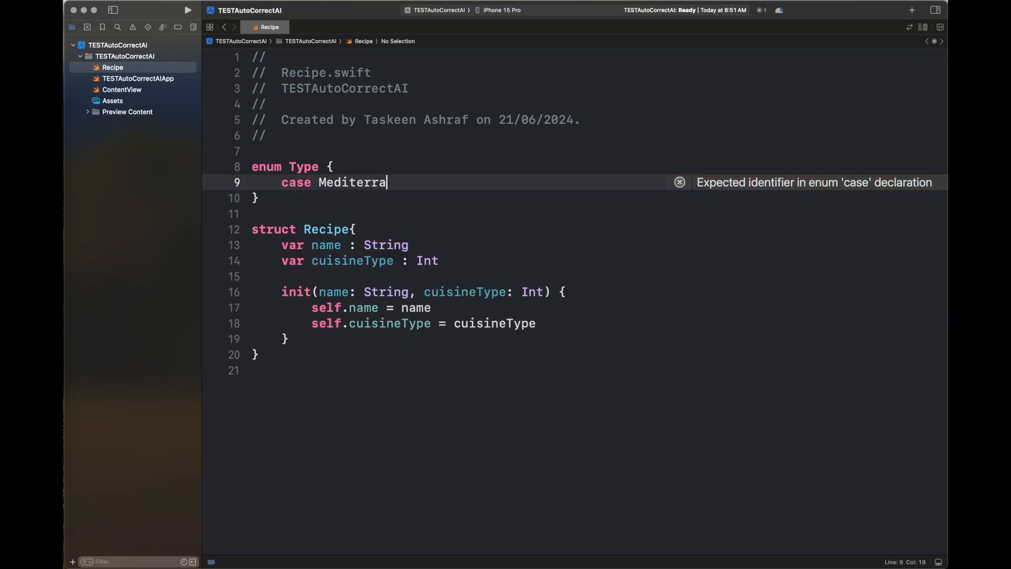
pyautogui.write('nean')
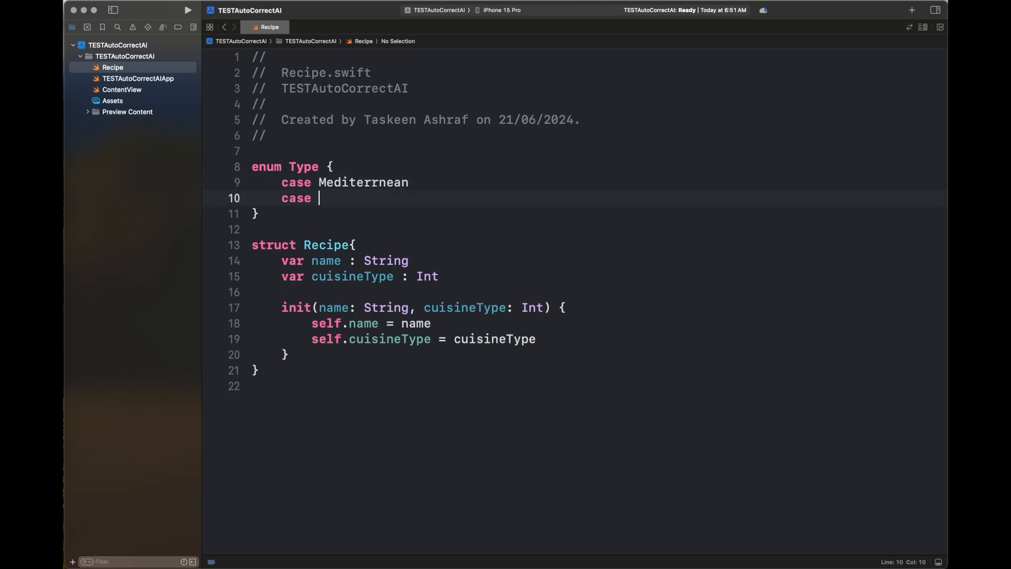
# - Add Continental and Chinese cases and declare var recipes : [Recipe]
pyautogui.write('Continental')
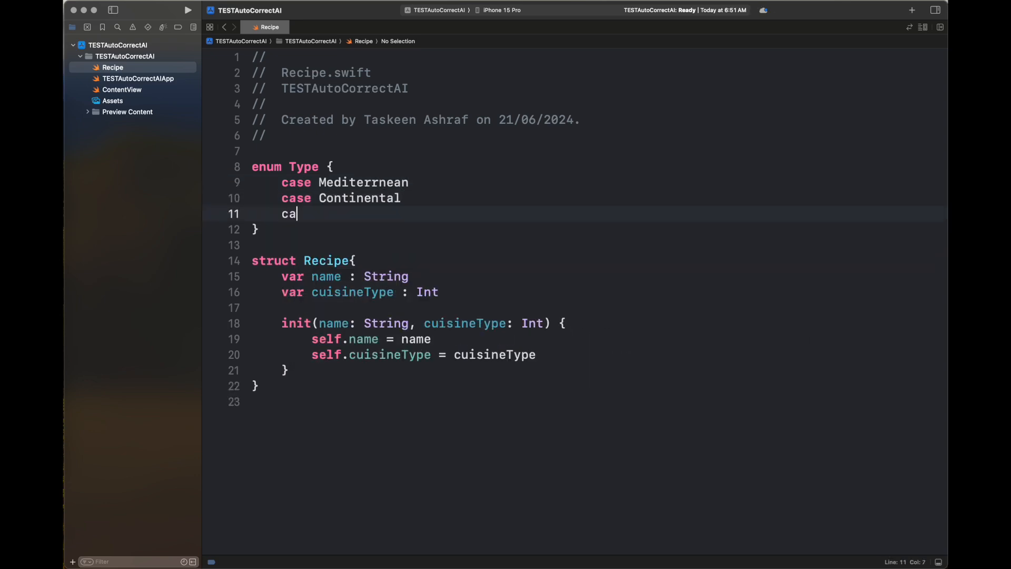
pyautogui.write('se Chinese')
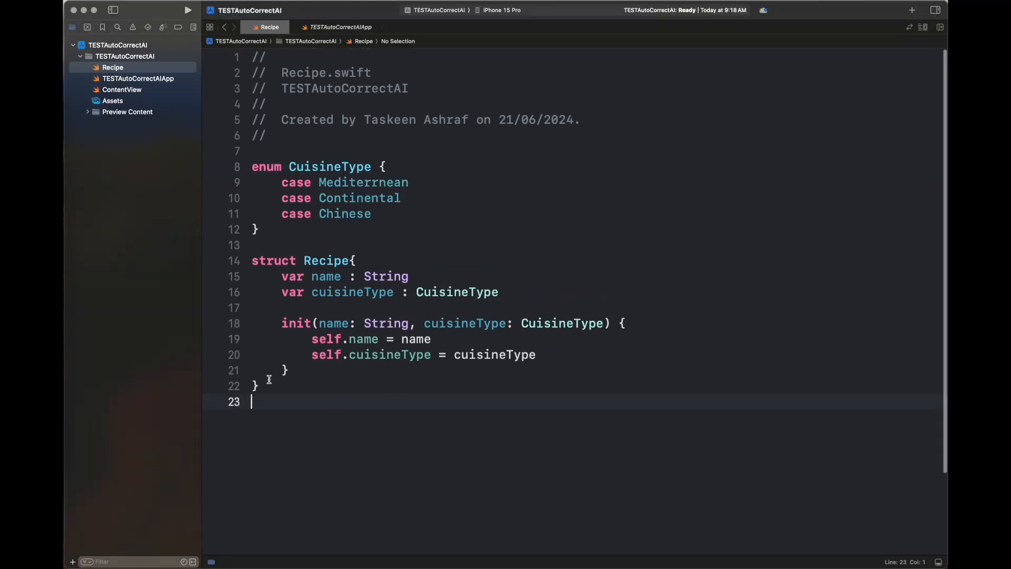
pyautogui.write('var recipes : [Recip]')
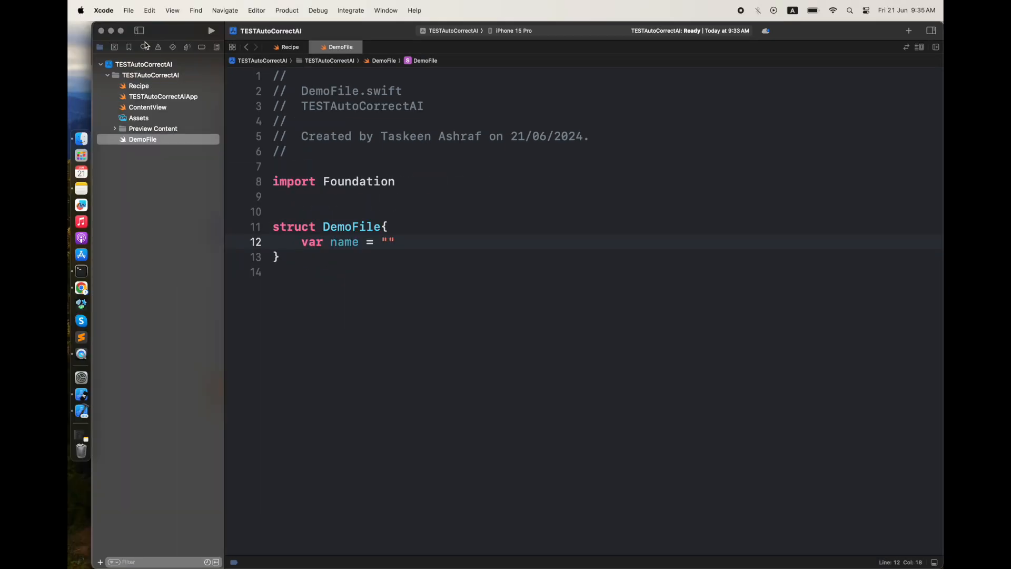
# - Open Xcode's Settings window on the Text Editing options
pyautogui.click(103, 9)
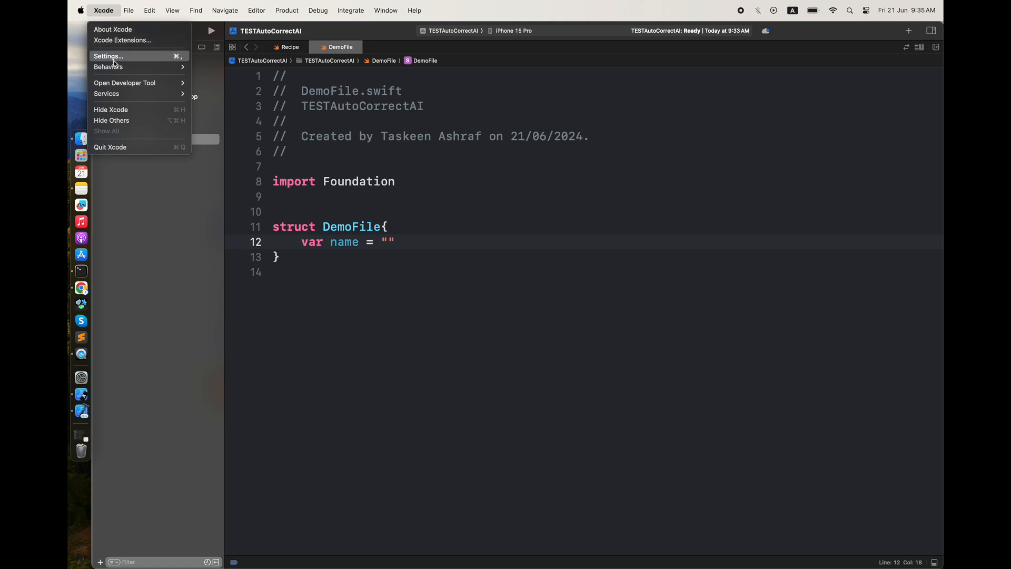
pyautogui.click(109, 56)
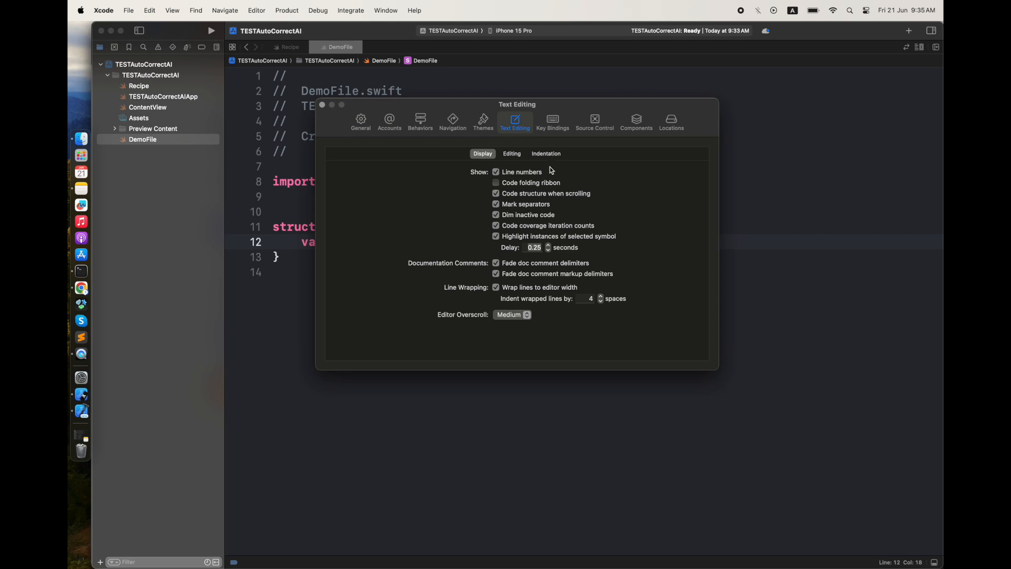
# - Show the Editing options with code completion and predictive completion settings
pyautogui.click(512, 154)
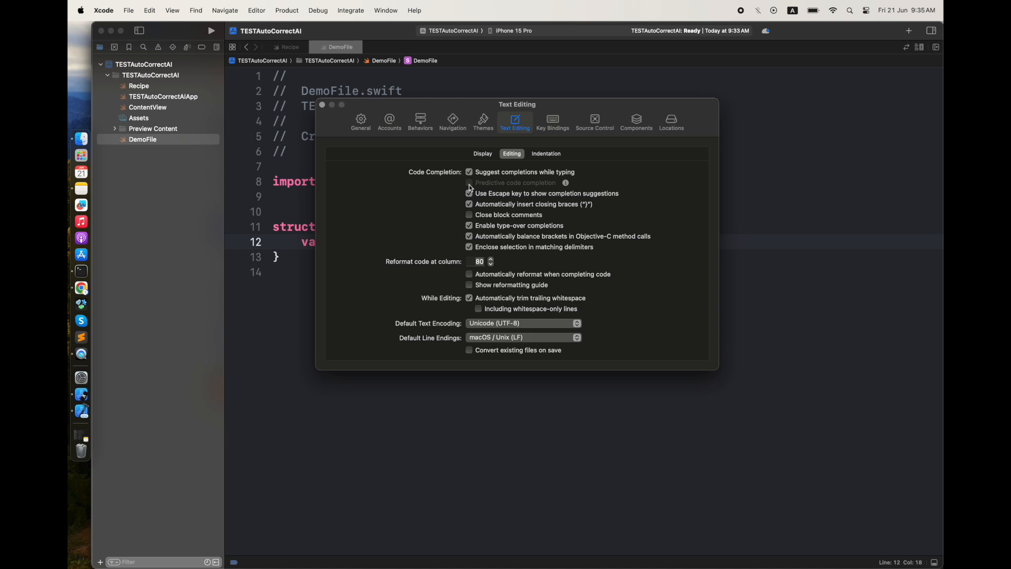
pyautogui.moveTo(564, 184)
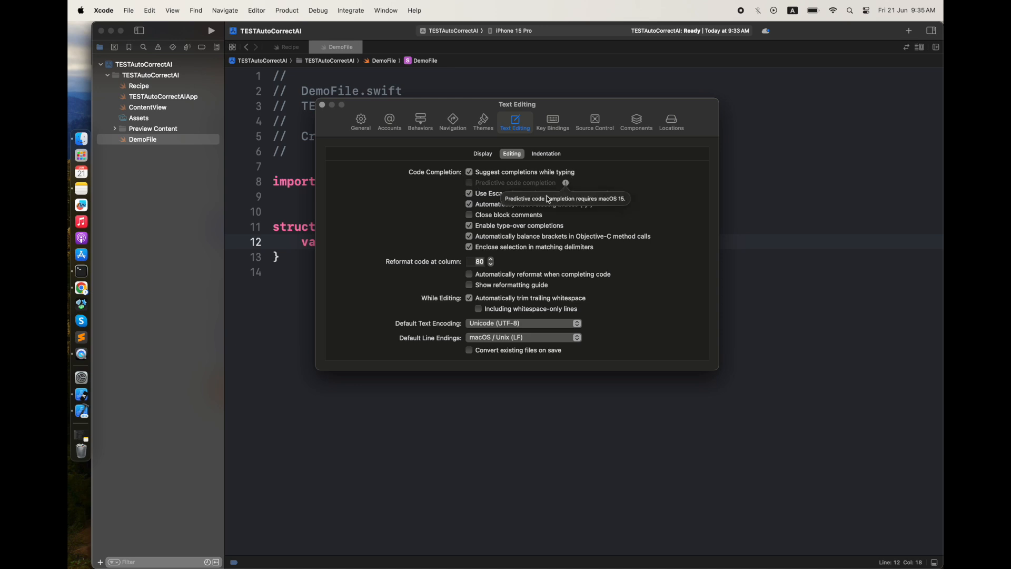
pyautogui.moveTo(587, 190)
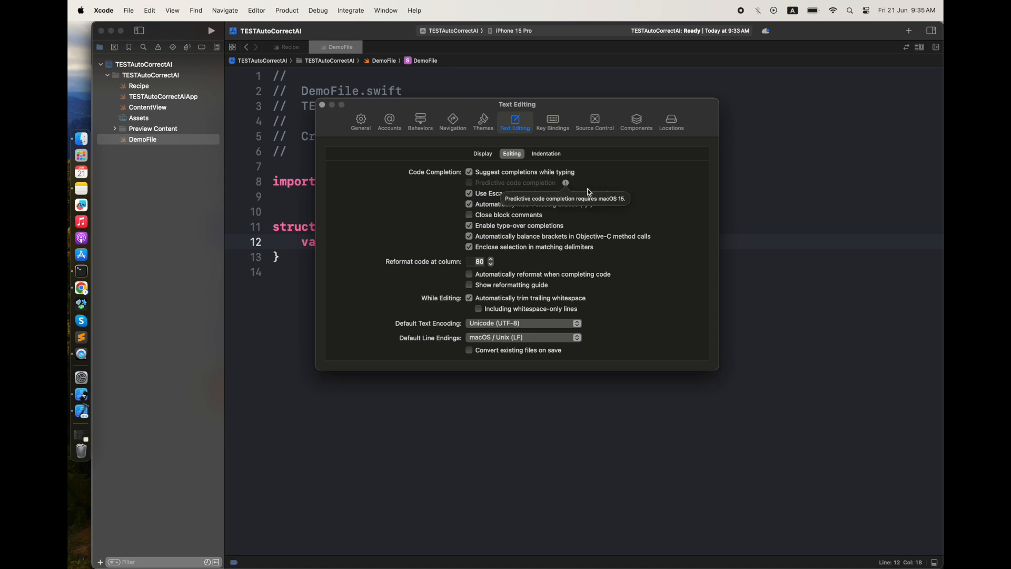
pyautogui.moveTo(548, 198)
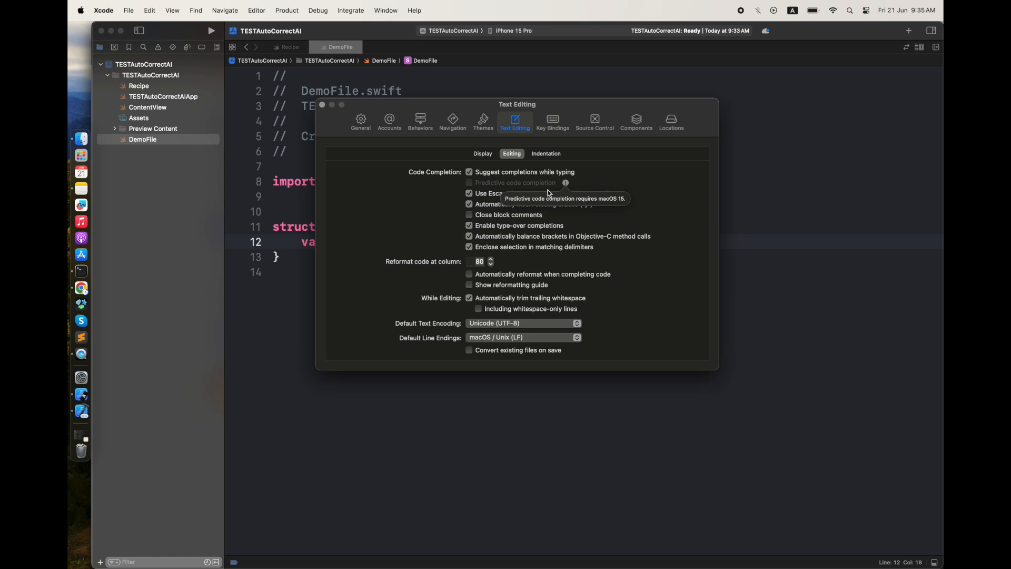
pyautogui.moveTo(579, 192)
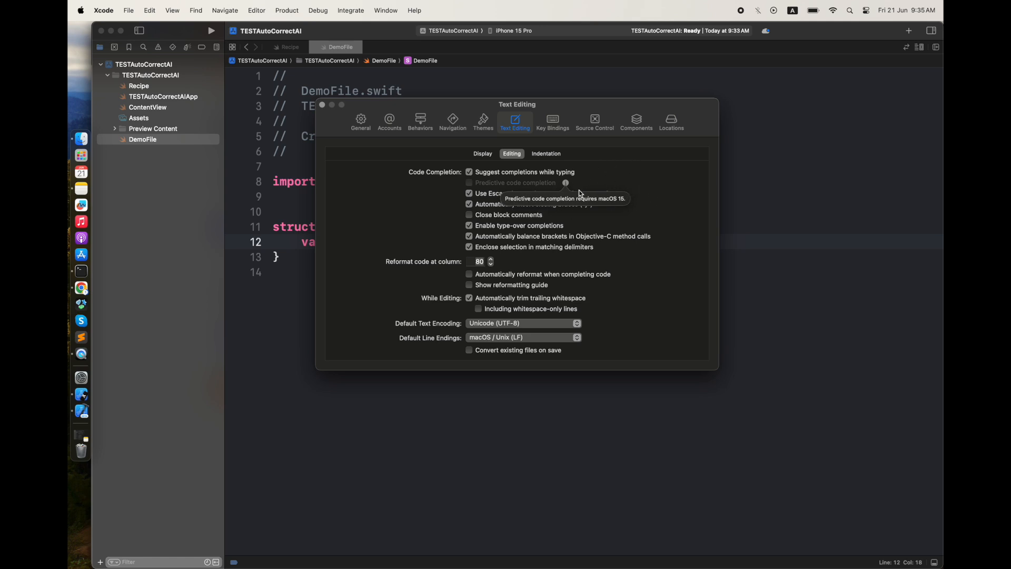
pyautogui.moveTo(322, 107)
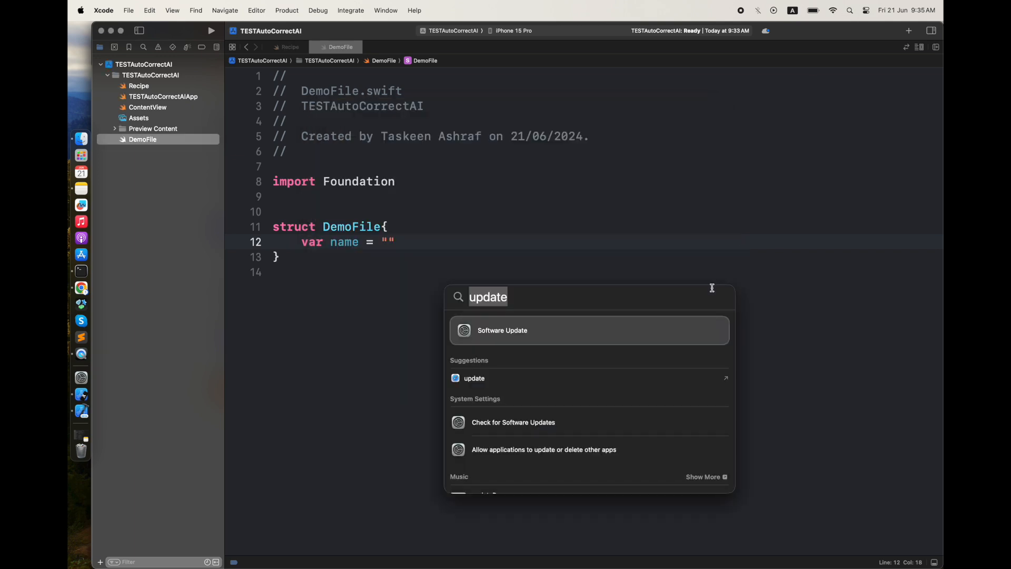
# - Review Software Update's automatic and beta update details, keeping beta updates Off
pyautogui.click(502, 329)
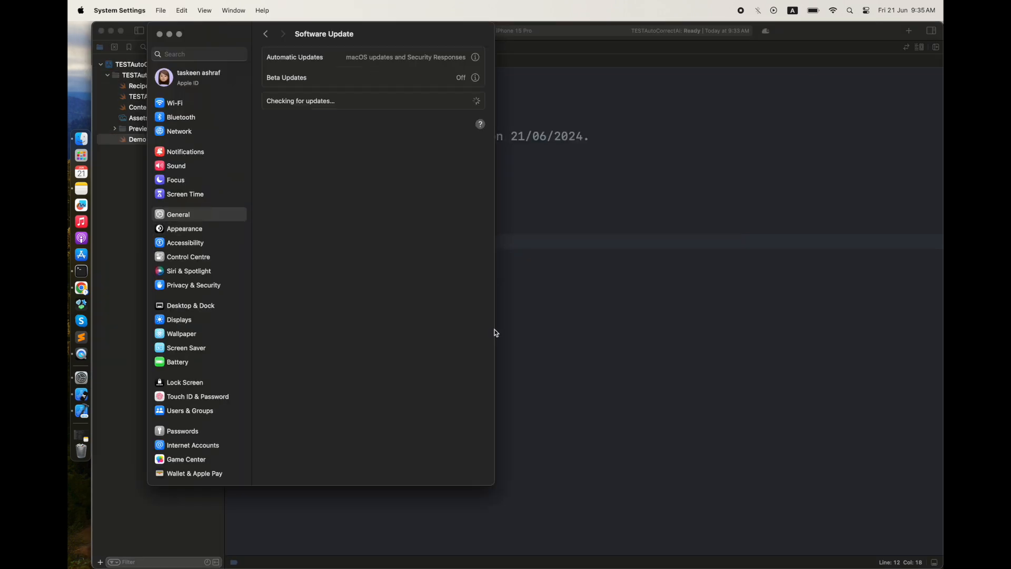
pyautogui.moveTo(240, 102)
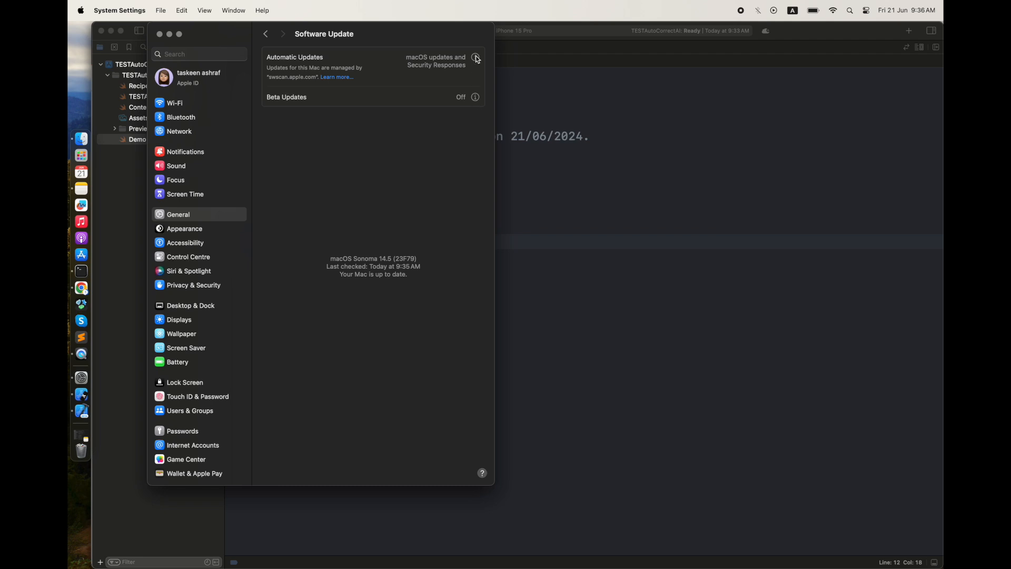
pyautogui.click(480, 57)
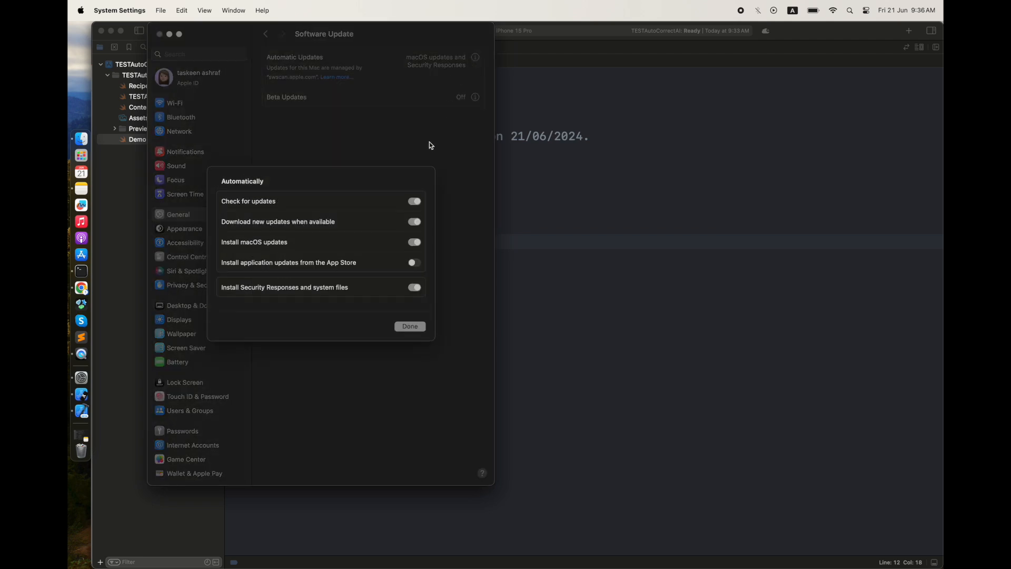
pyautogui.moveTo(411, 332)
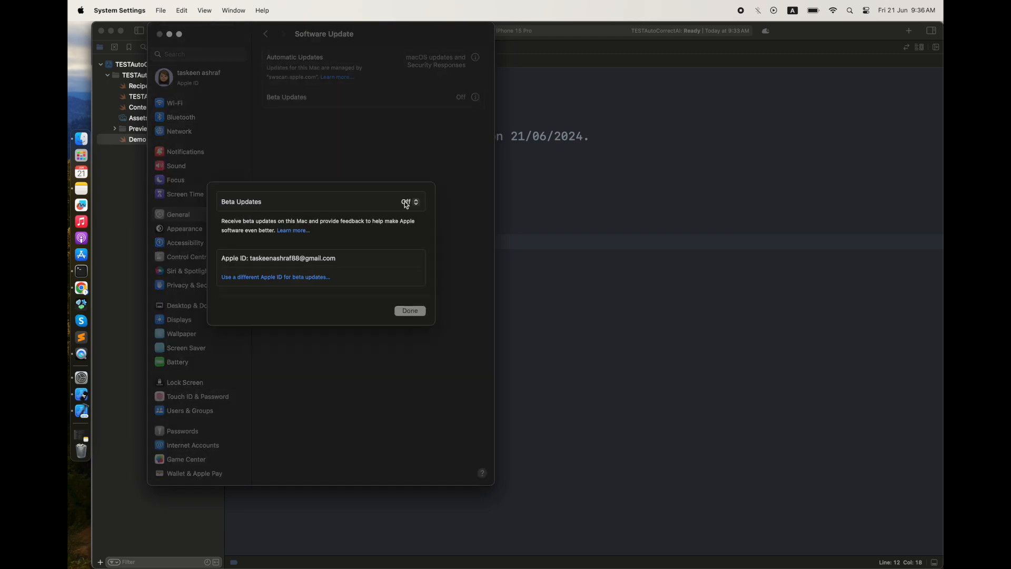
pyautogui.click(408, 201)
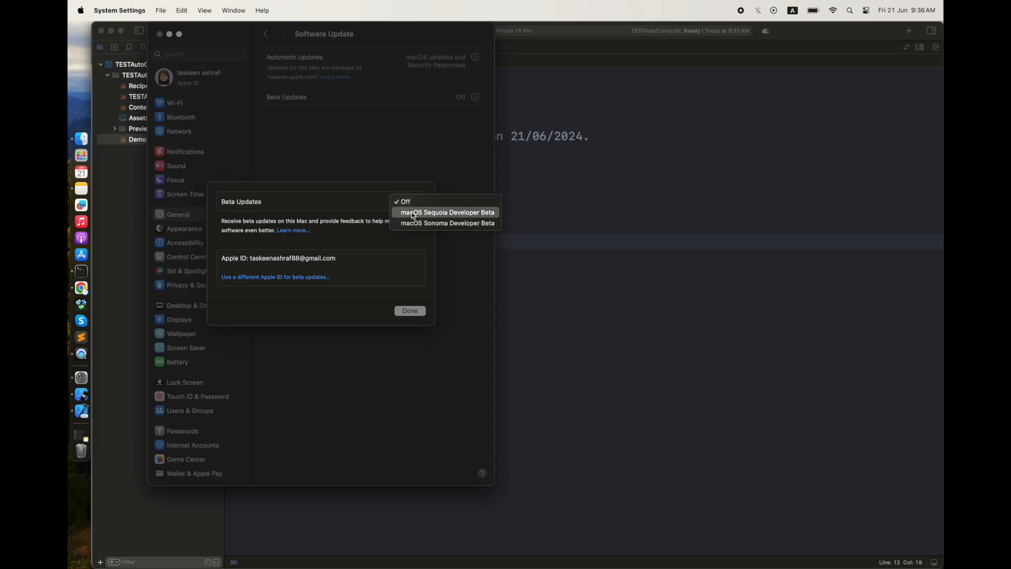
pyautogui.moveTo(447, 229)
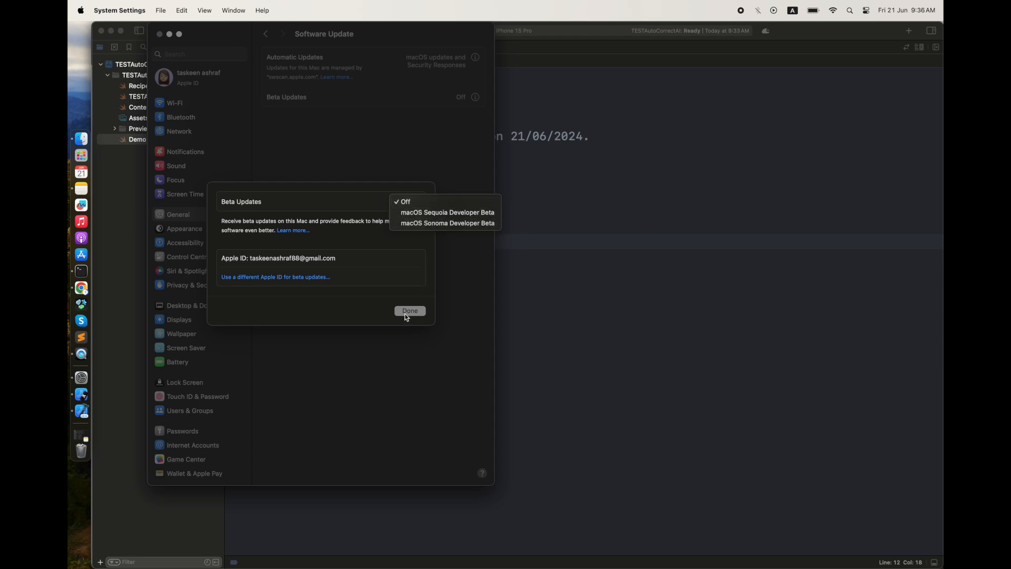
pyautogui.click(404, 201)
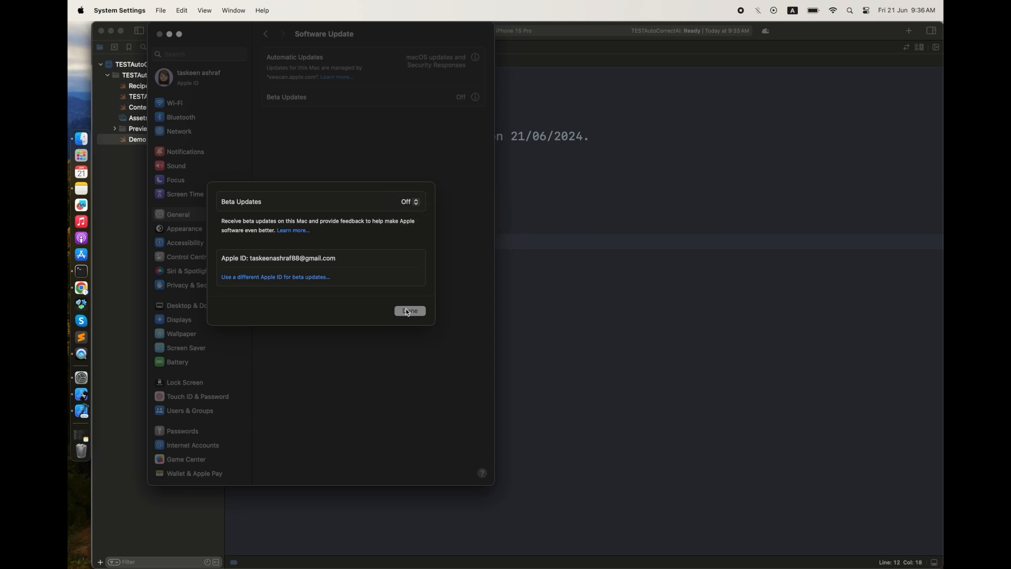
pyautogui.click(410, 311)
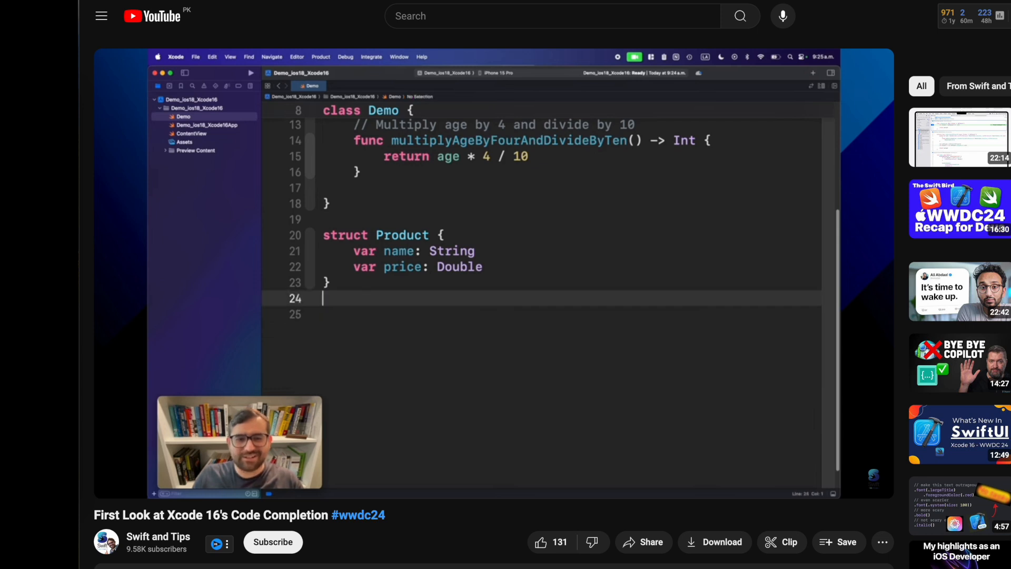
# - Switch to the WWDC24 Platforms State of the Union video from the recommendations
pyautogui.doubleClick(402, 268)
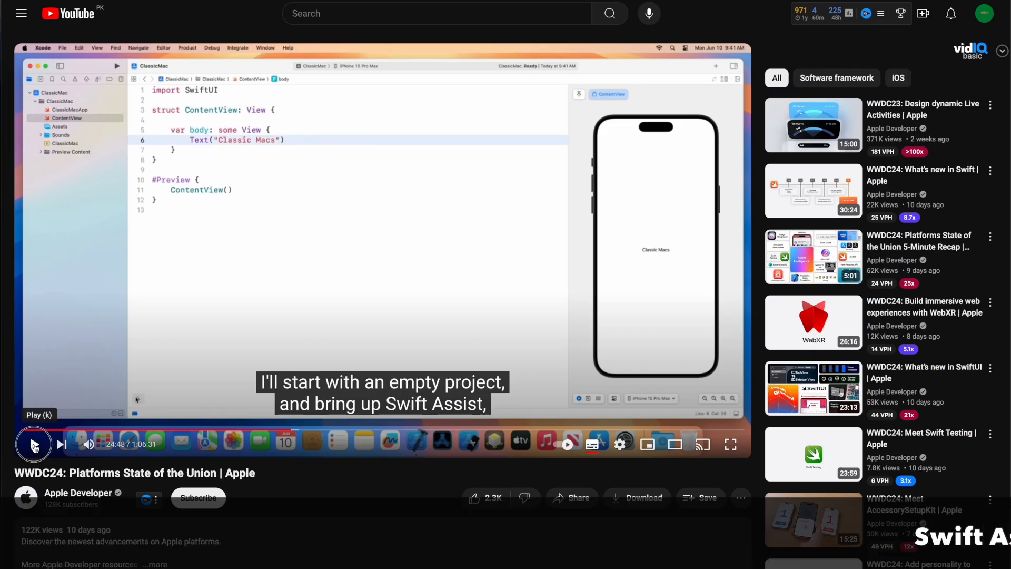
# - Start playing the Platforms State of the Union video
pyautogui.click(35, 444)
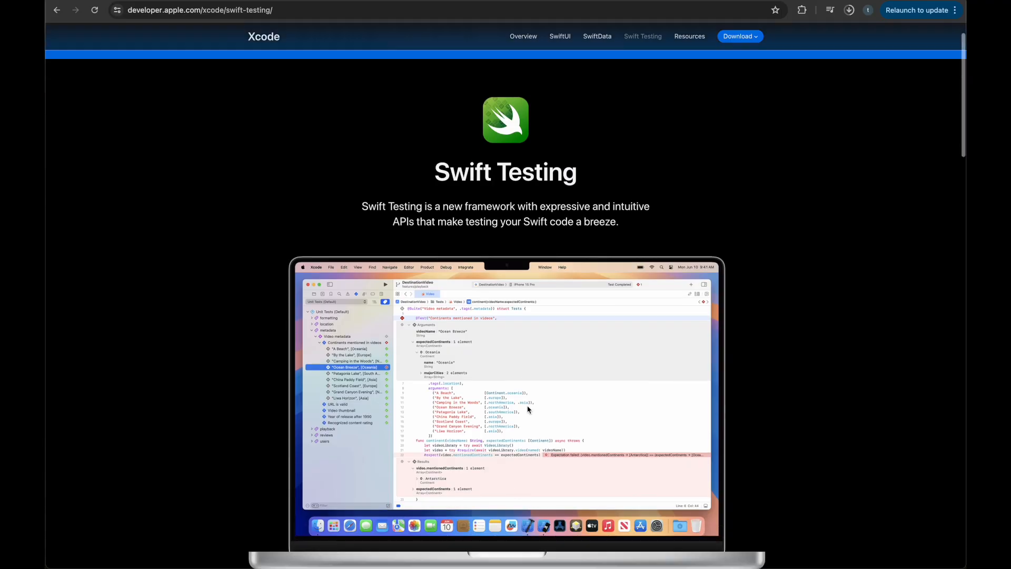
# - Read the Swift Testing page down to Works with XCTest, then go to the SwiftData page
pyautogui.scroll(-3)
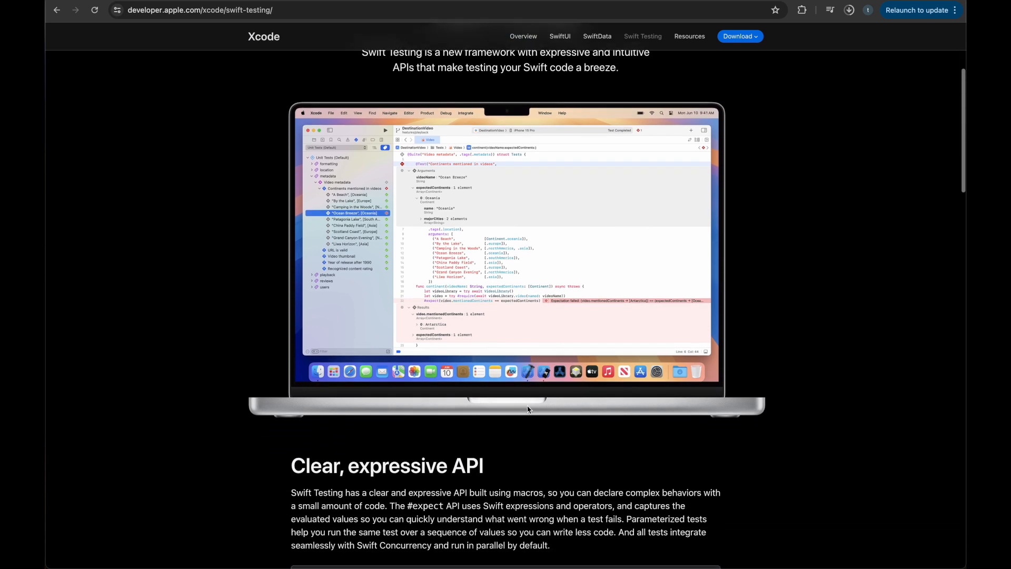
pyautogui.scroll(-3)
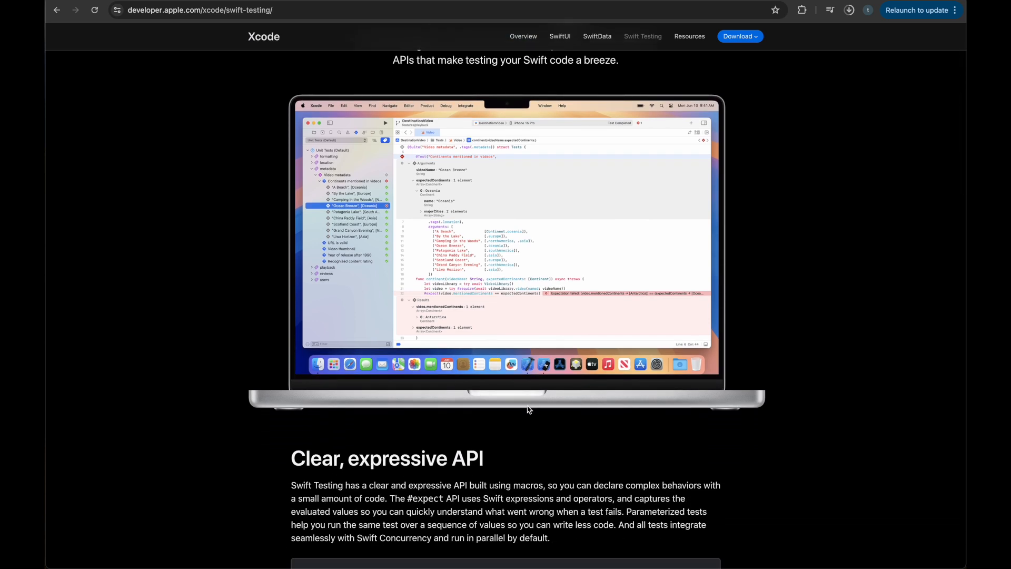
pyautogui.scroll(-3)
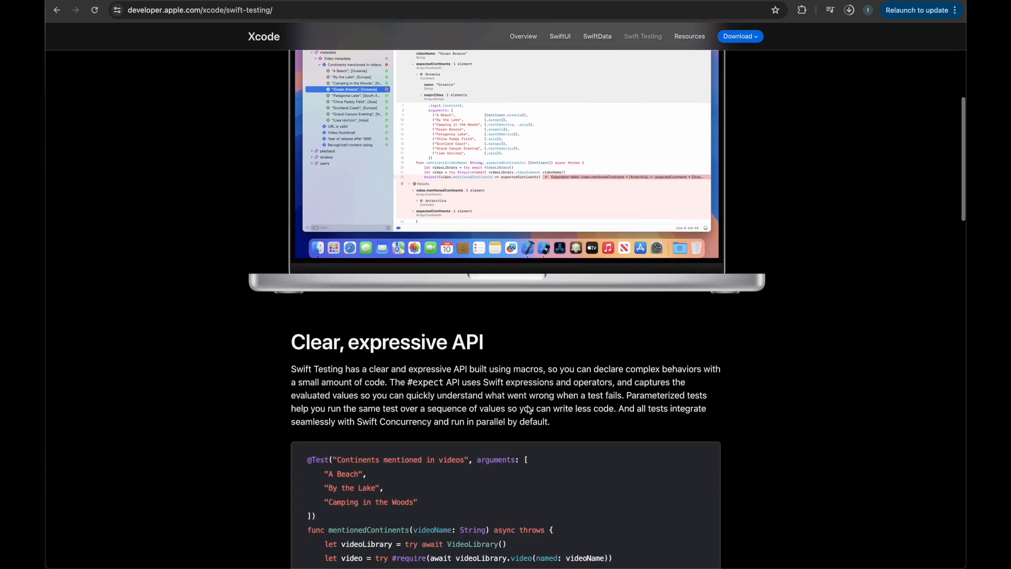
pyautogui.scroll(-3)
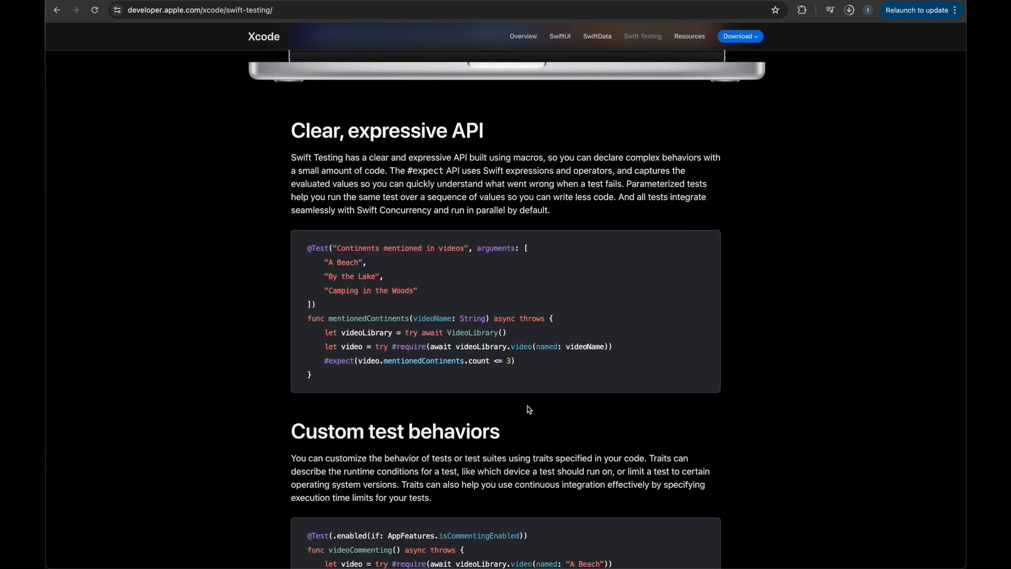
pyautogui.scroll(-3)
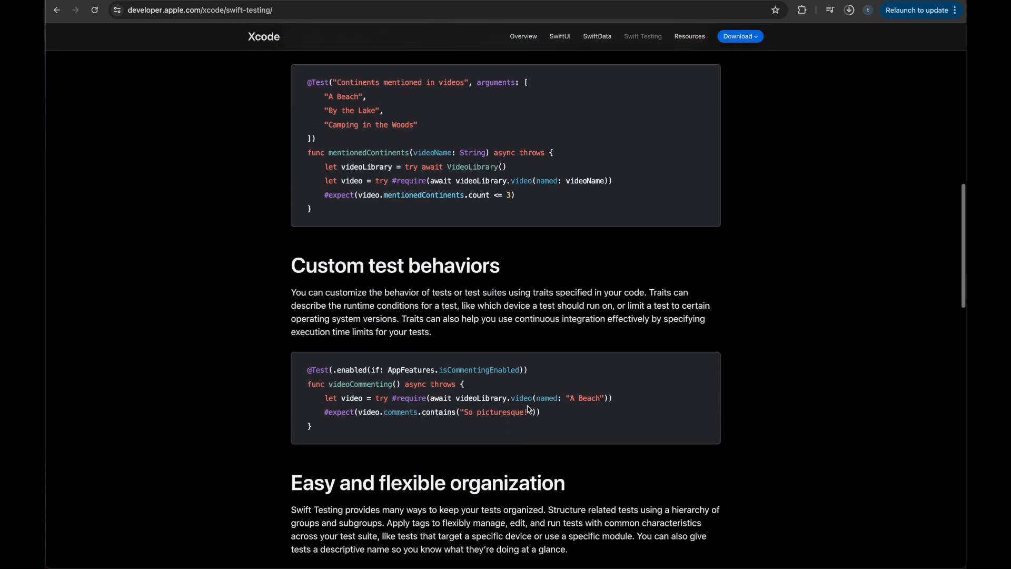
pyautogui.scroll(-3)
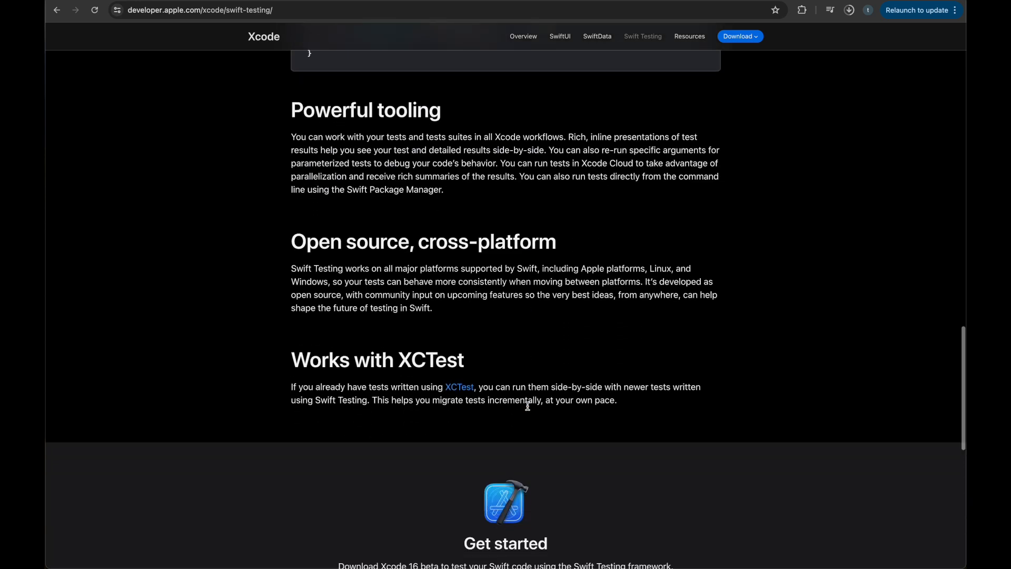
pyautogui.scroll(-3)
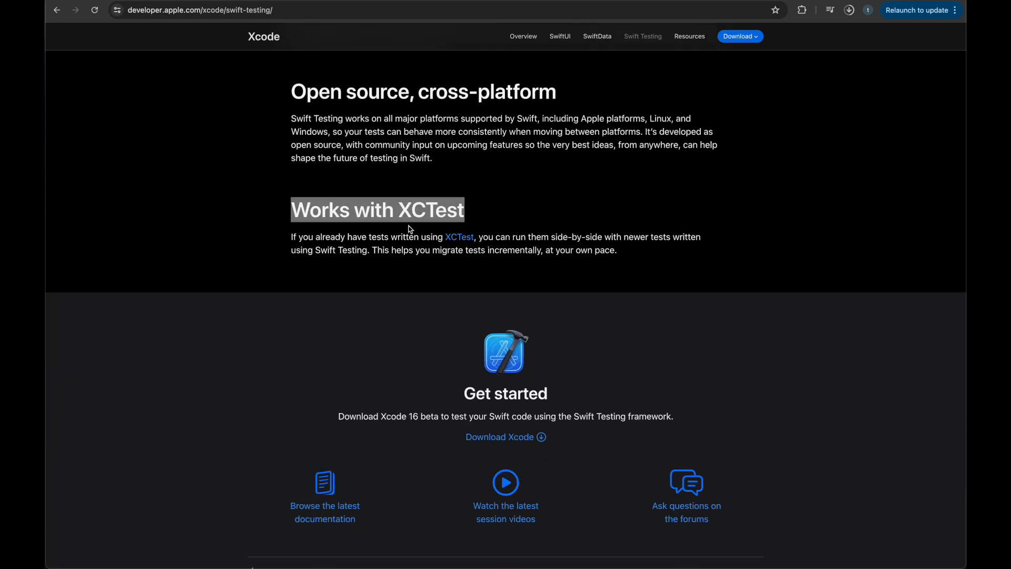
pyautogui.moveTo(741, 108)
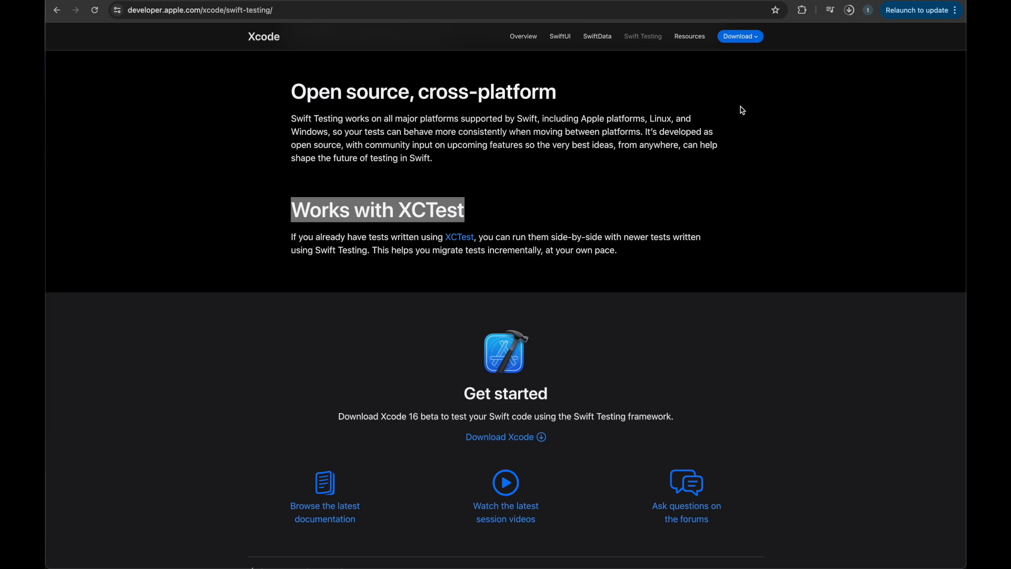
pyautogui.click(597, 35)
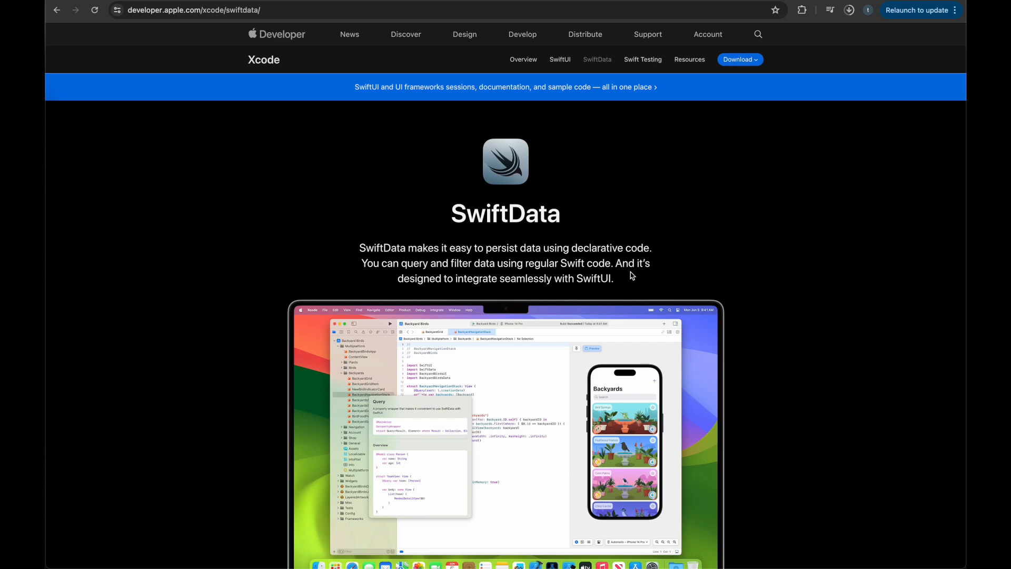
pyautogui.scroll(-3)
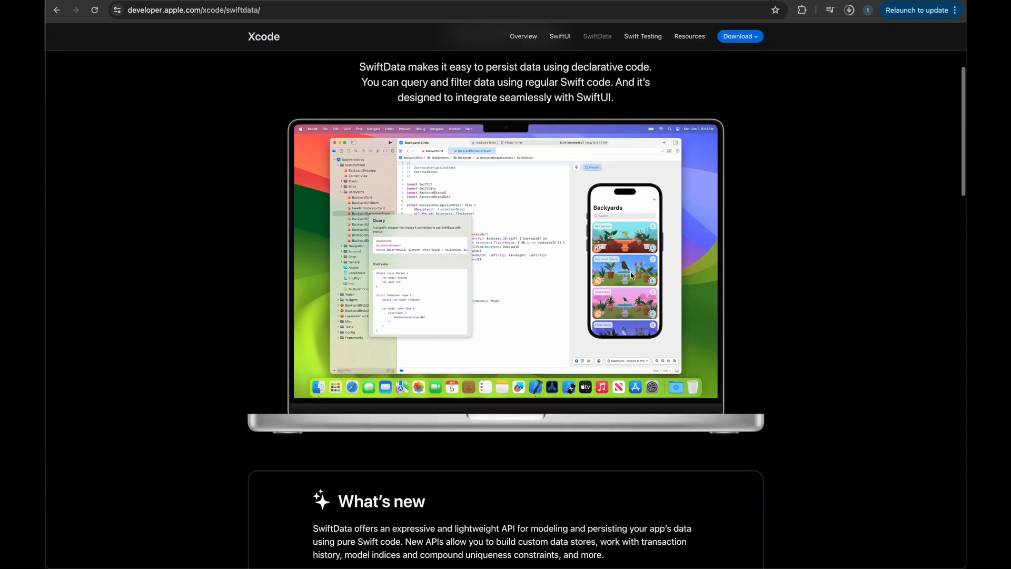
pyautogui.scroll(-3)
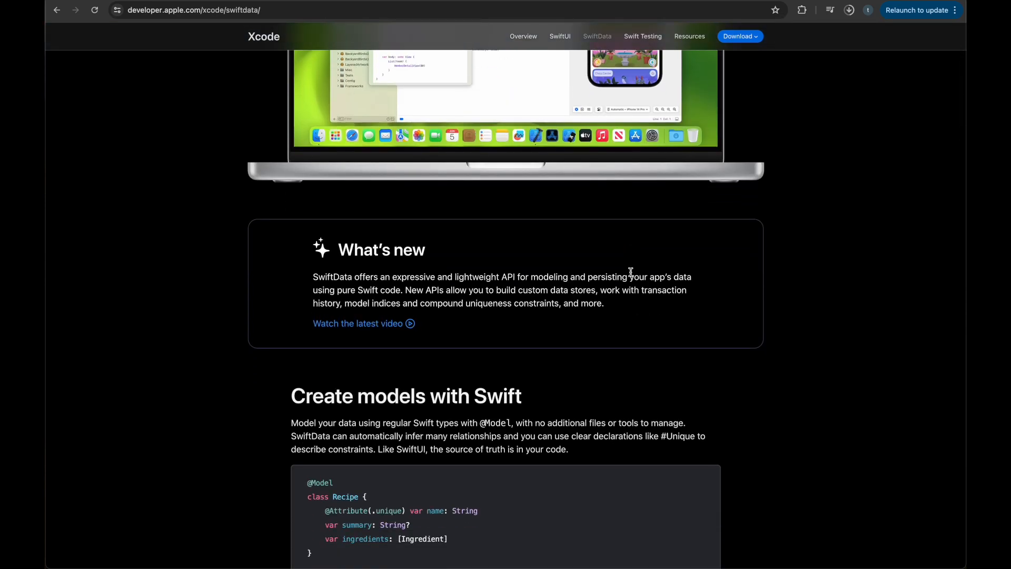
pyautogui.scroll(-3)
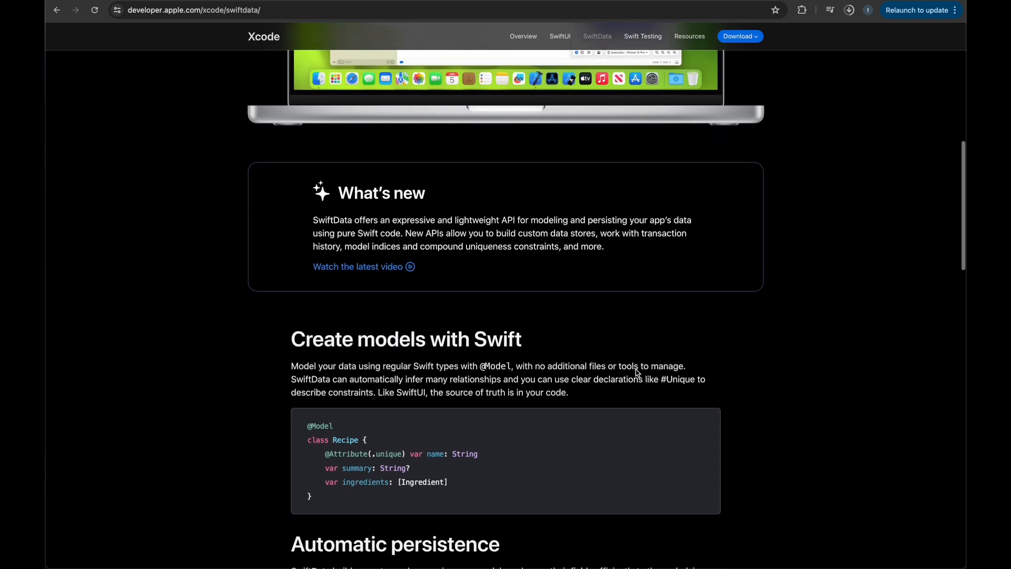
pyautogui.scroll(-3)
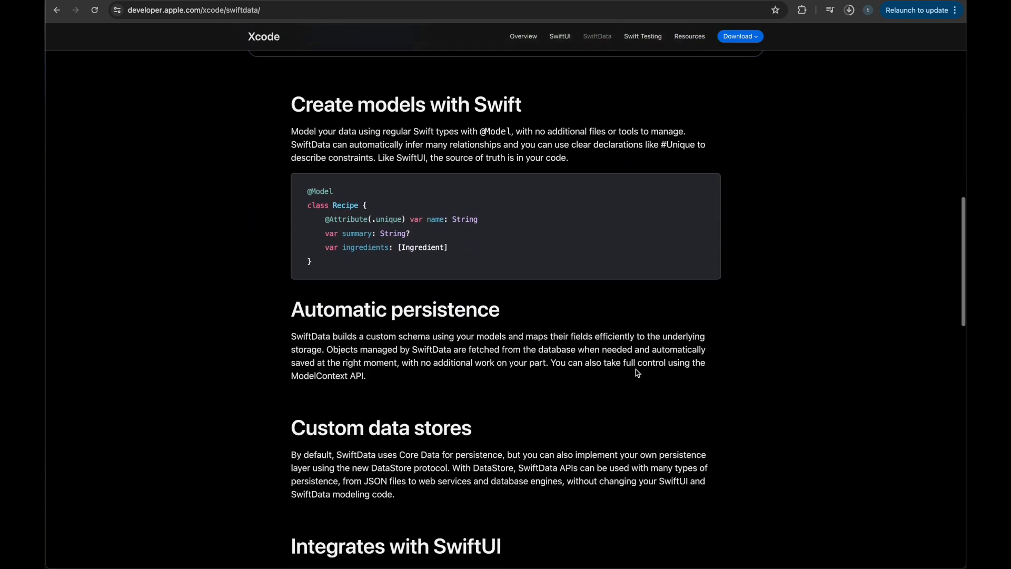
pyautogui.scroll(-3)
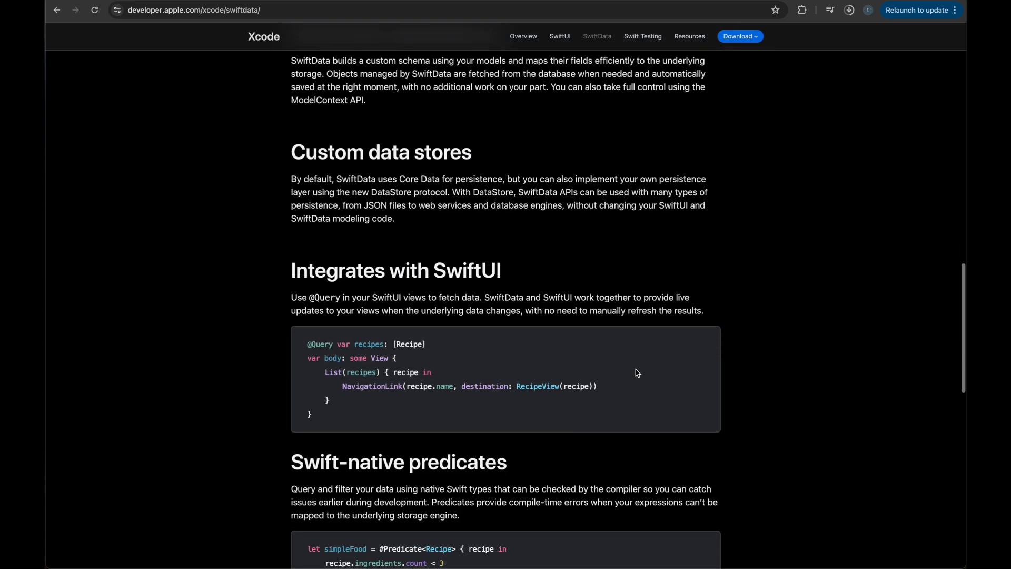
pyautogui.scroll(-3)
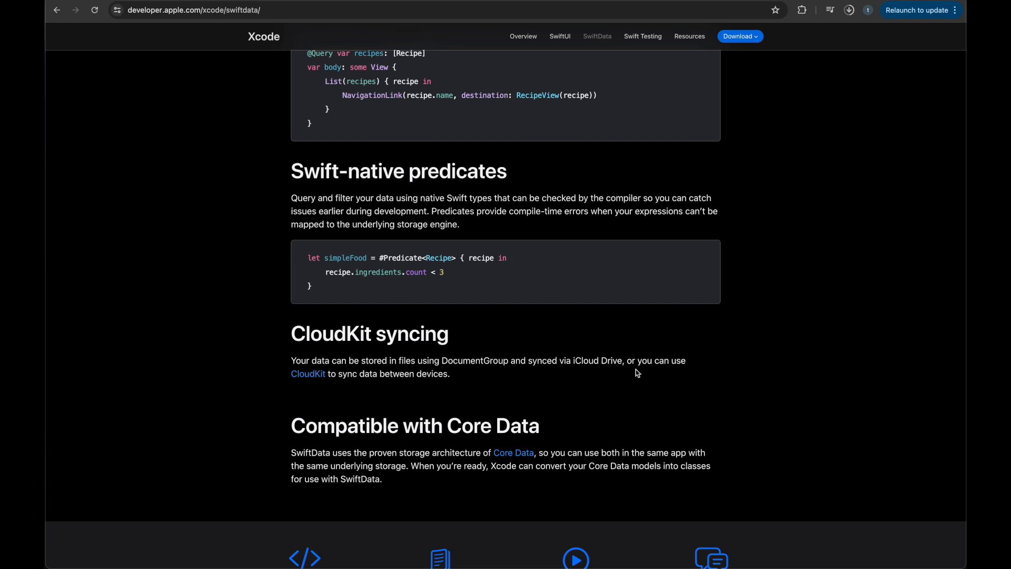
pyautogui.scroll(-3)
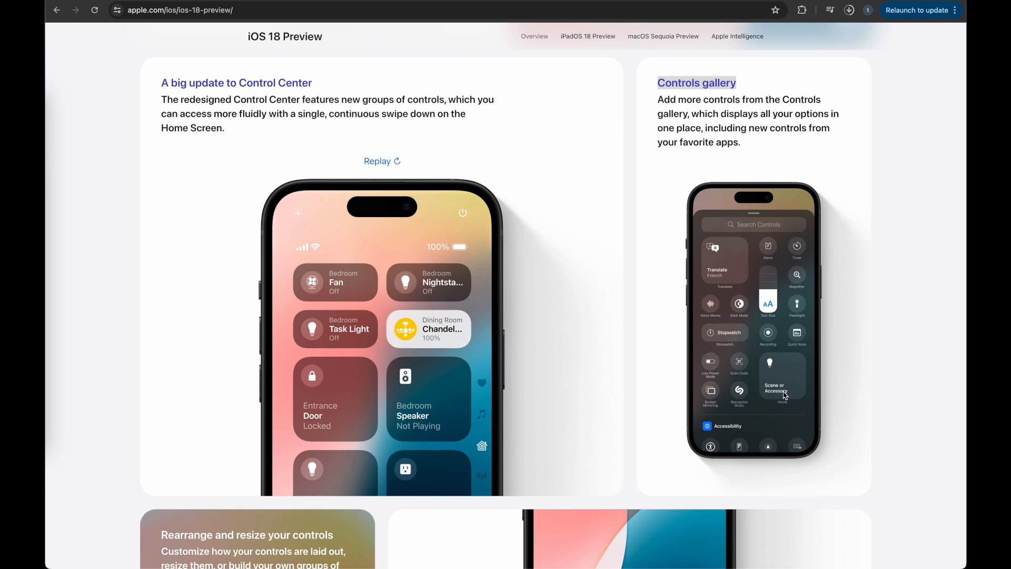
pyautogui.moveTo(781, 369)
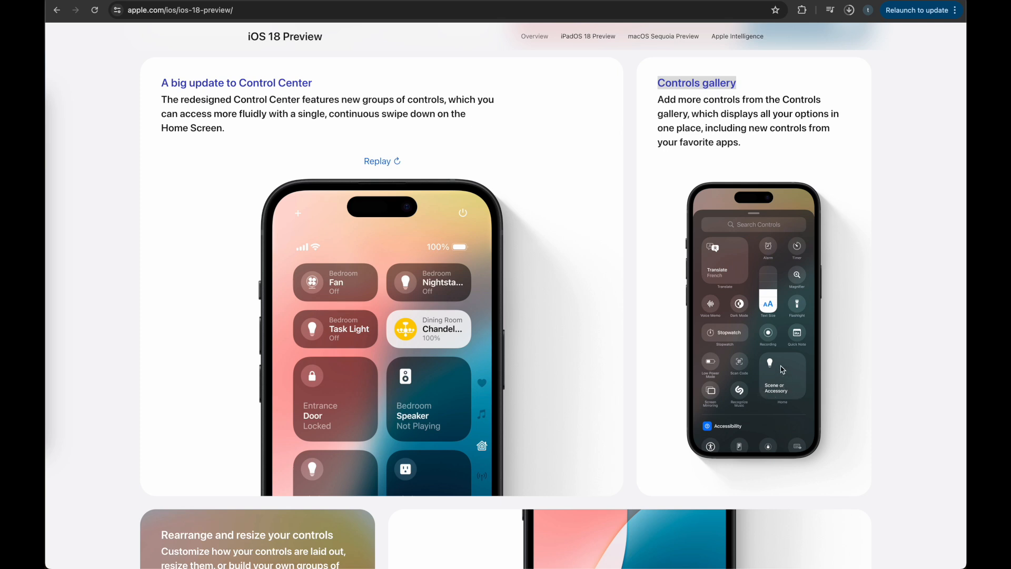
pyautogui.moveTo(804, 370)
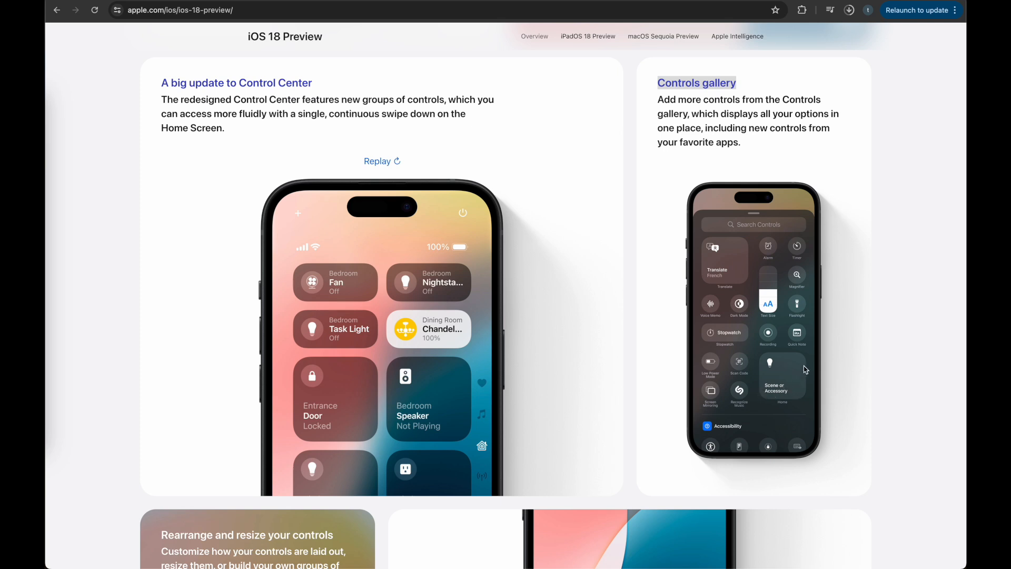
pyautogui.moveTo(840, 381)
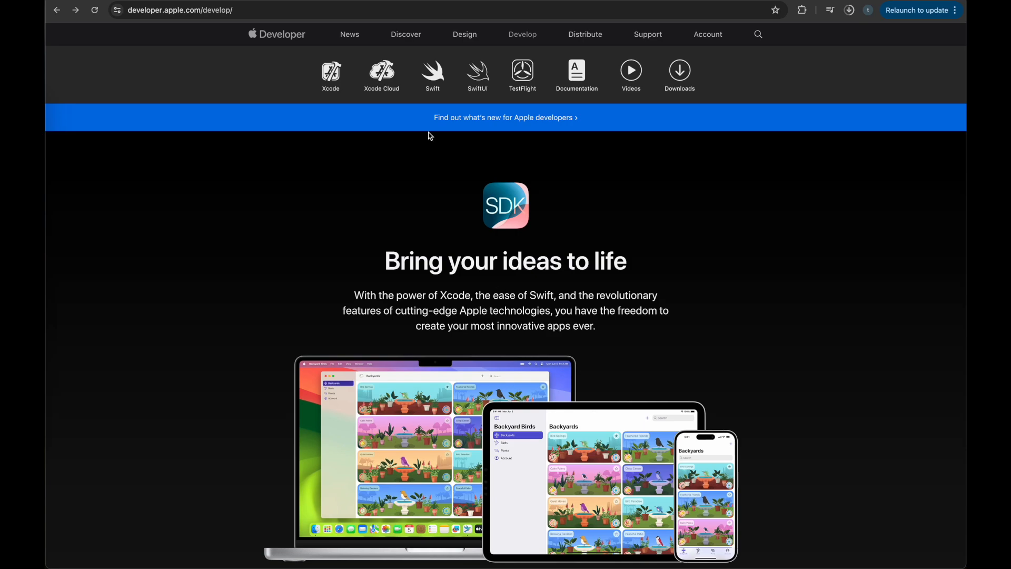
# - Browse the Swift language and Xcode overview pages on Apple Developer
pyautogui.click(431, 72)
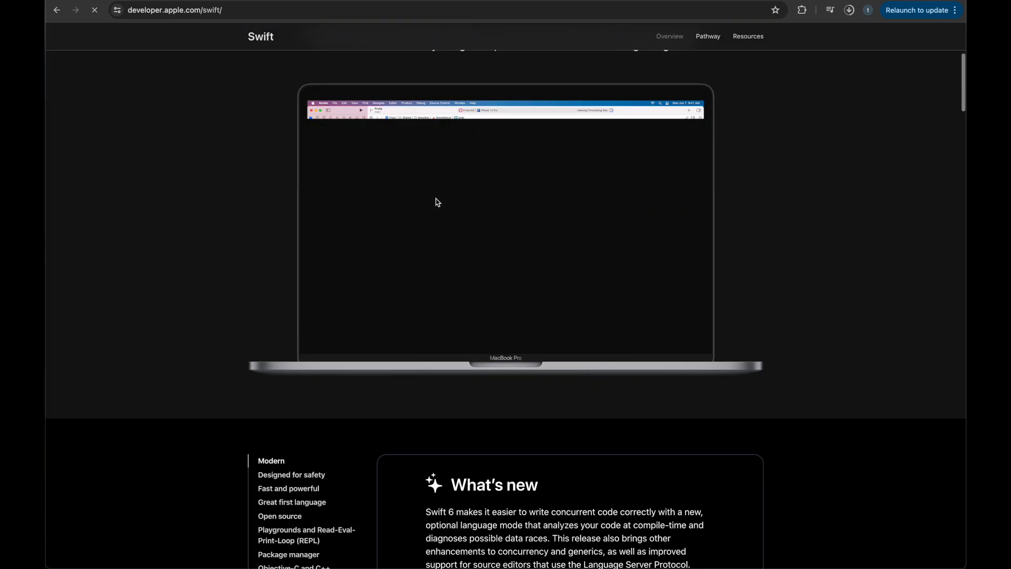
pyautogui.scroll(-3)
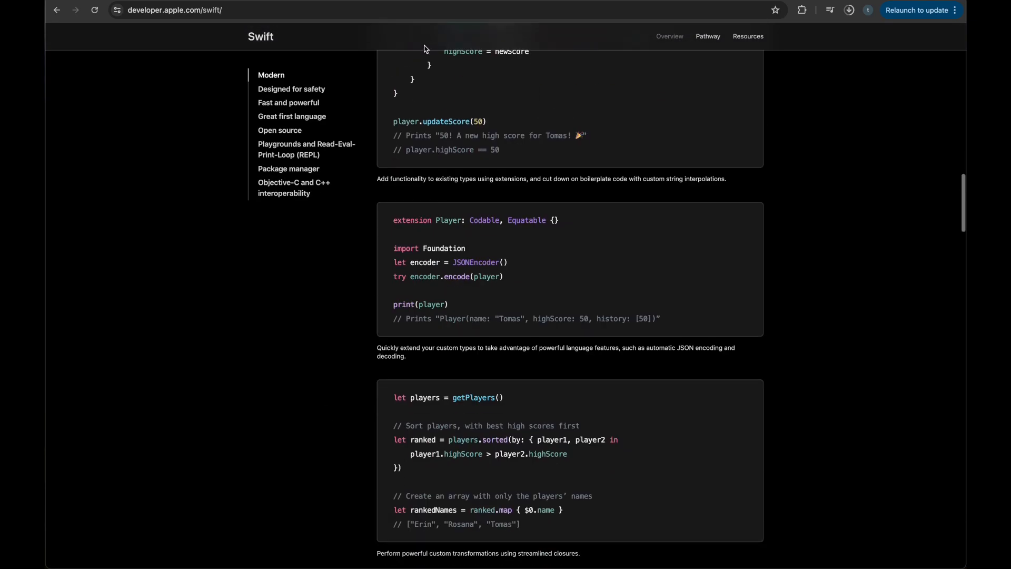
pyautogui.scroll(-3)
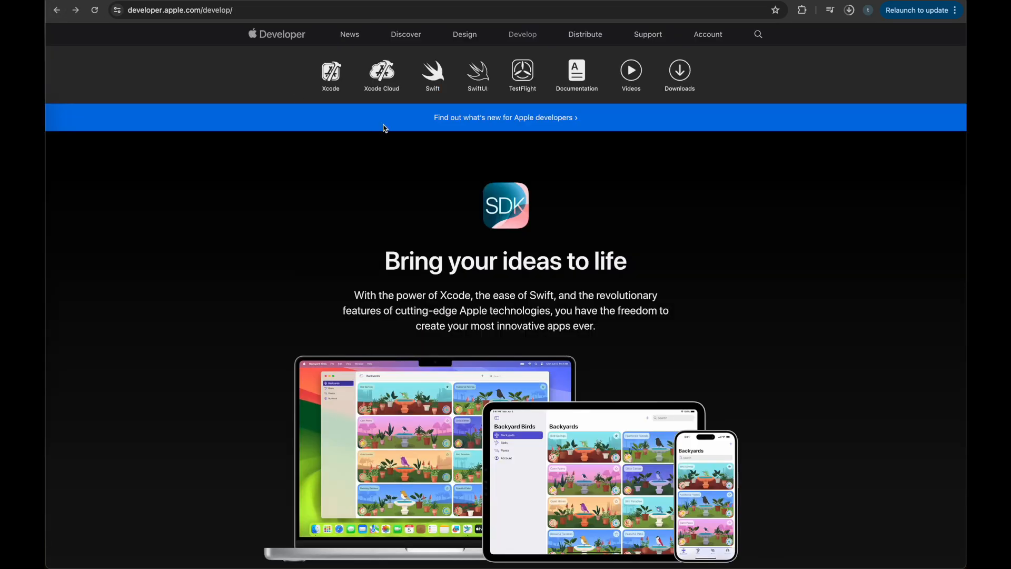
pyautogui.click(381, 73)
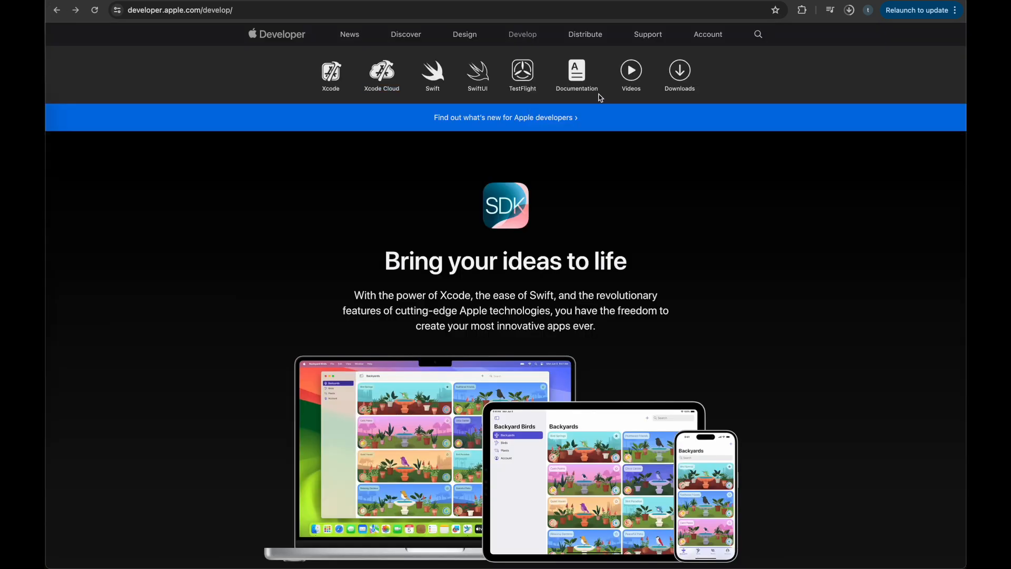
pyautogui.click(331, 72)
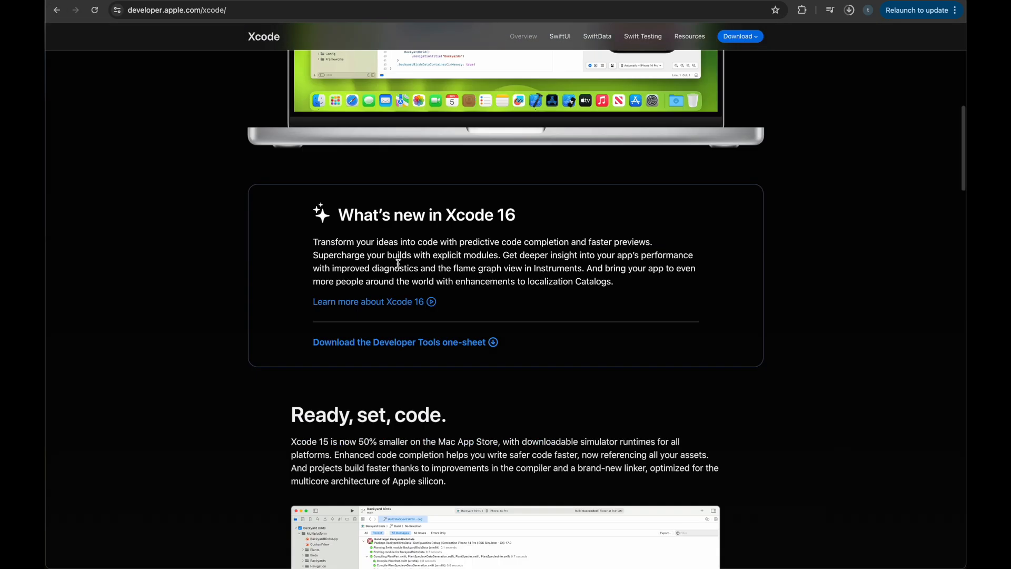
pyautogui.scroll(-3)
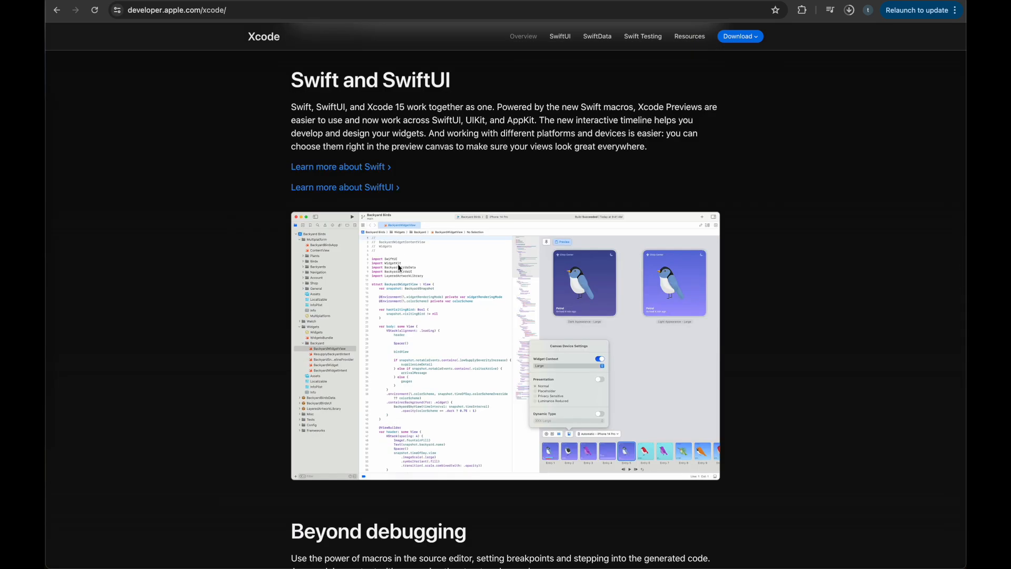
pyautogui.scroll(-3)
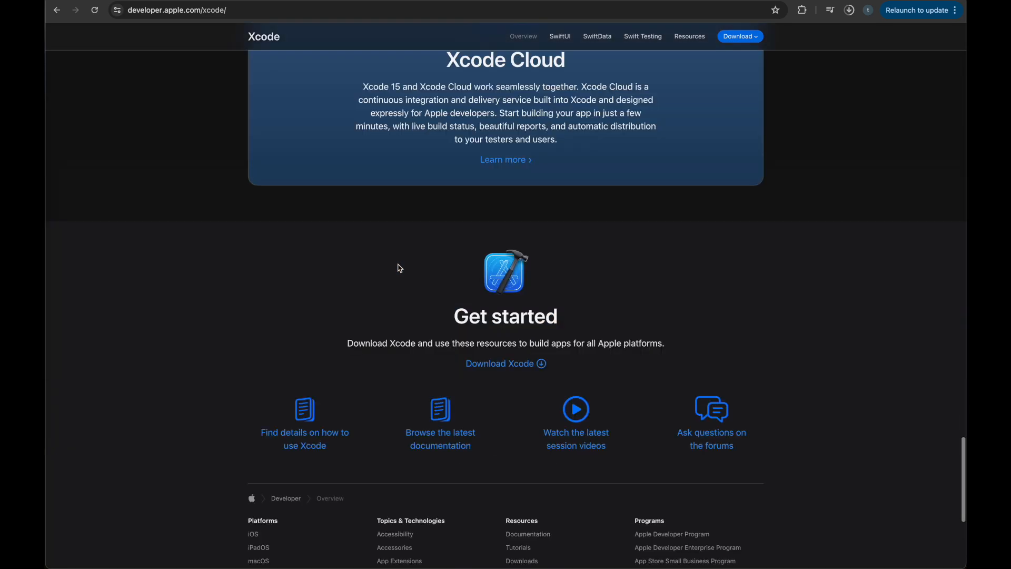
pyautogui.scroll(3)
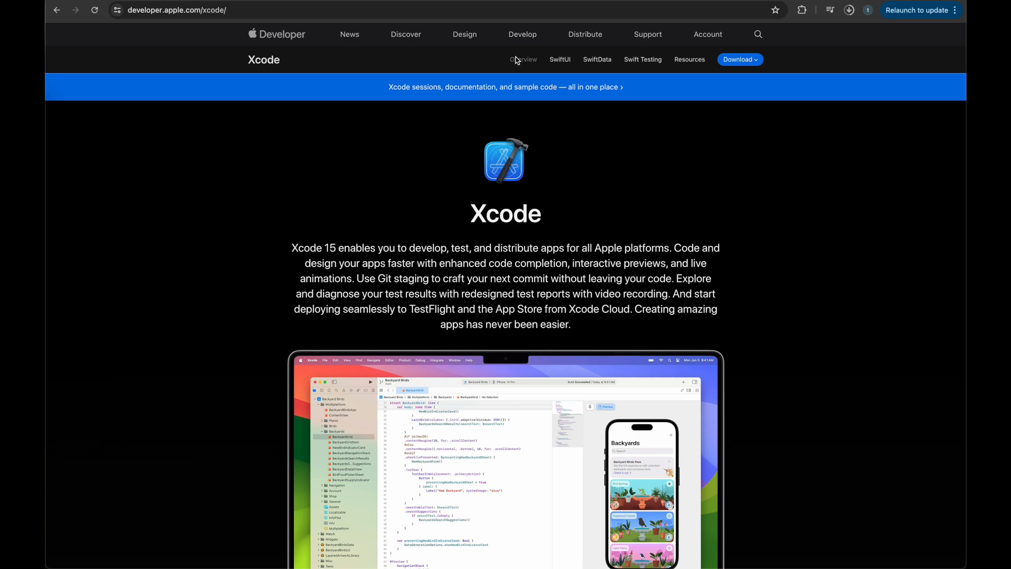
# - Go to the developer Videos collection and enter the WWDC24 session videos list
pyautogui.click(631, 71)
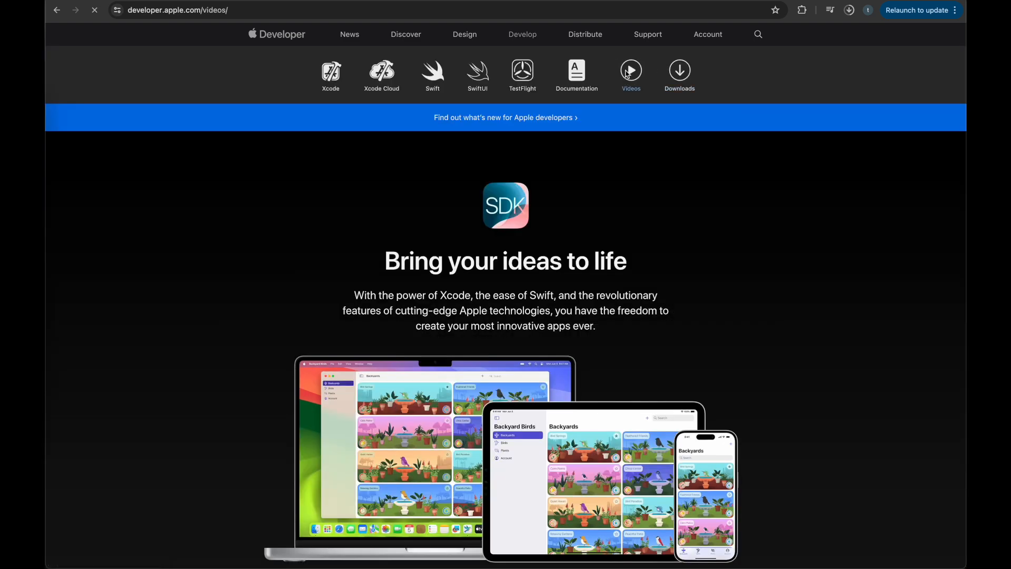
pyautogui.click(631, 69)
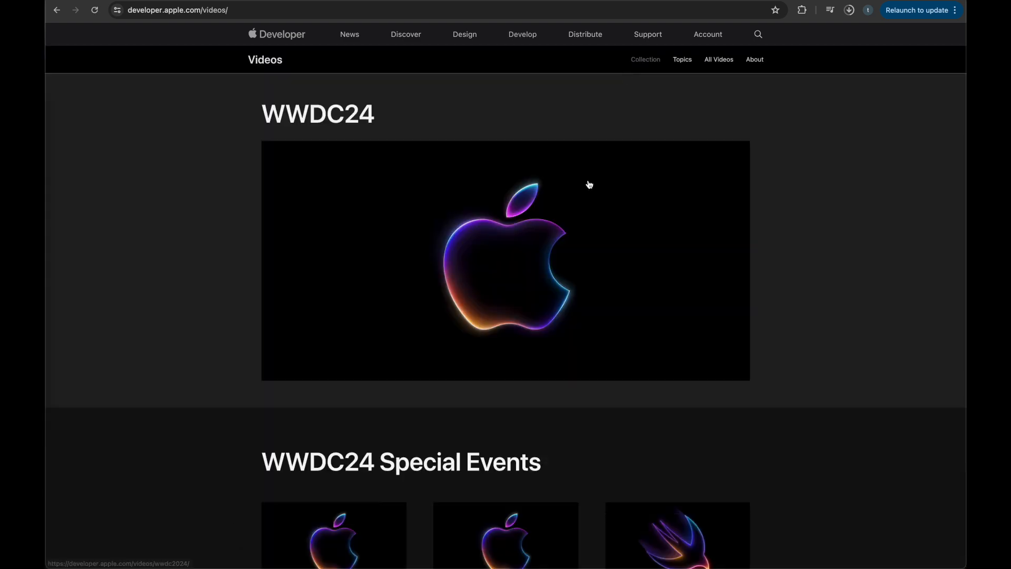
pyautogui.scroll(-3)
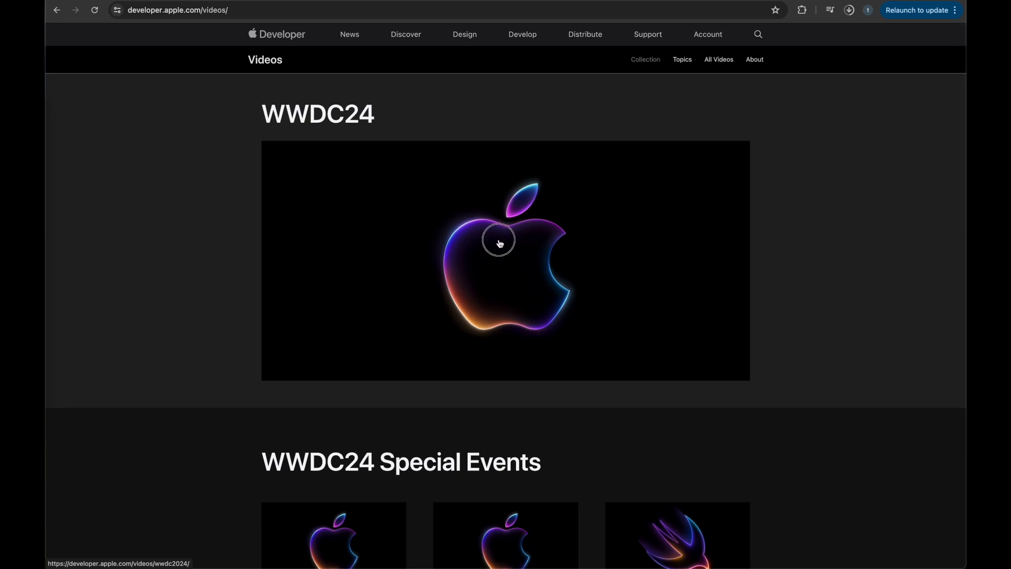
pyautogui.click(499, 242)
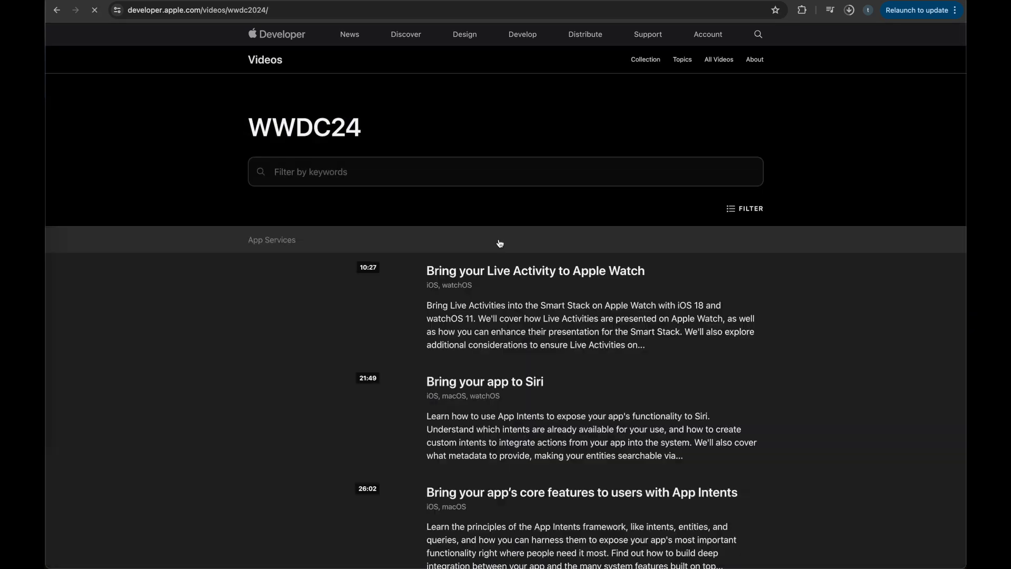